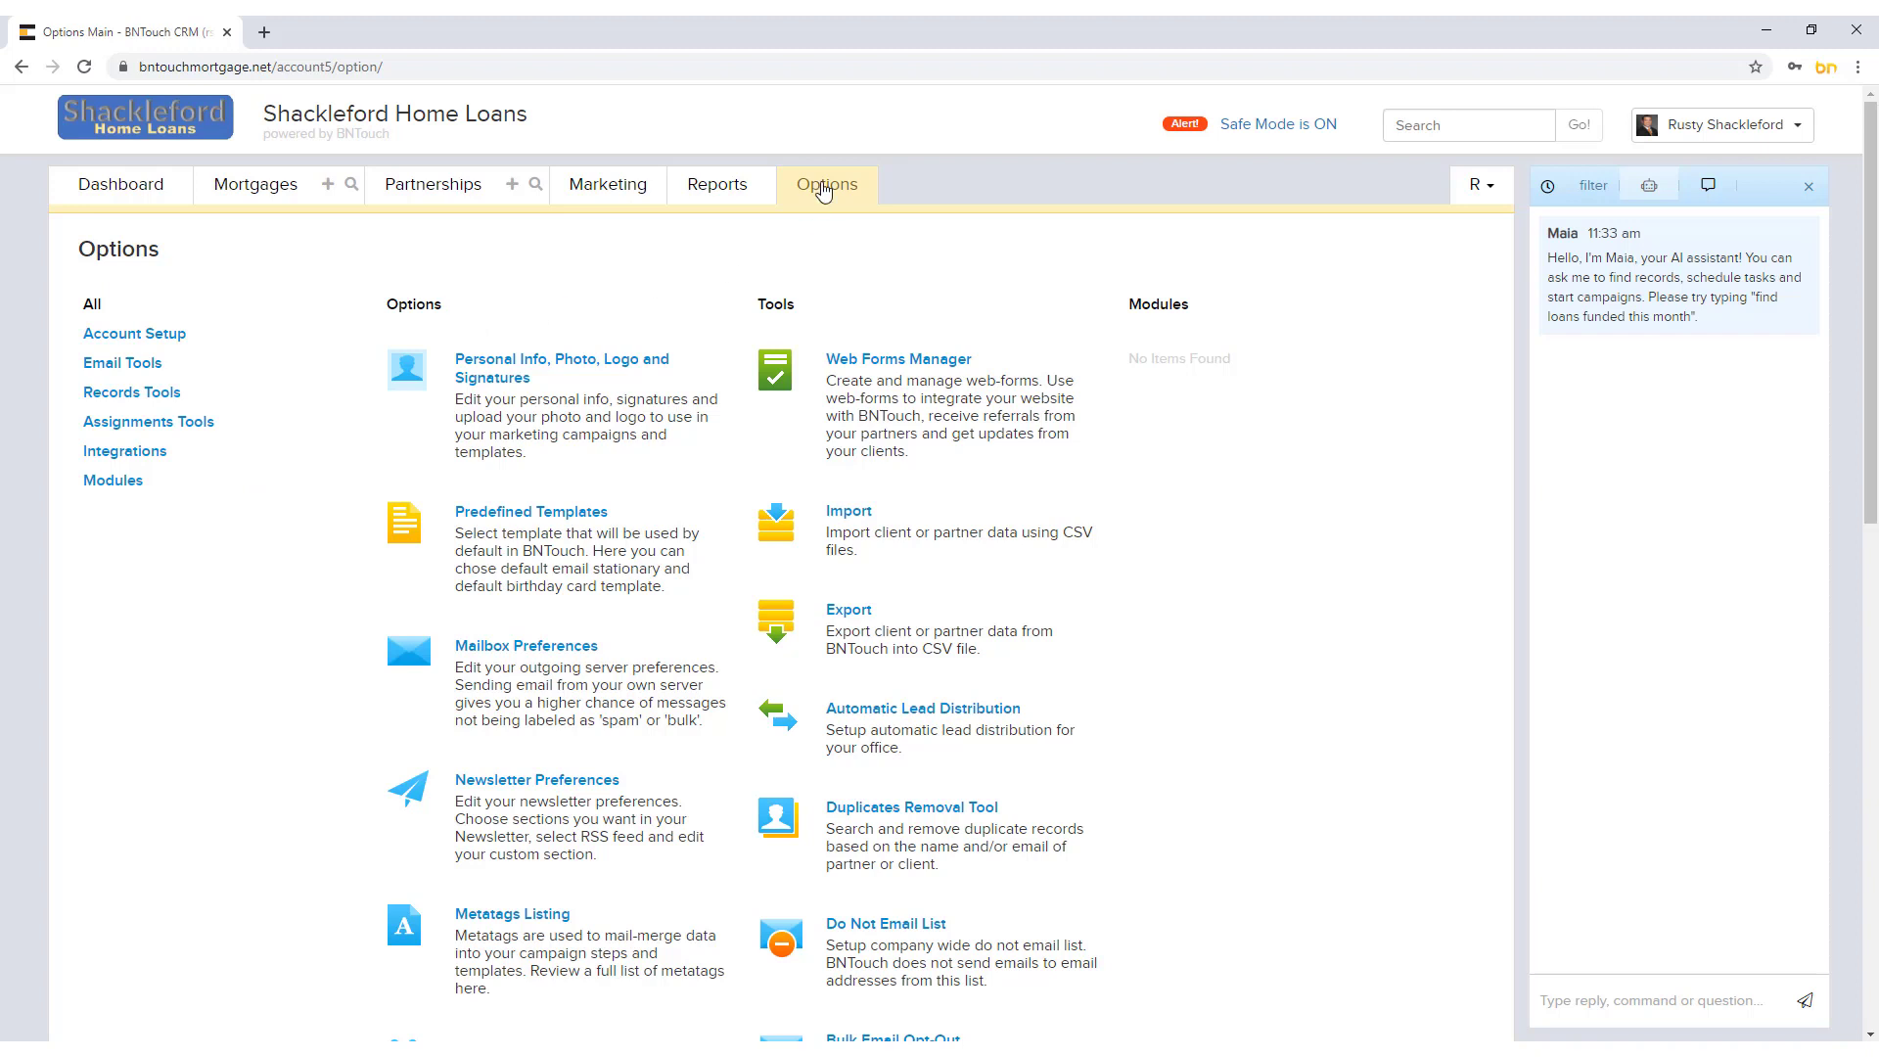
mouse_move(330, 570)
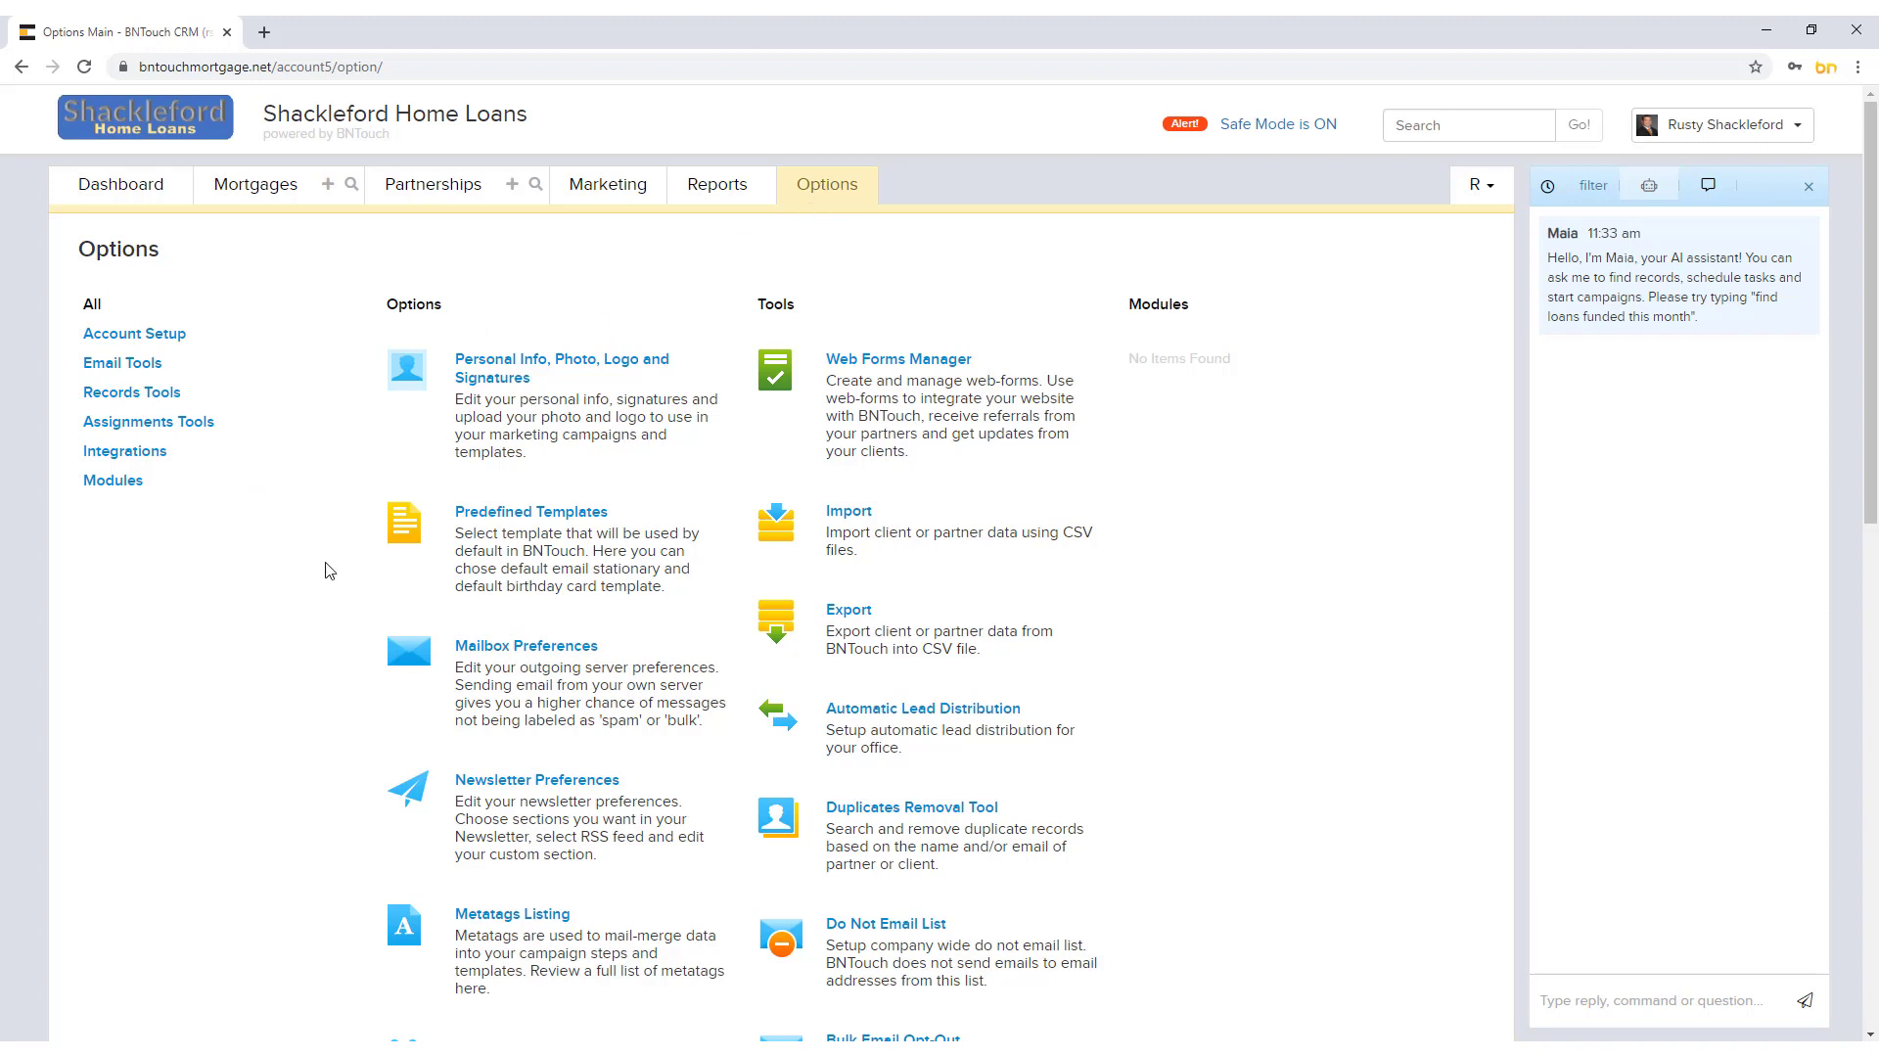
Step: Scroll down the Options page and select the Third Party Integrations link
scroll(down, 3)
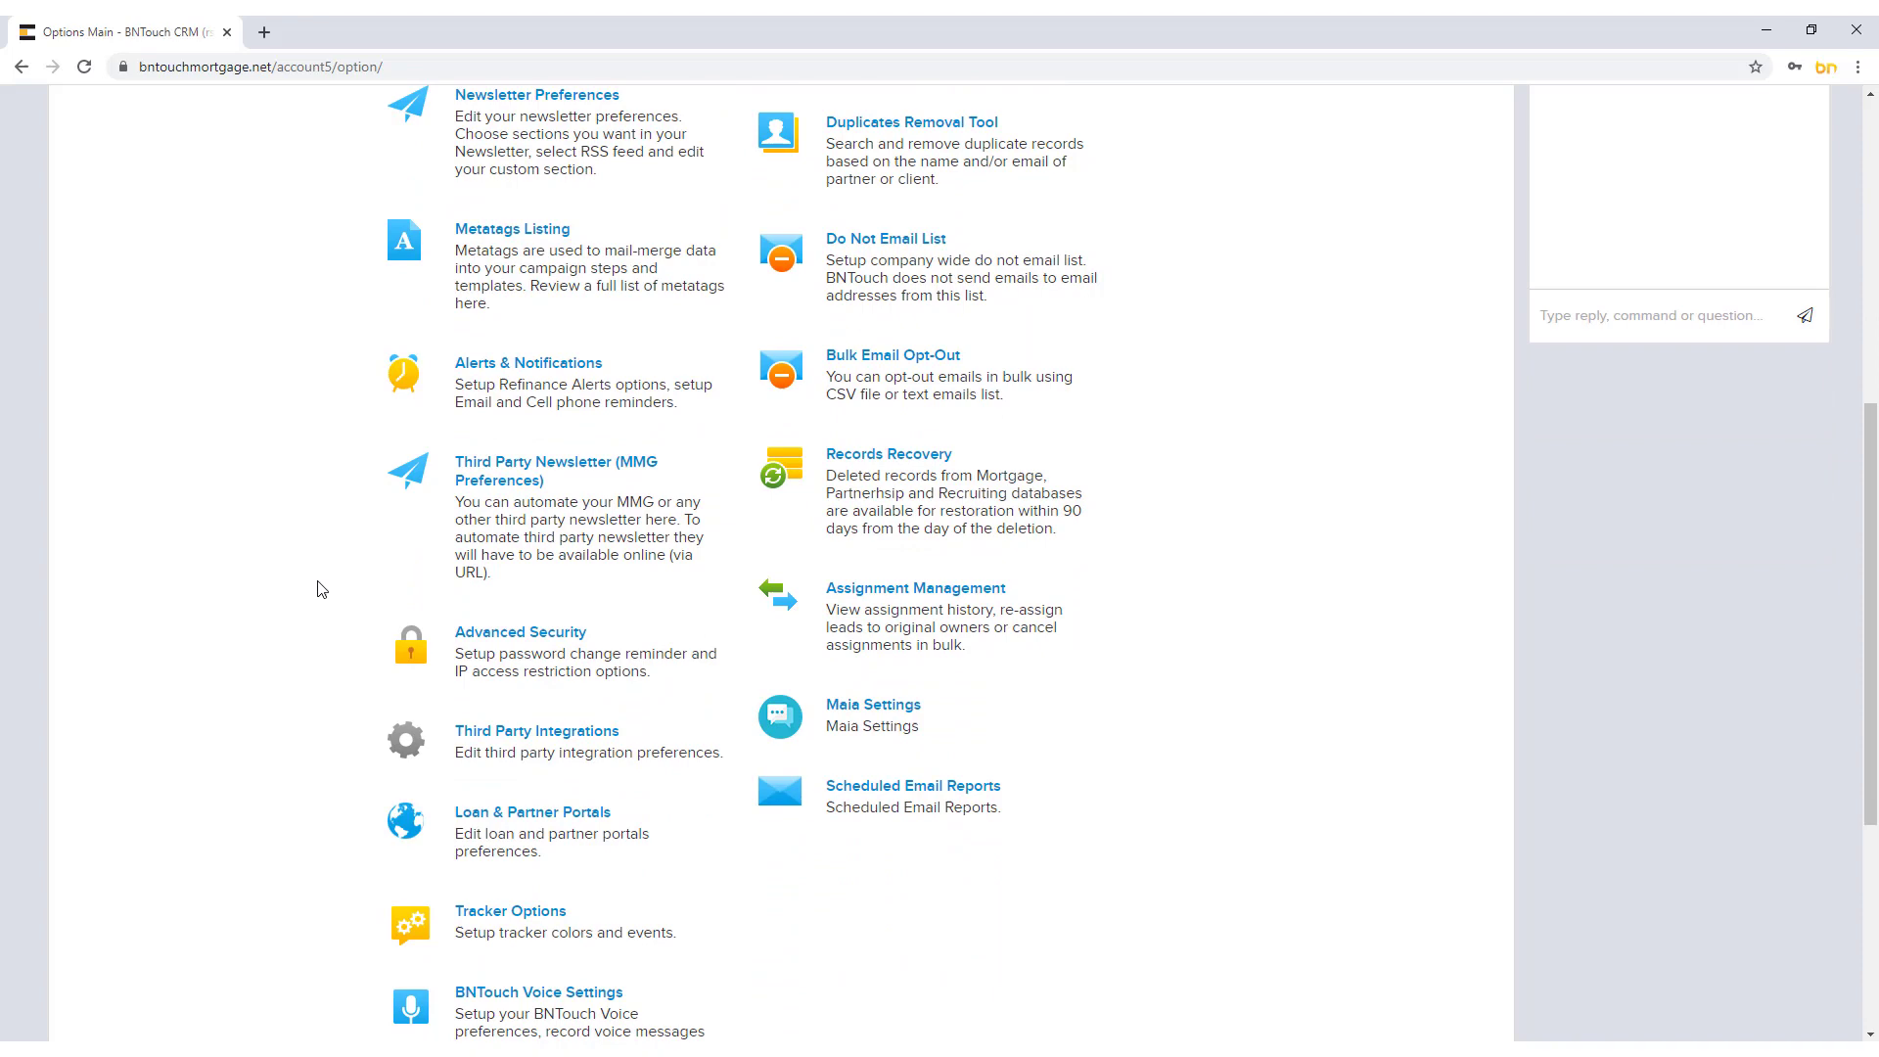
click(537, 731)
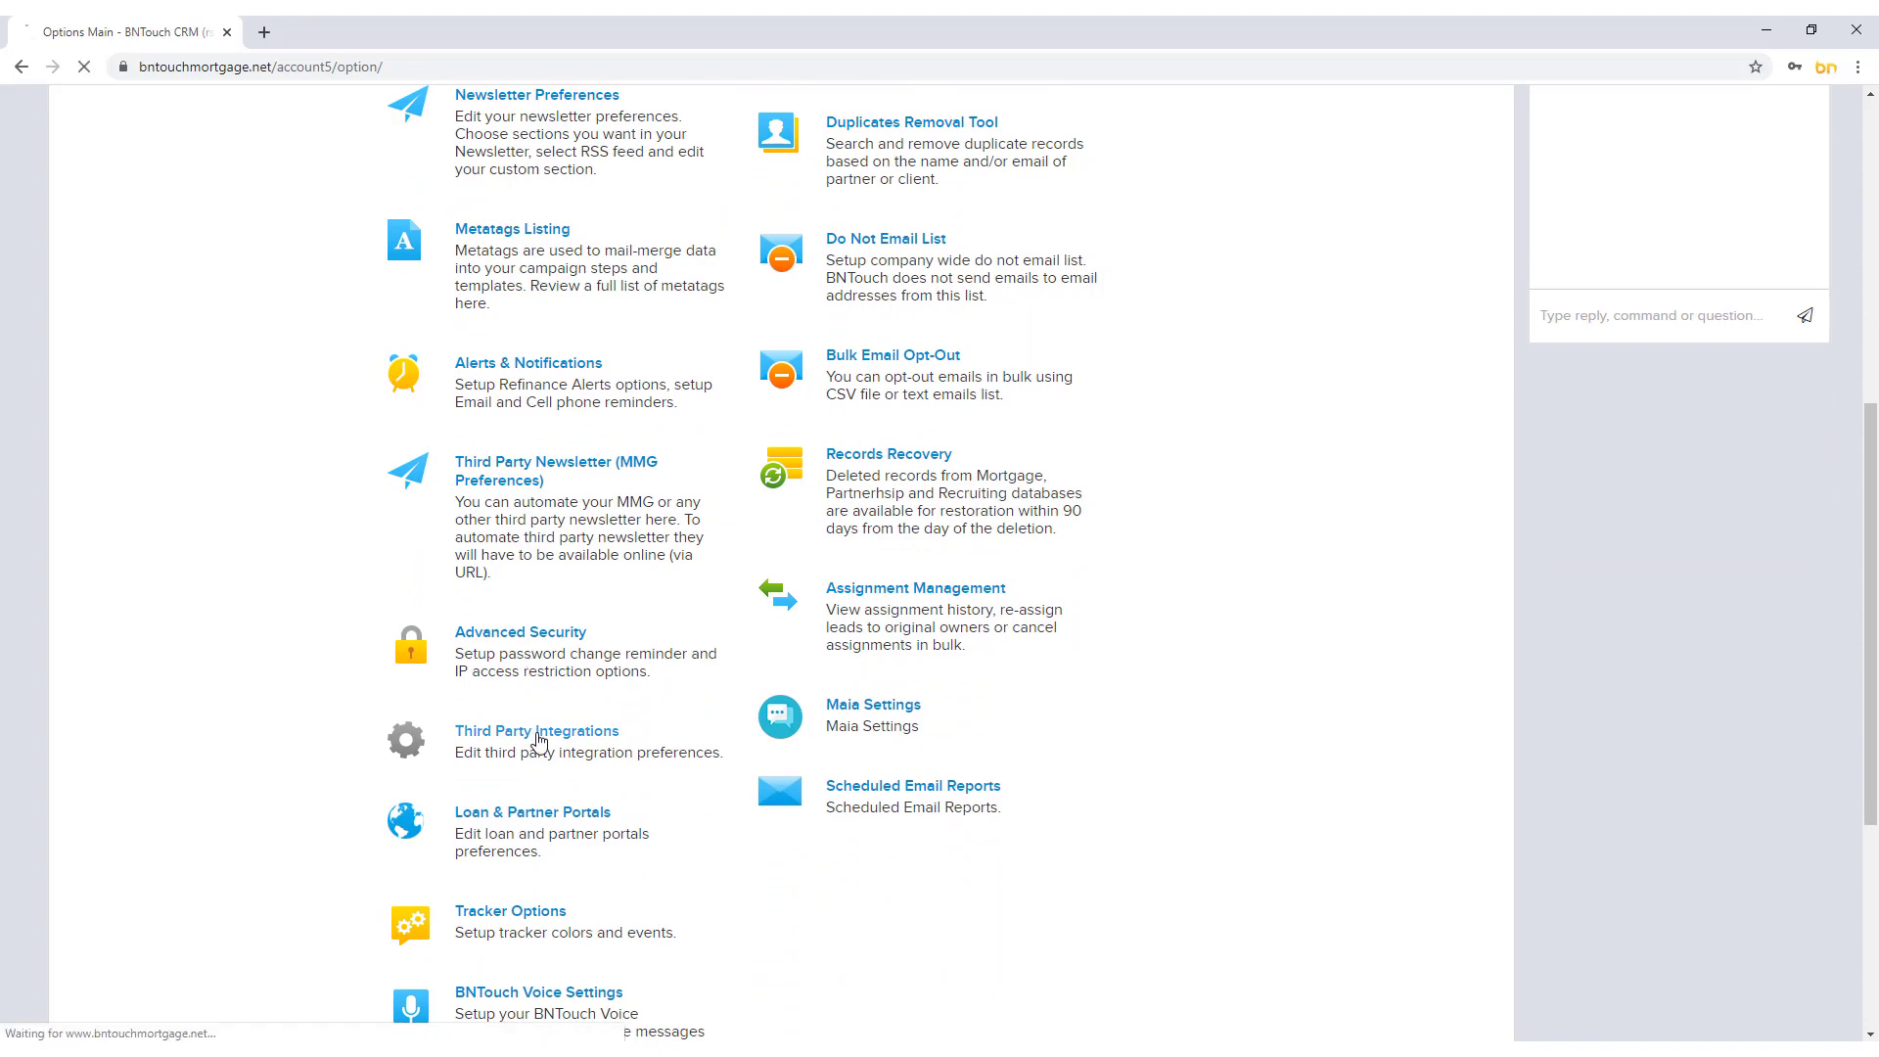
Step: Load Third Party Integrations on Zillow Preferences, with company and personal ZWSIDs shown
click(537, 731)
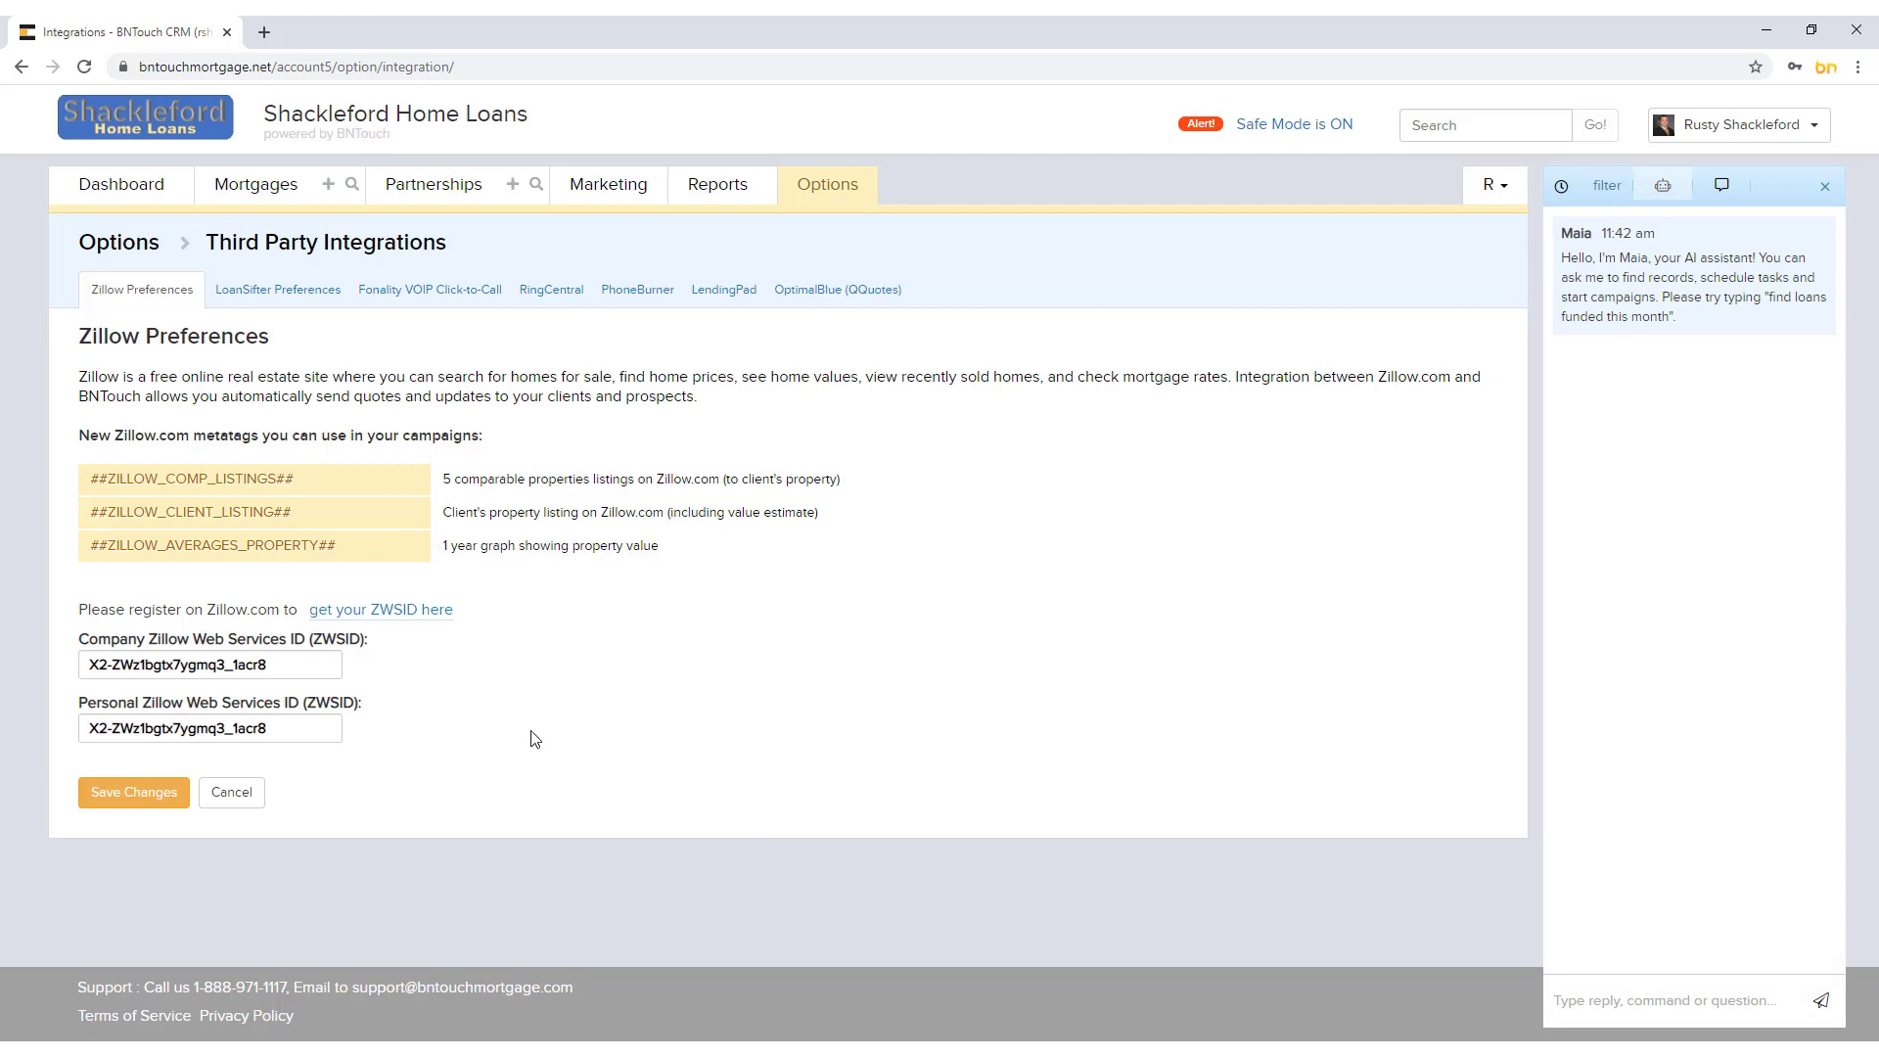
mouse_move(122, 320)
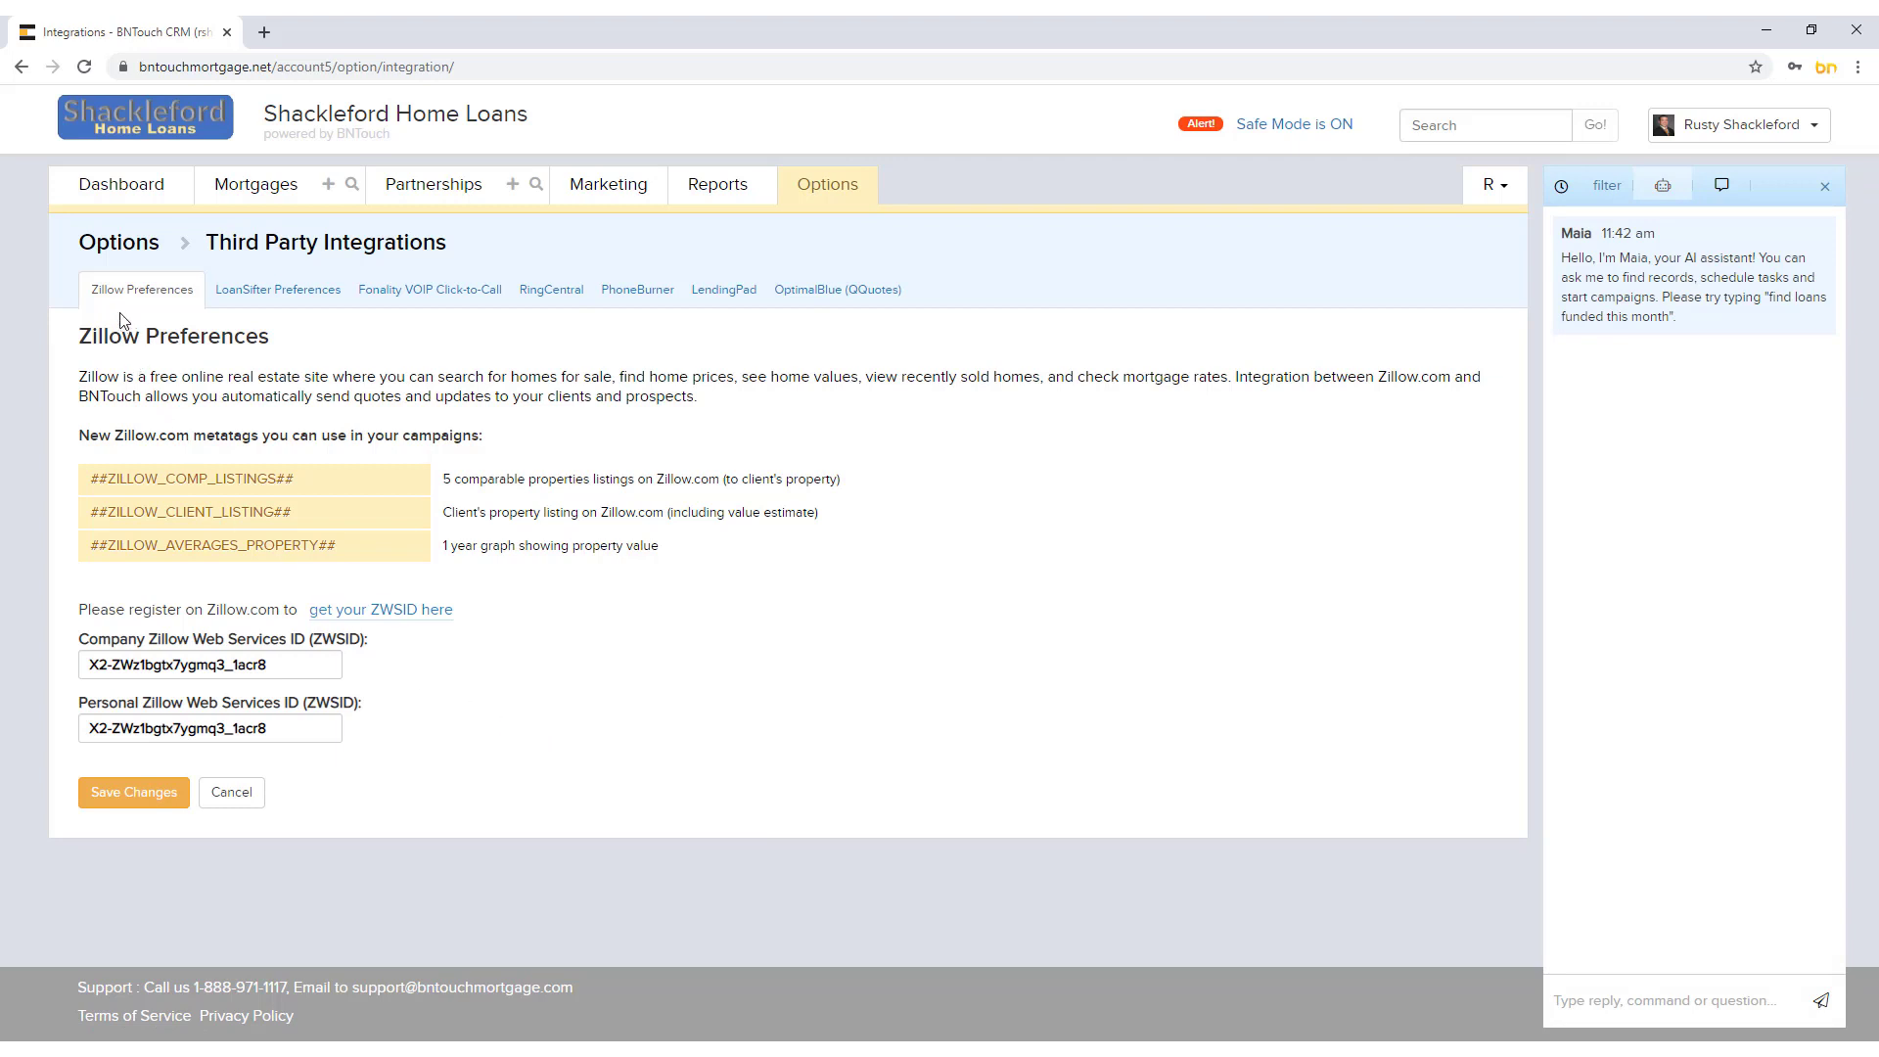
mouse_move(277, 288)
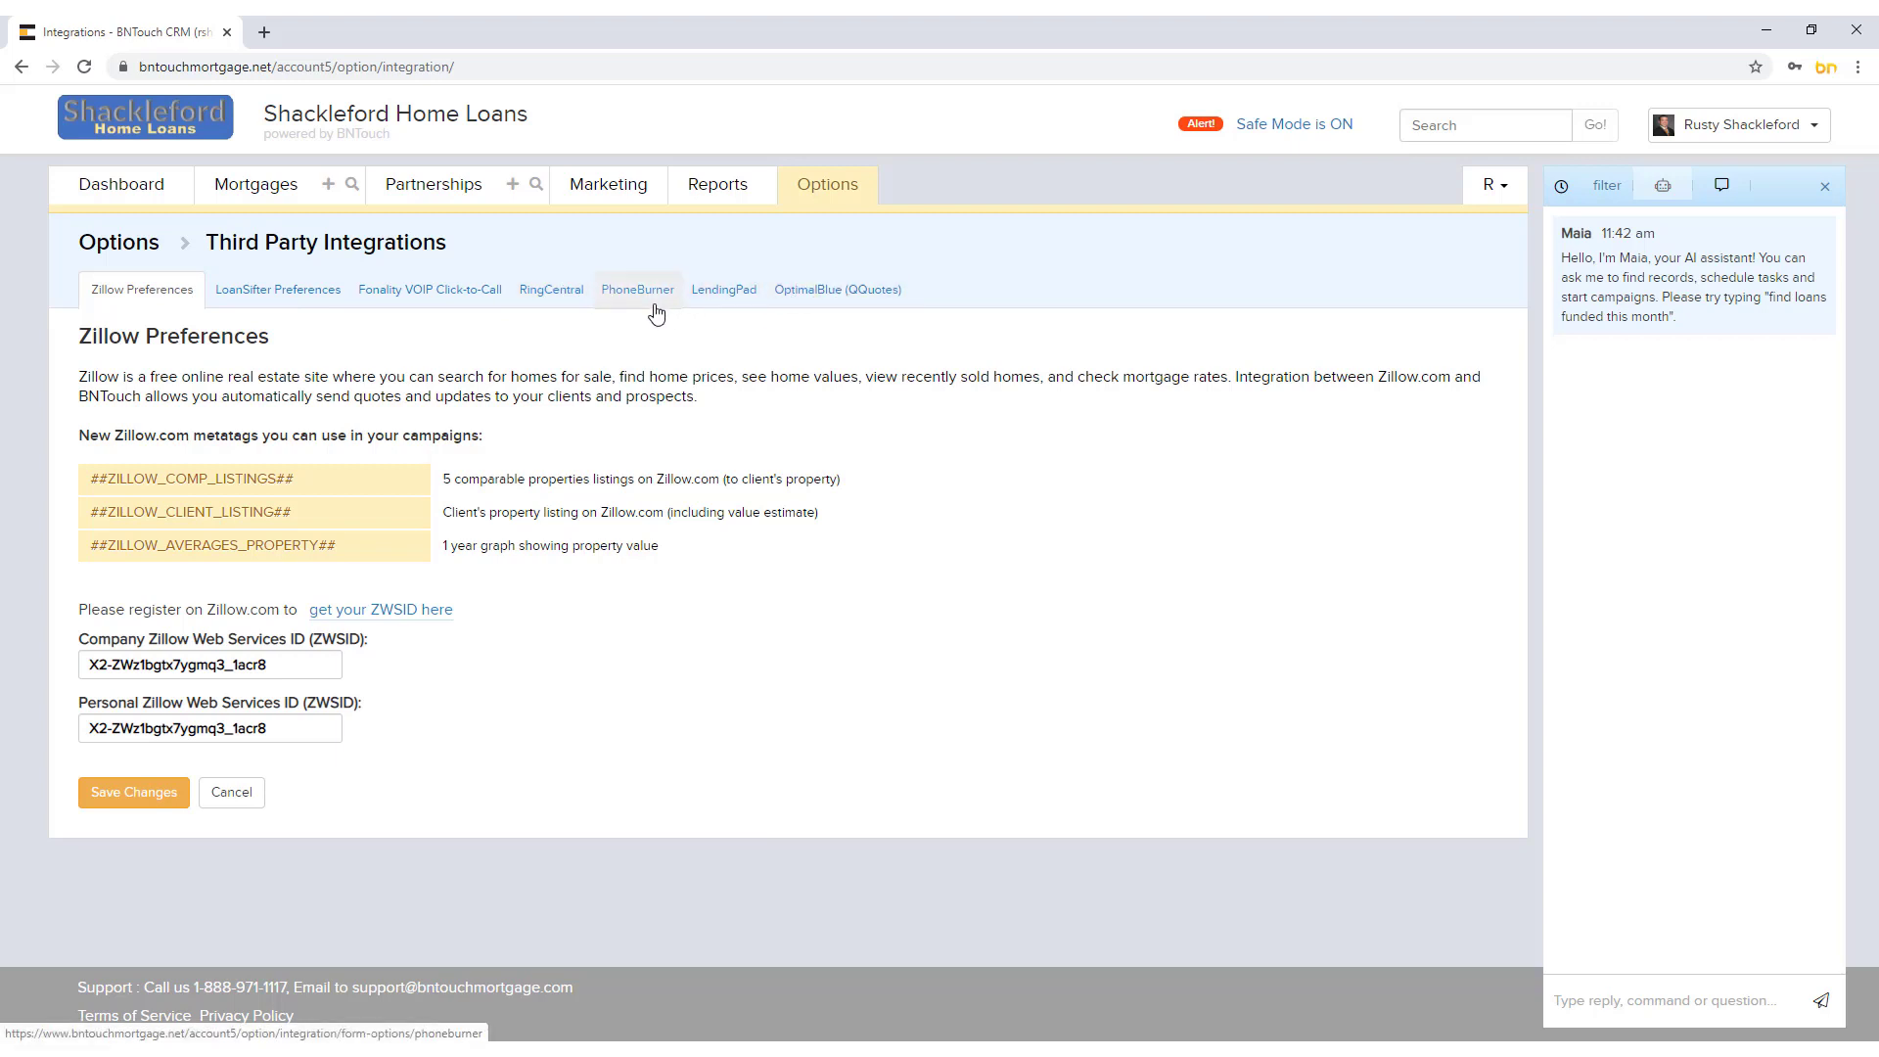
mouse_move(37, 306)
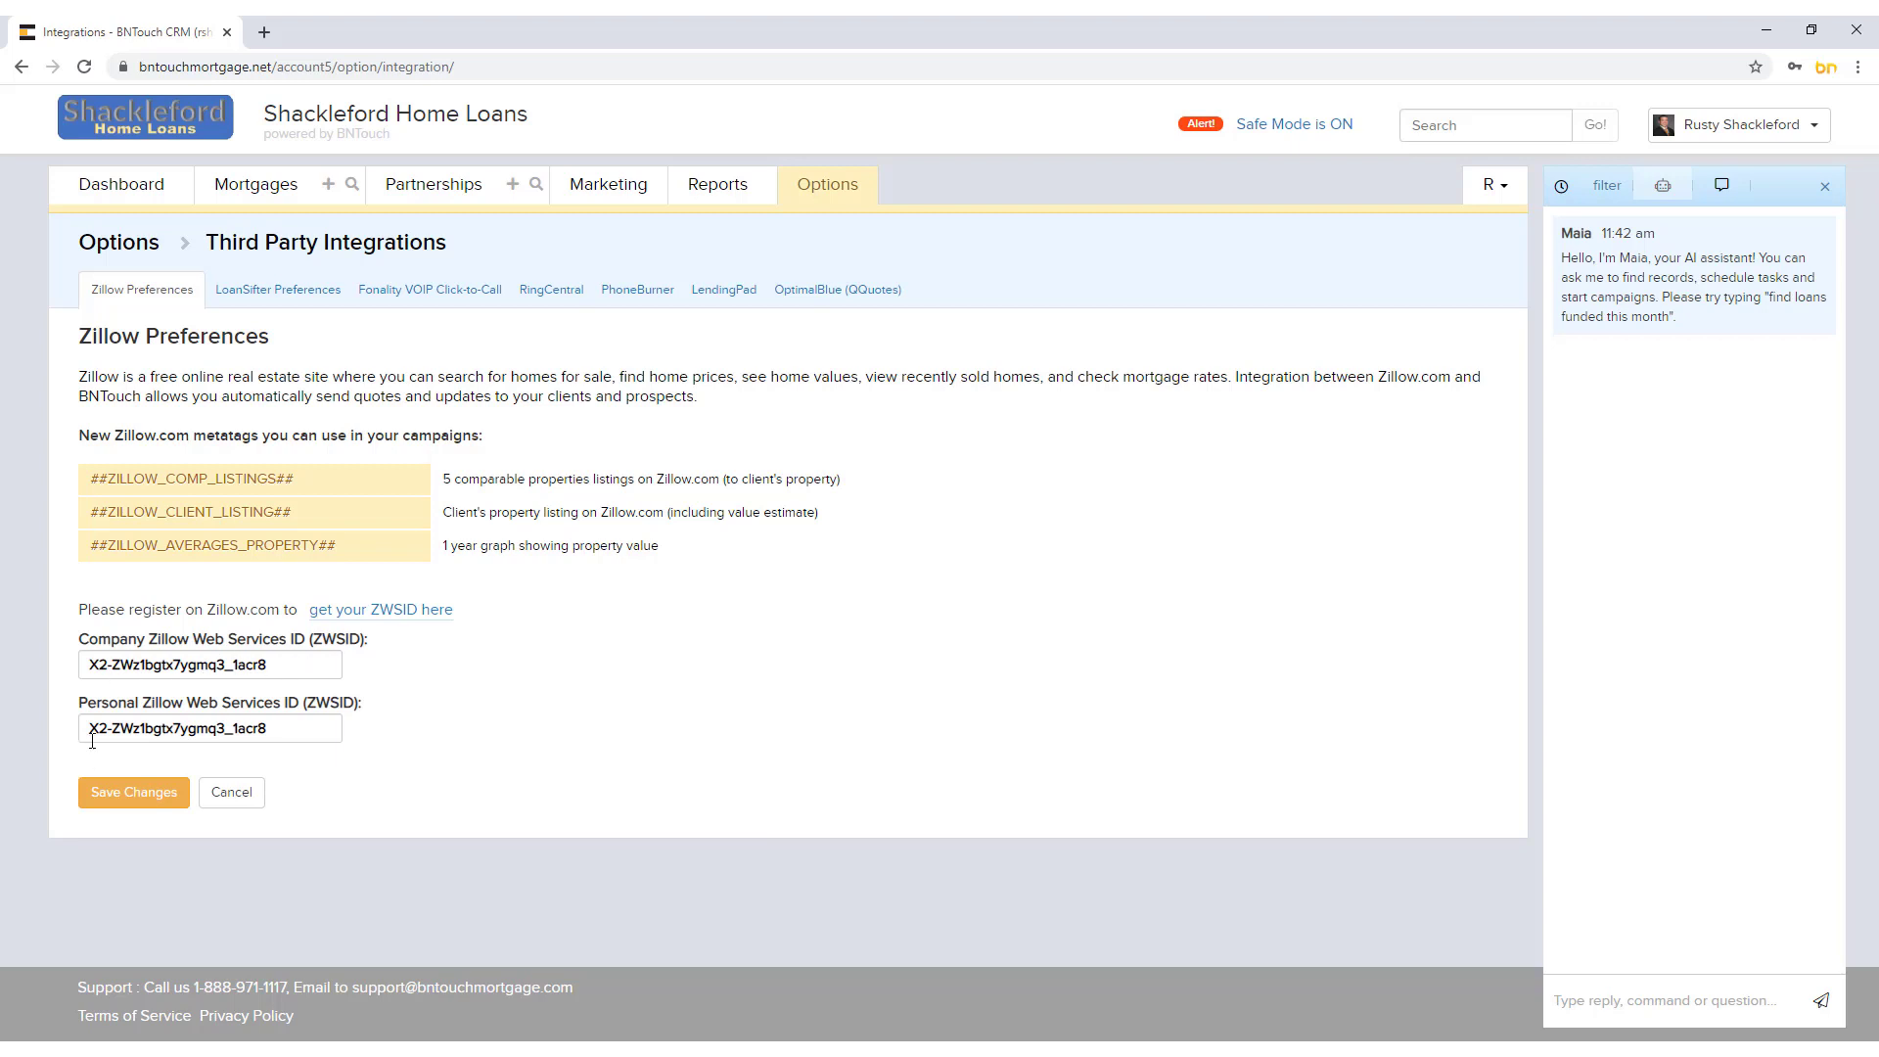
mouse_move(453, 736)
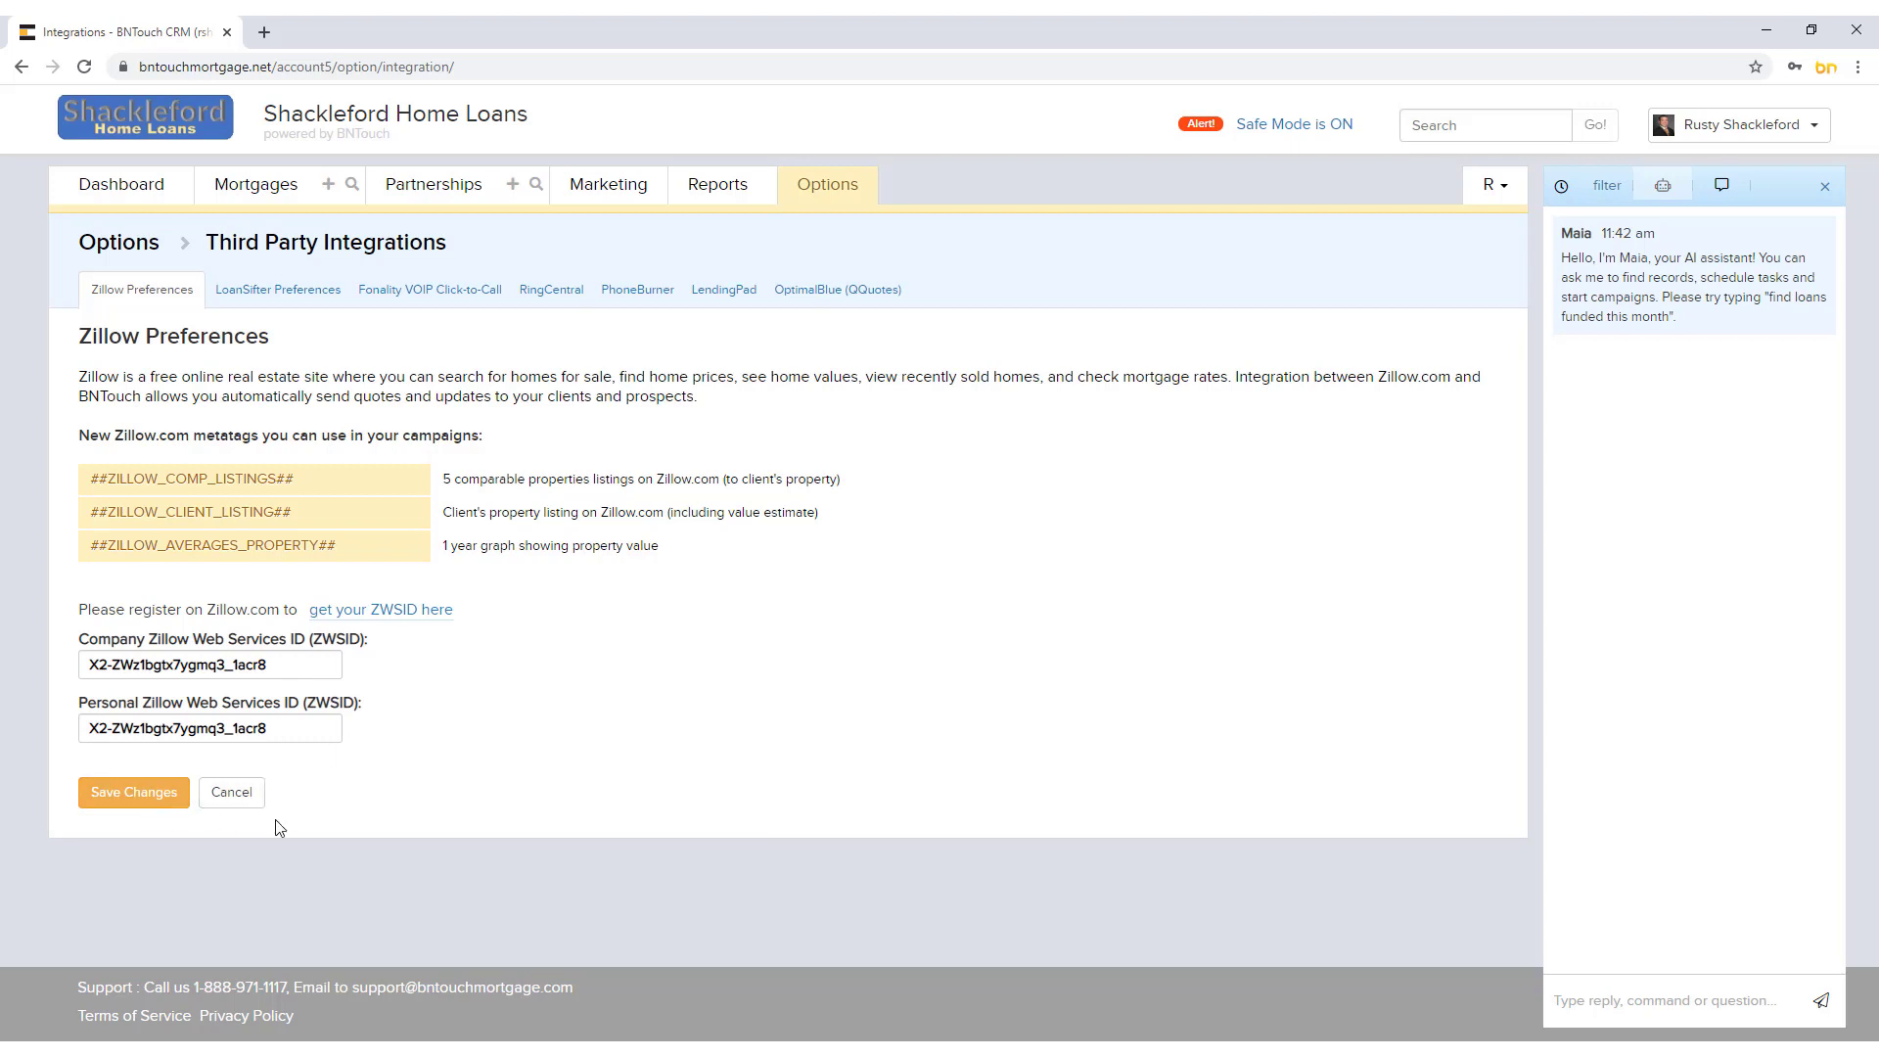
mouse_move(469, 739)
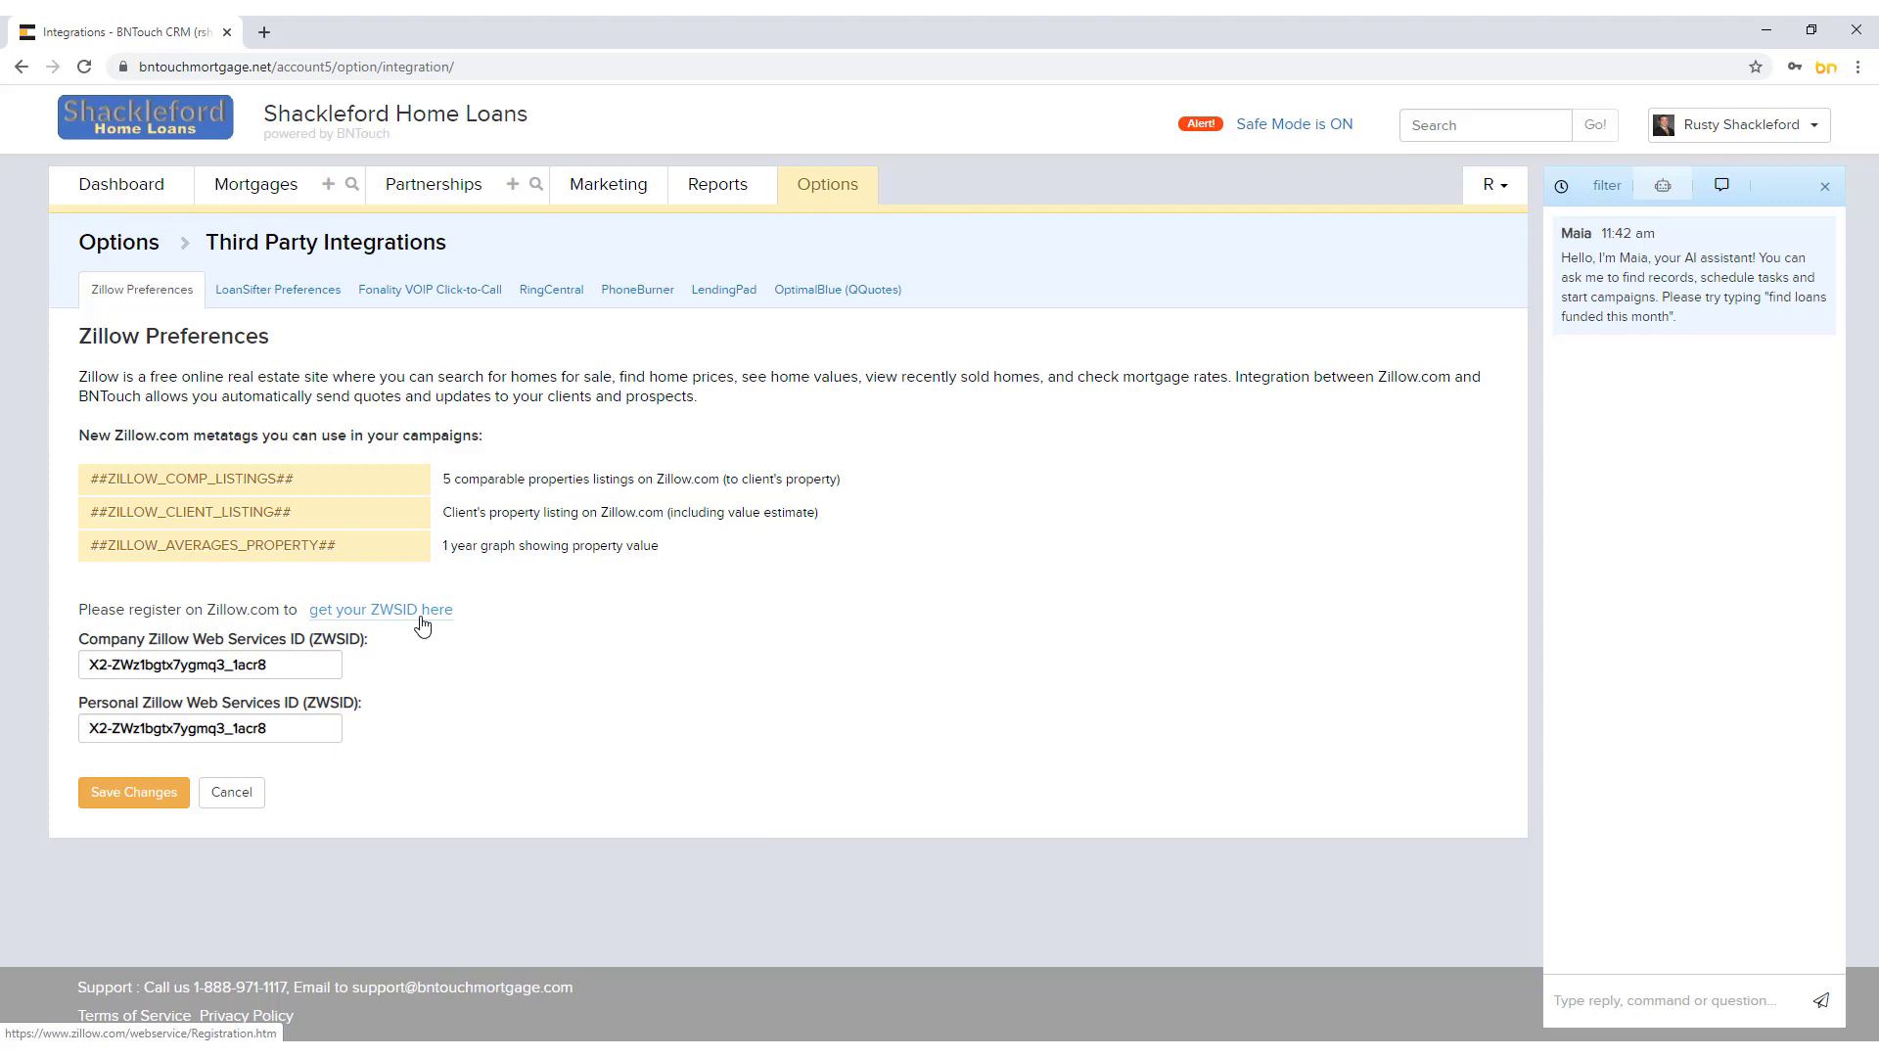
mouse_move(411, 566)
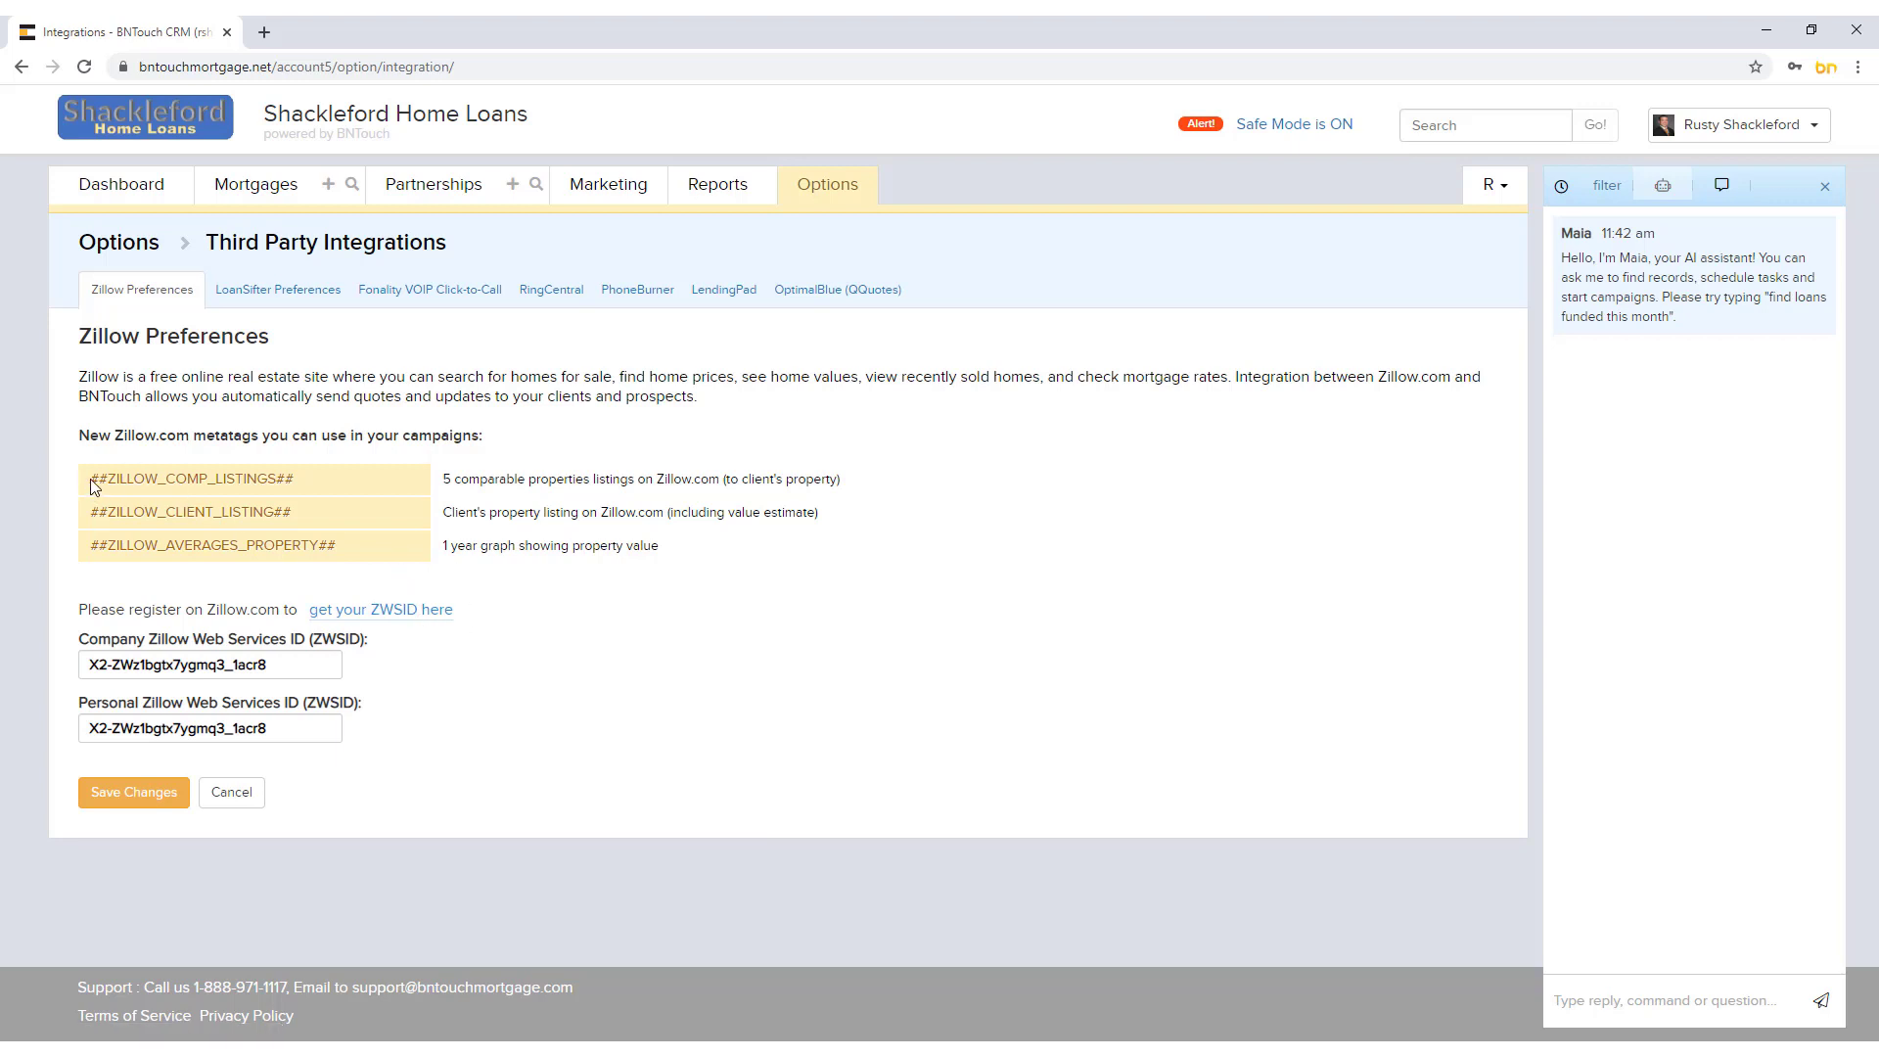
mouse_move(391, 480)
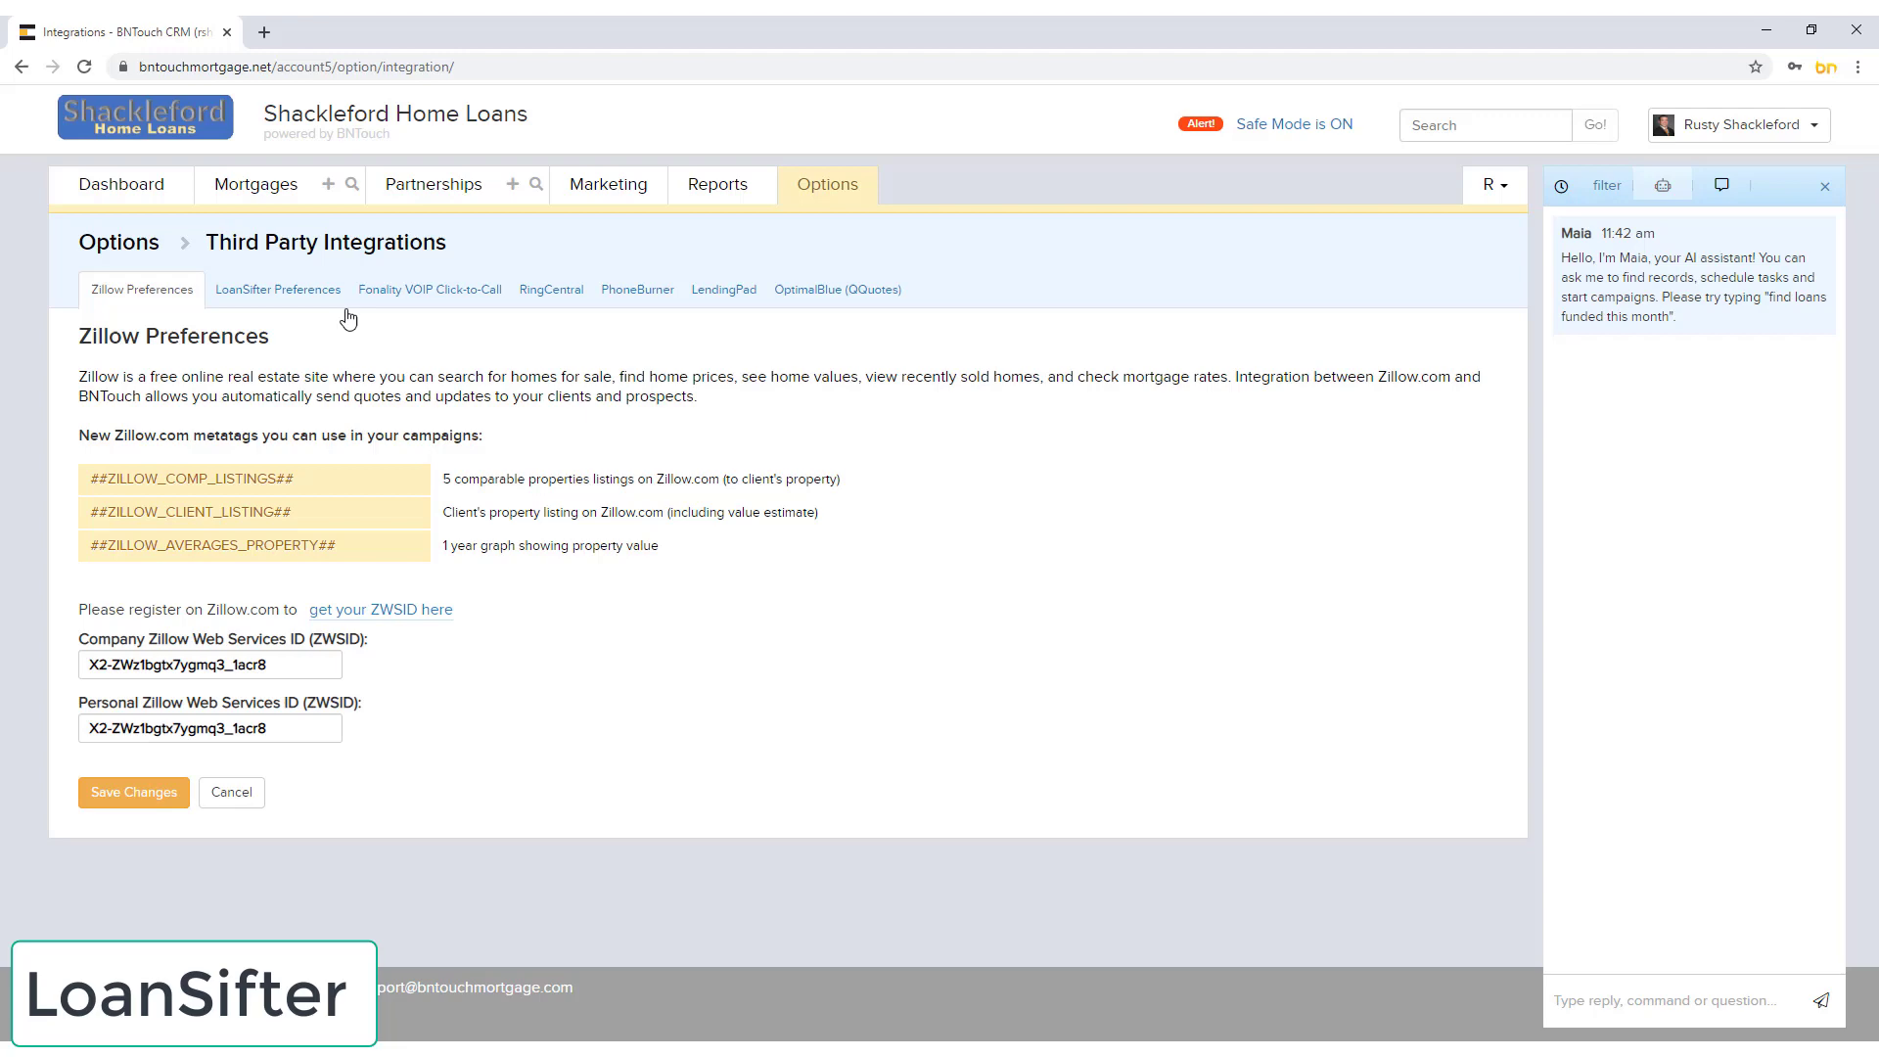
Step: Check the LoanSifter login name, then switch to the Fonality VOIP Click-to-Call settings
click(277, 289)
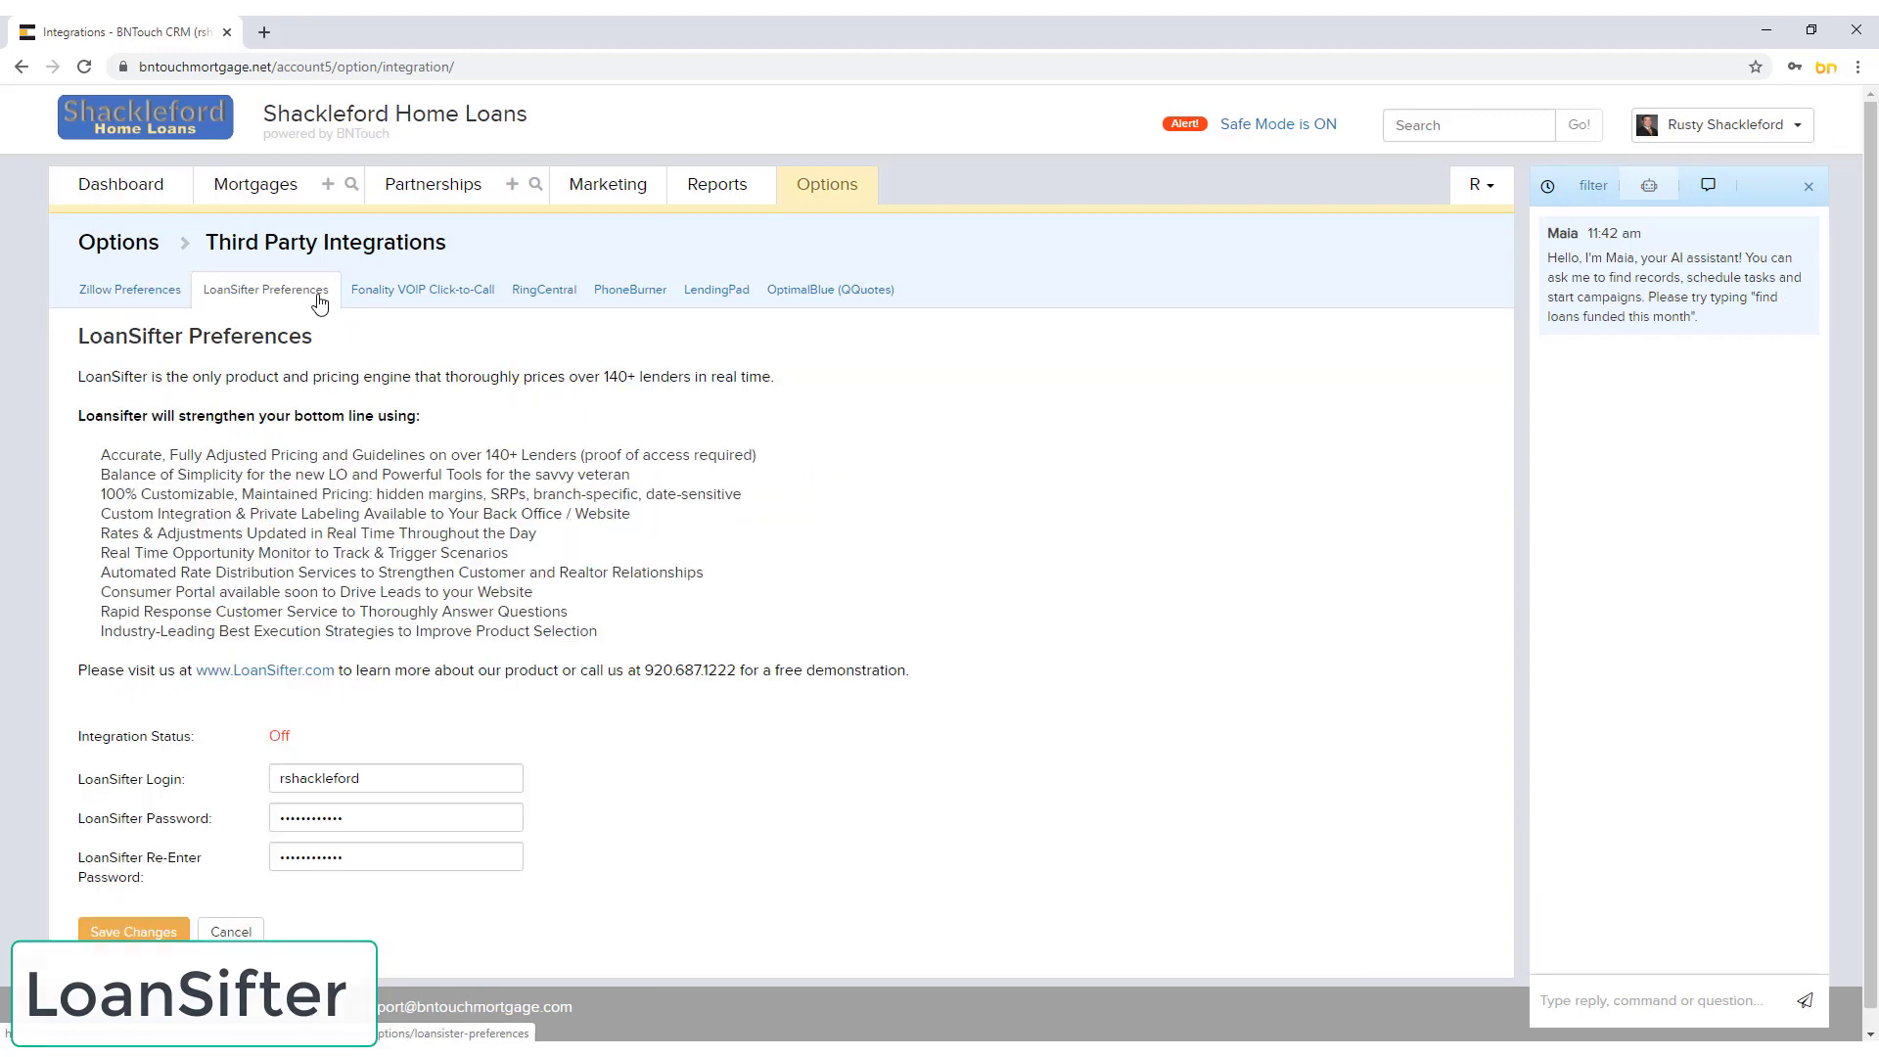
mouse_move(246, 753)
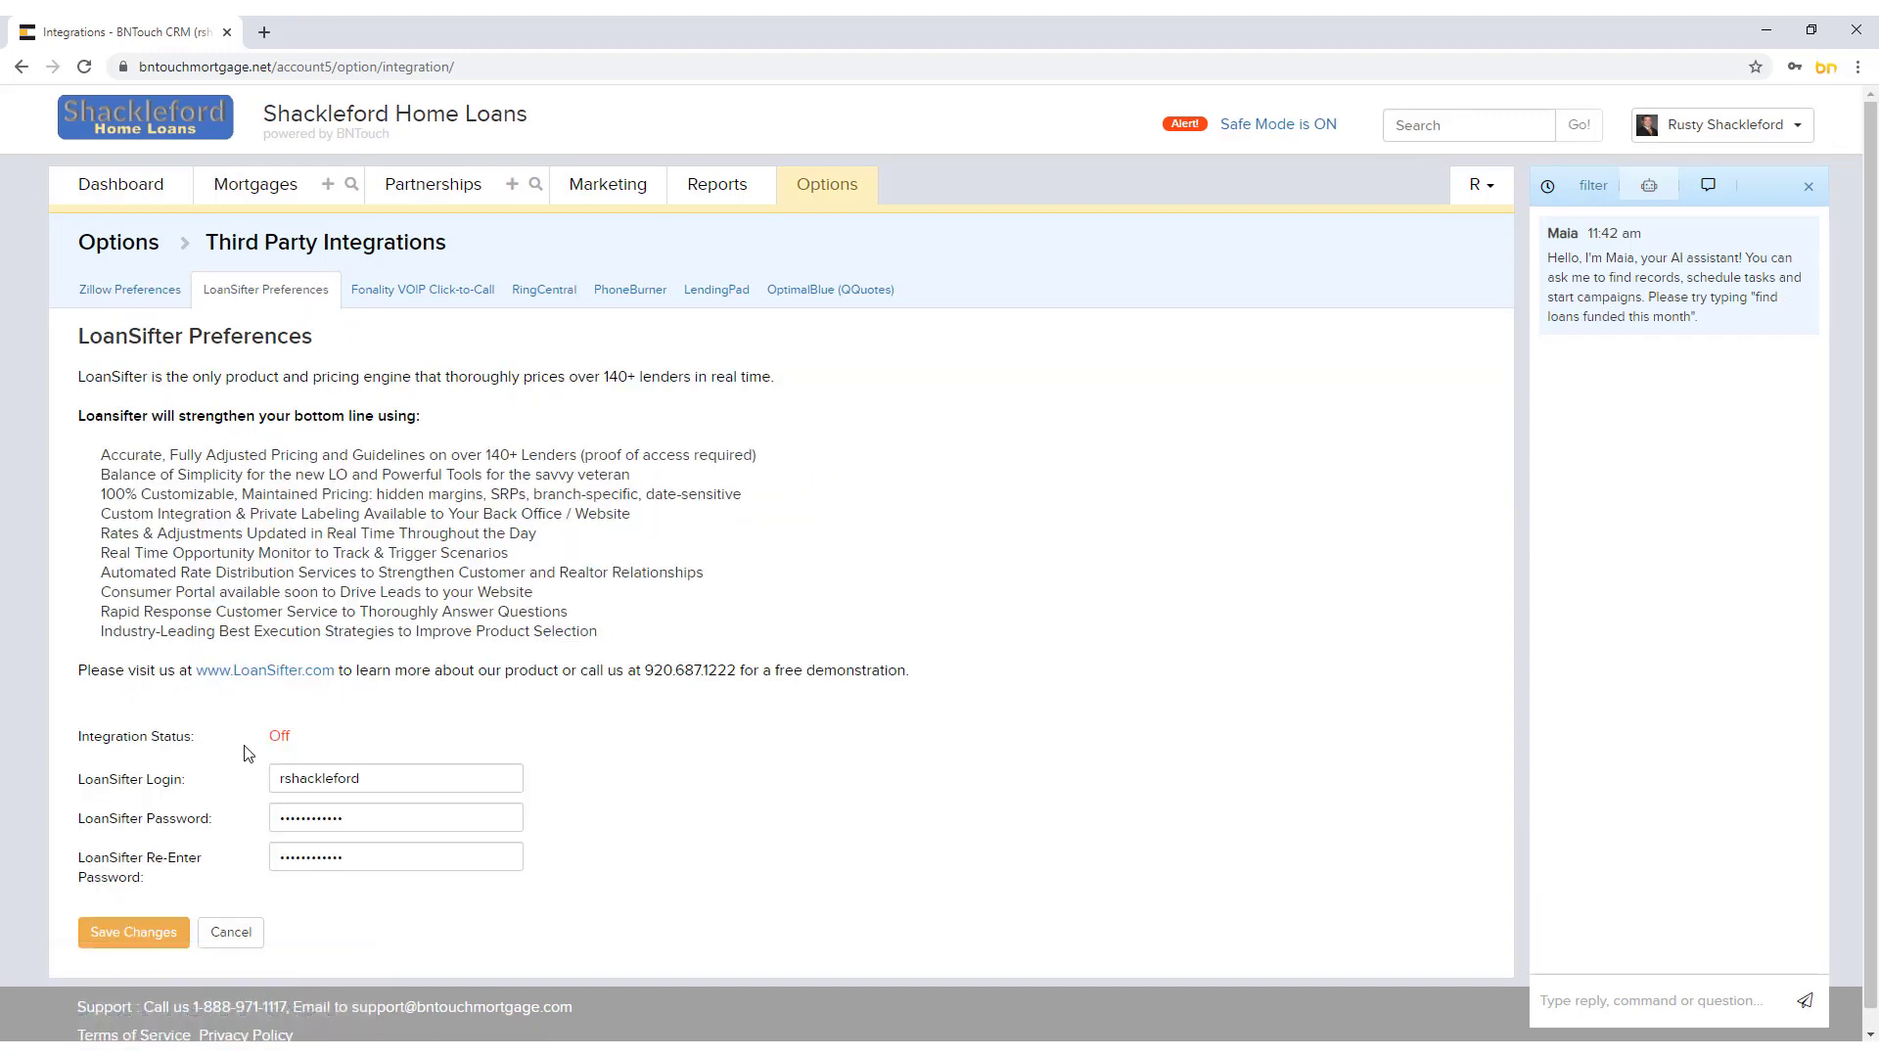
click(395, 778)
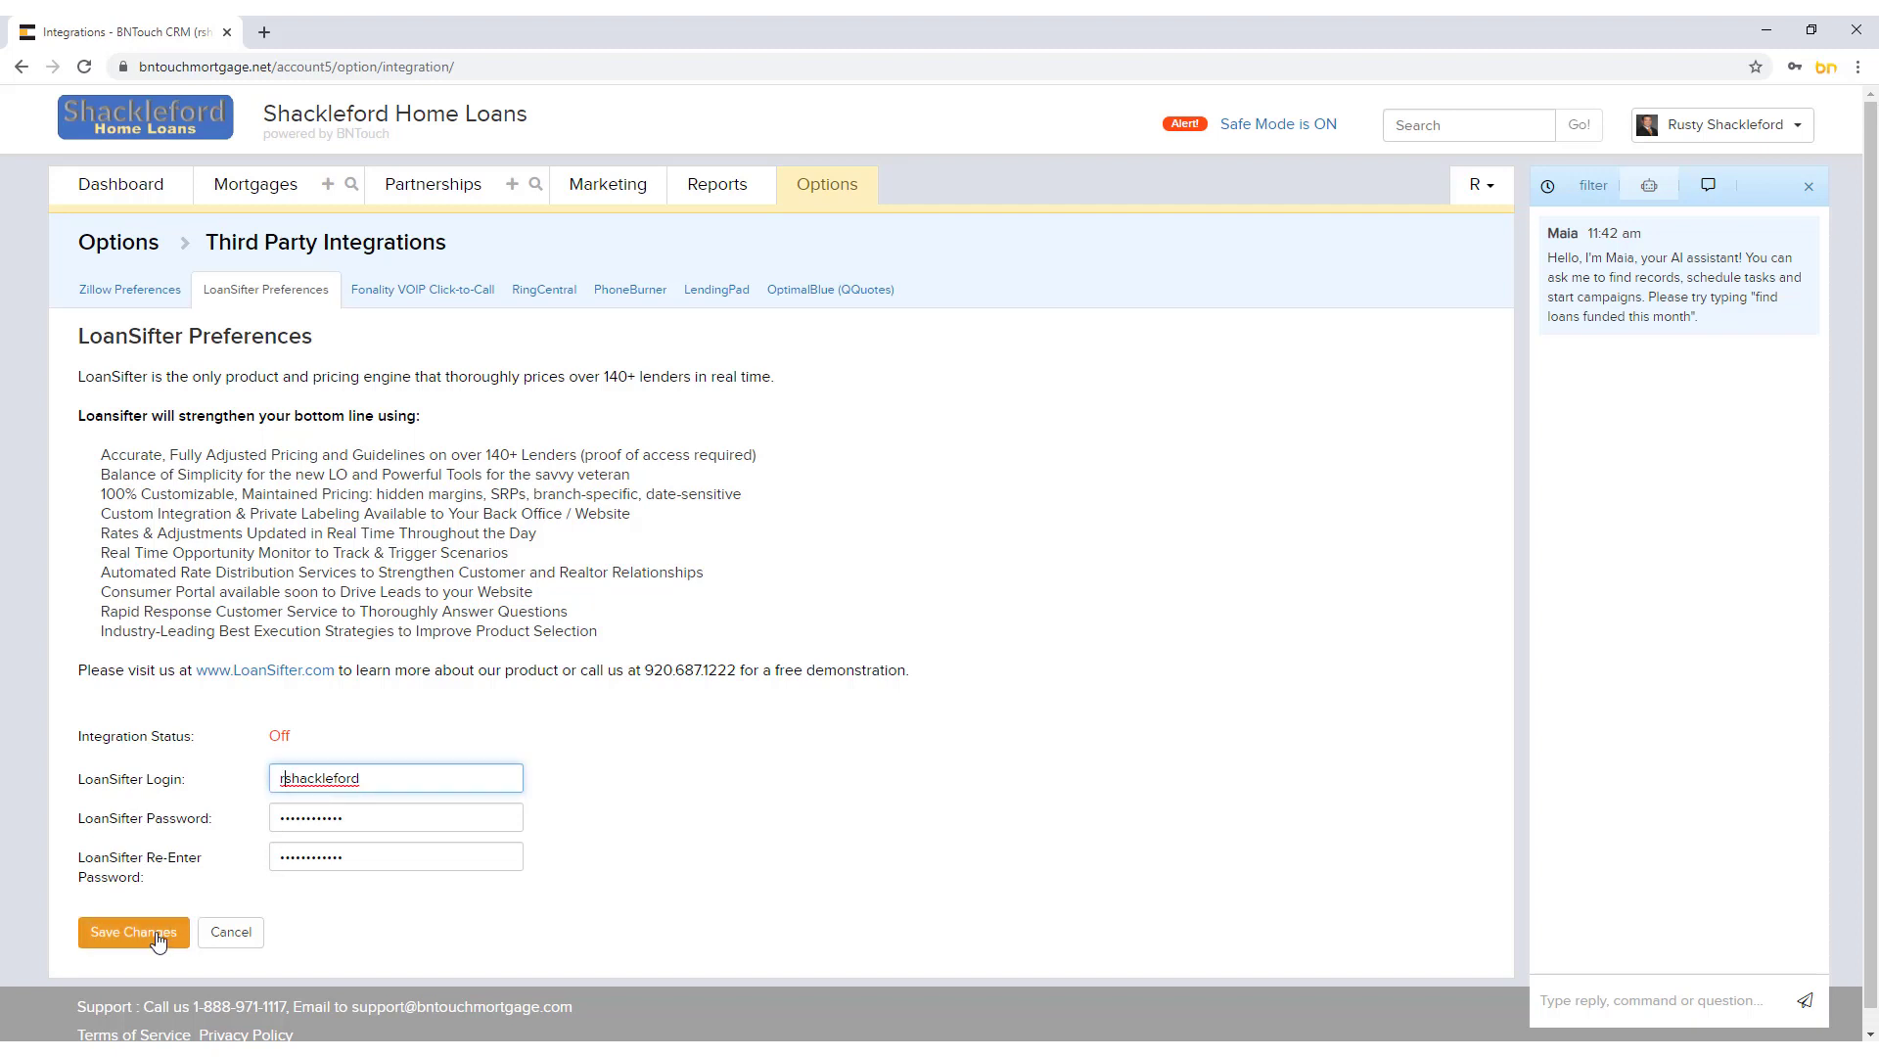
mouse_move(171, 908)
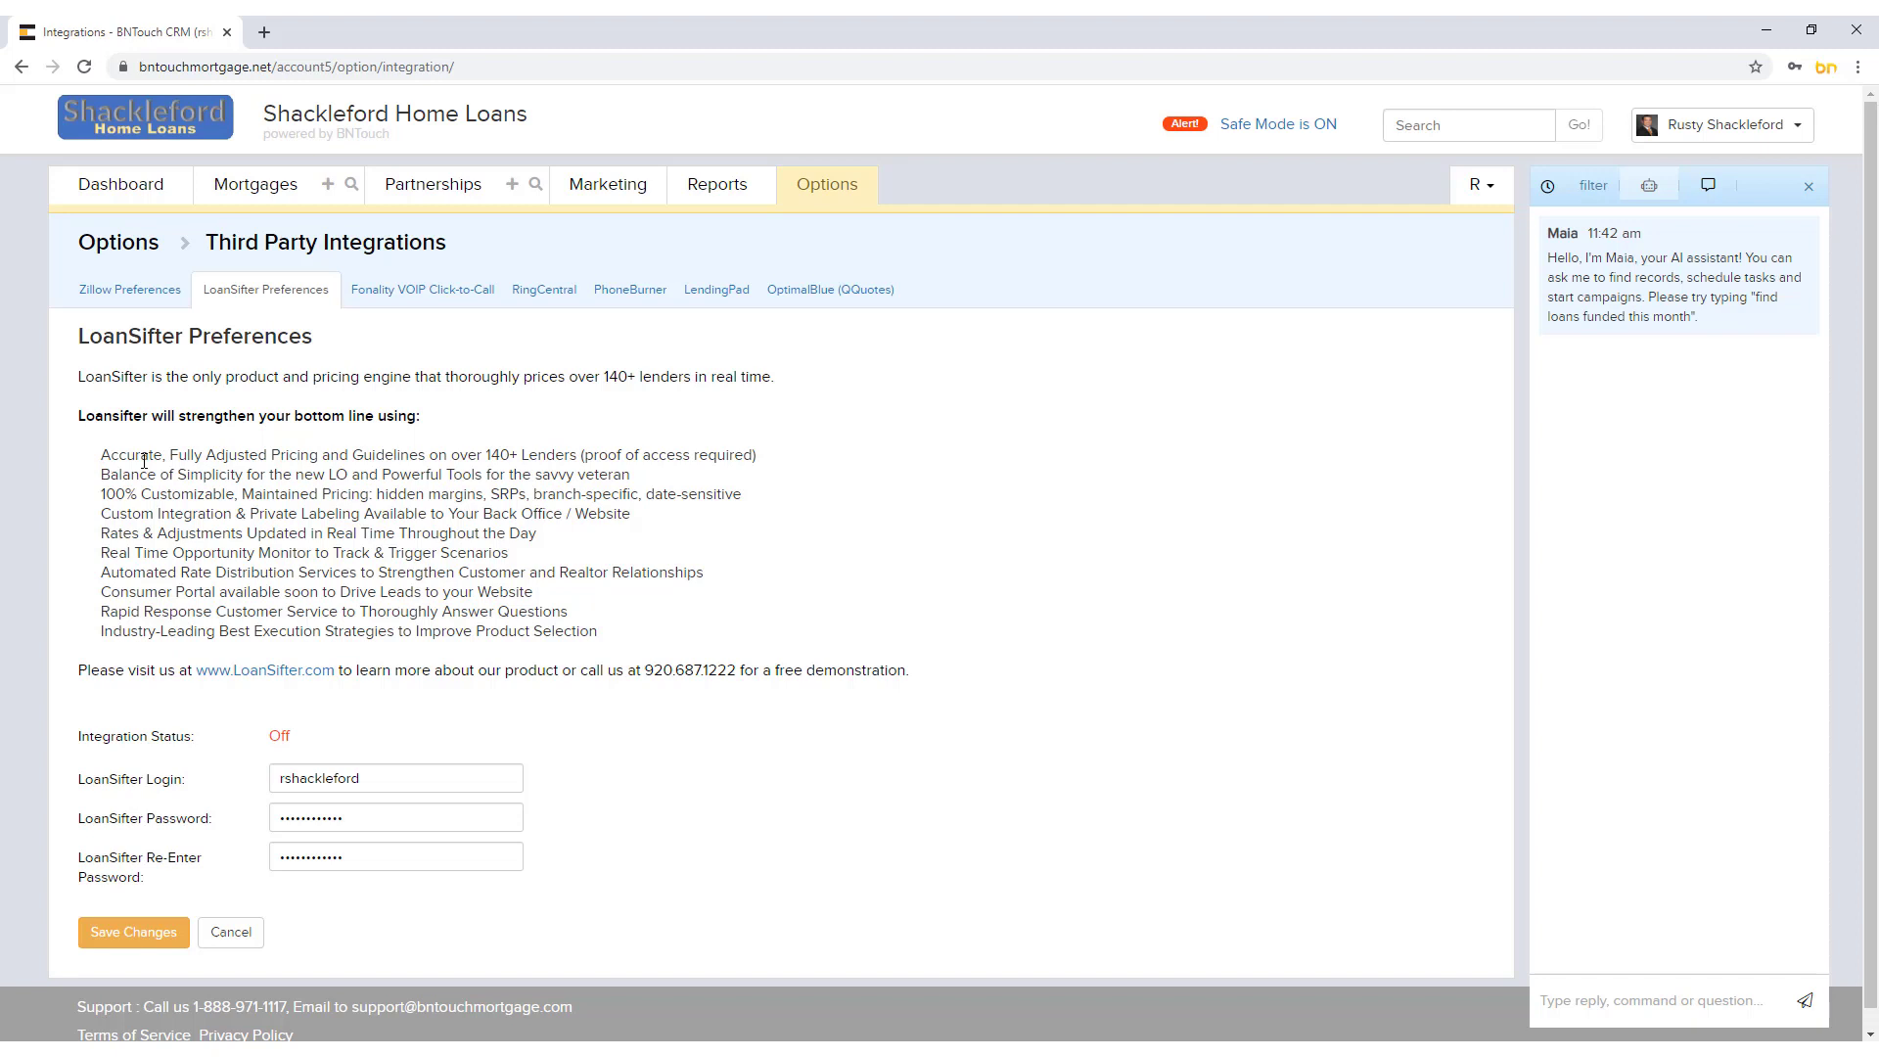
click(421, 288)
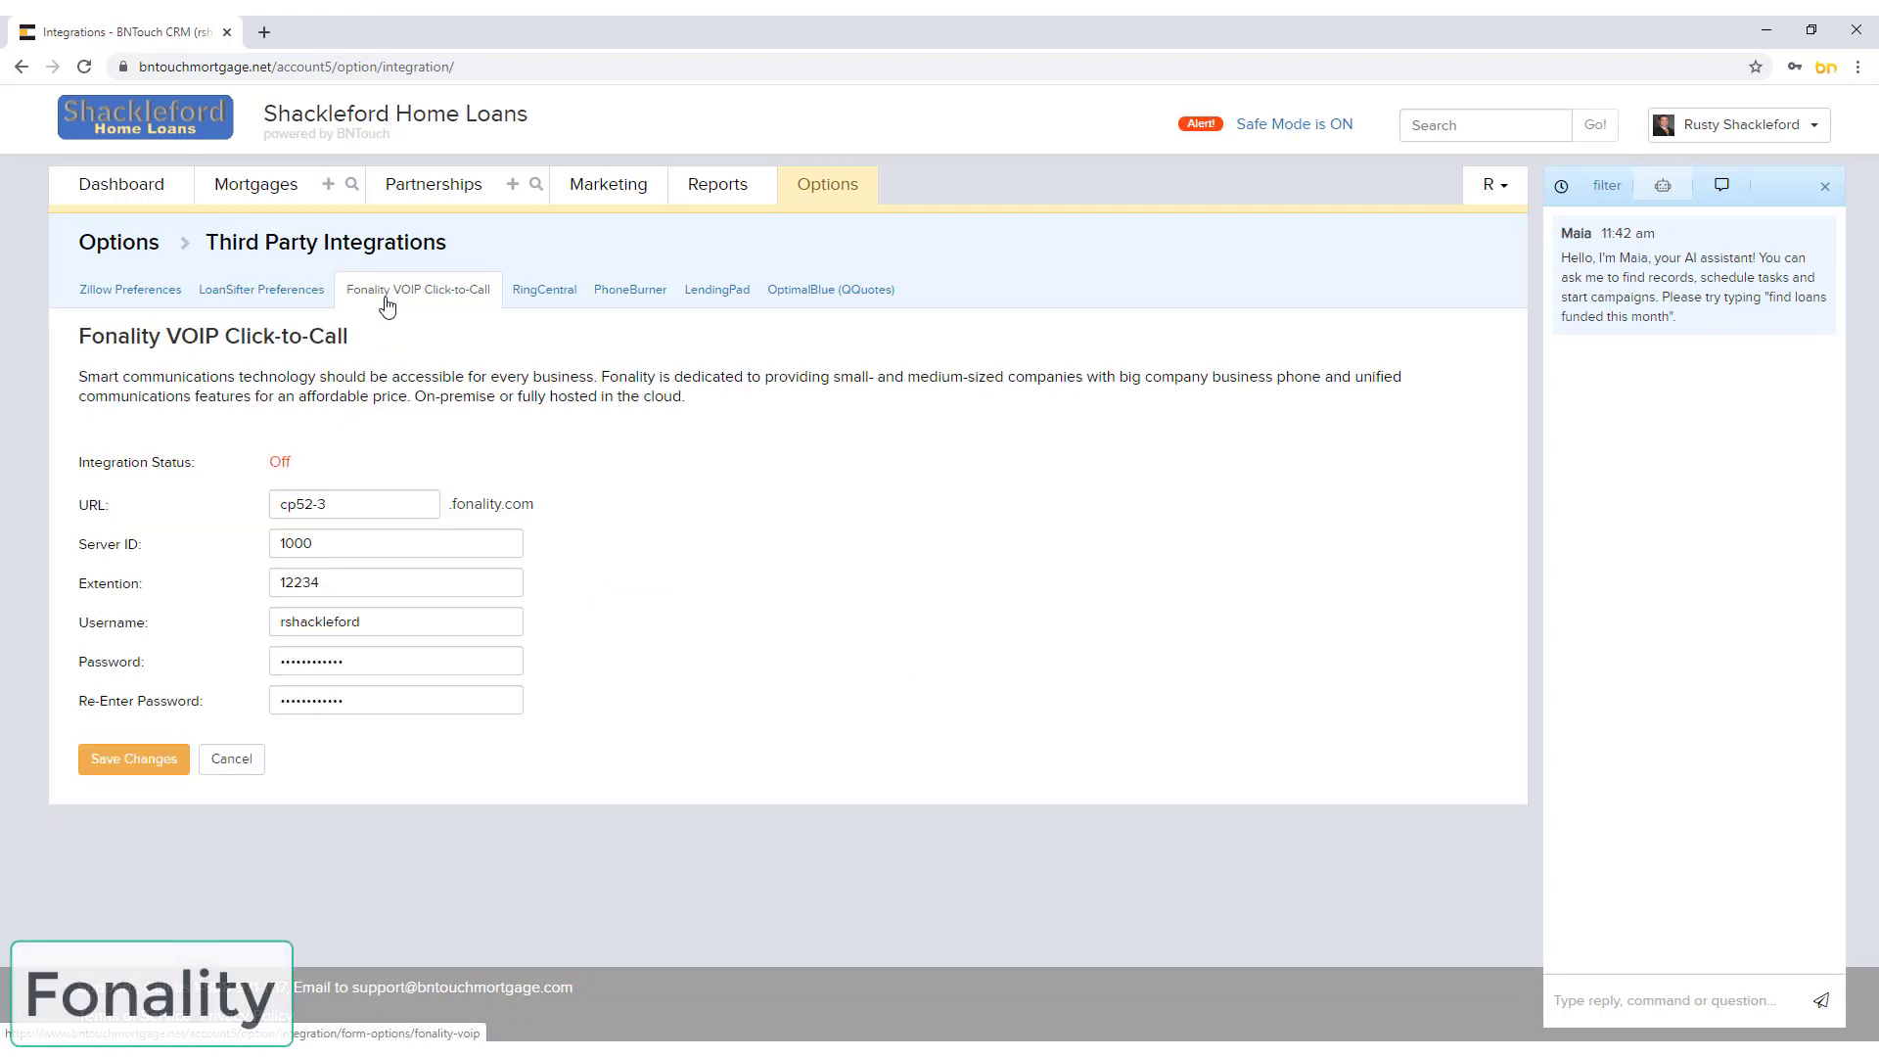
mouse_move(400, 347)
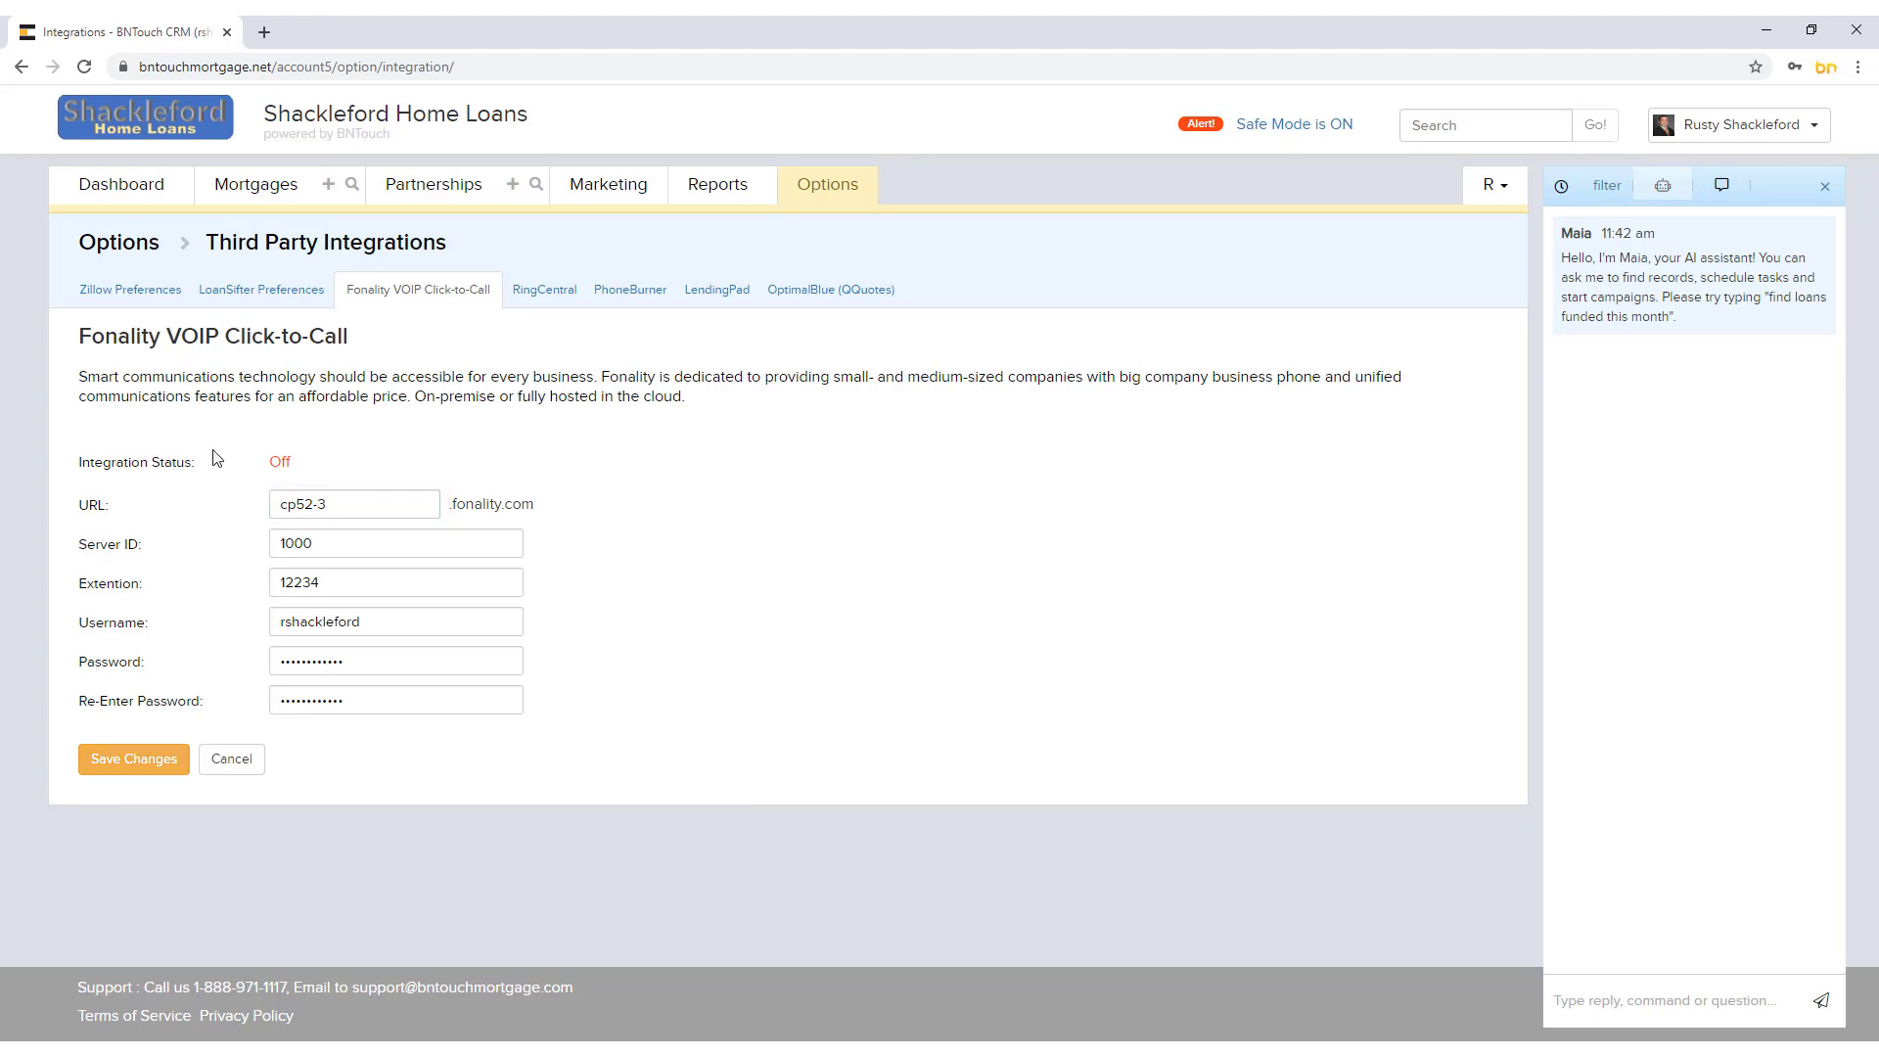
mouse_move(305, 464)
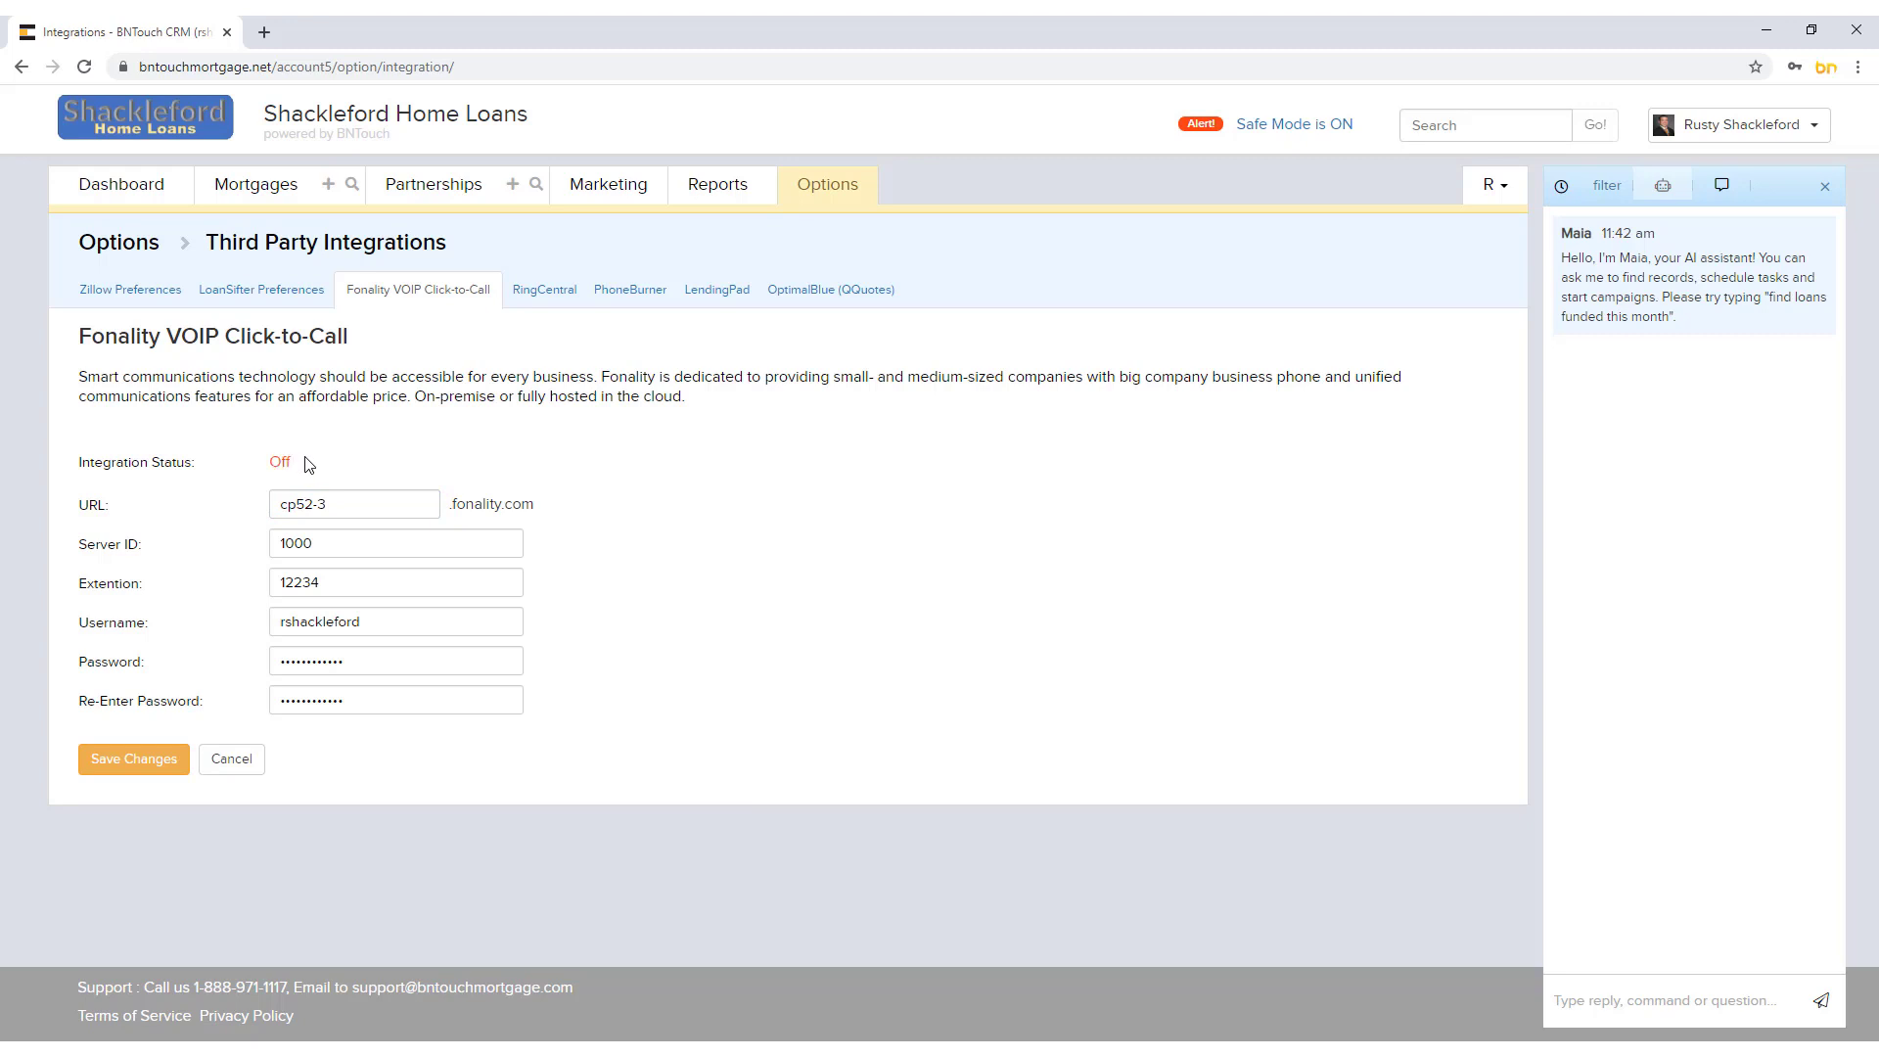
mouse_move(321, 459)
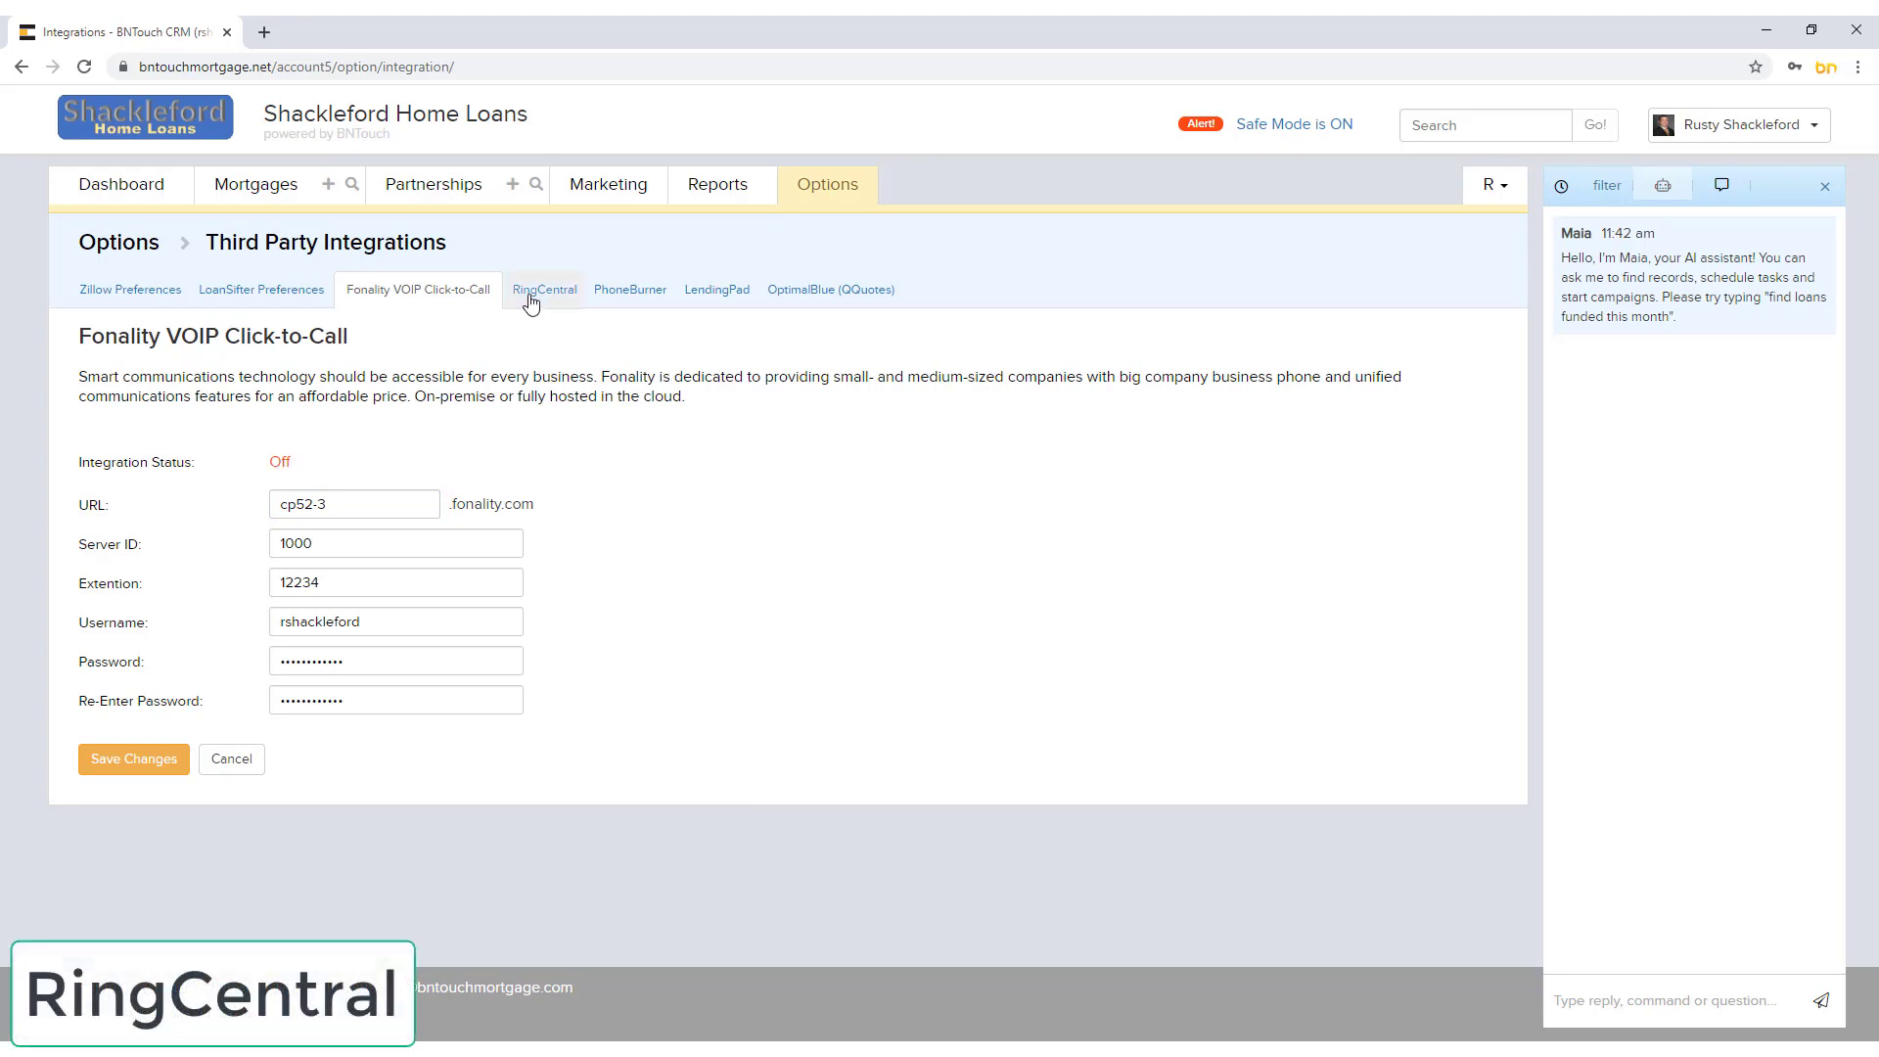
click(543, 288)
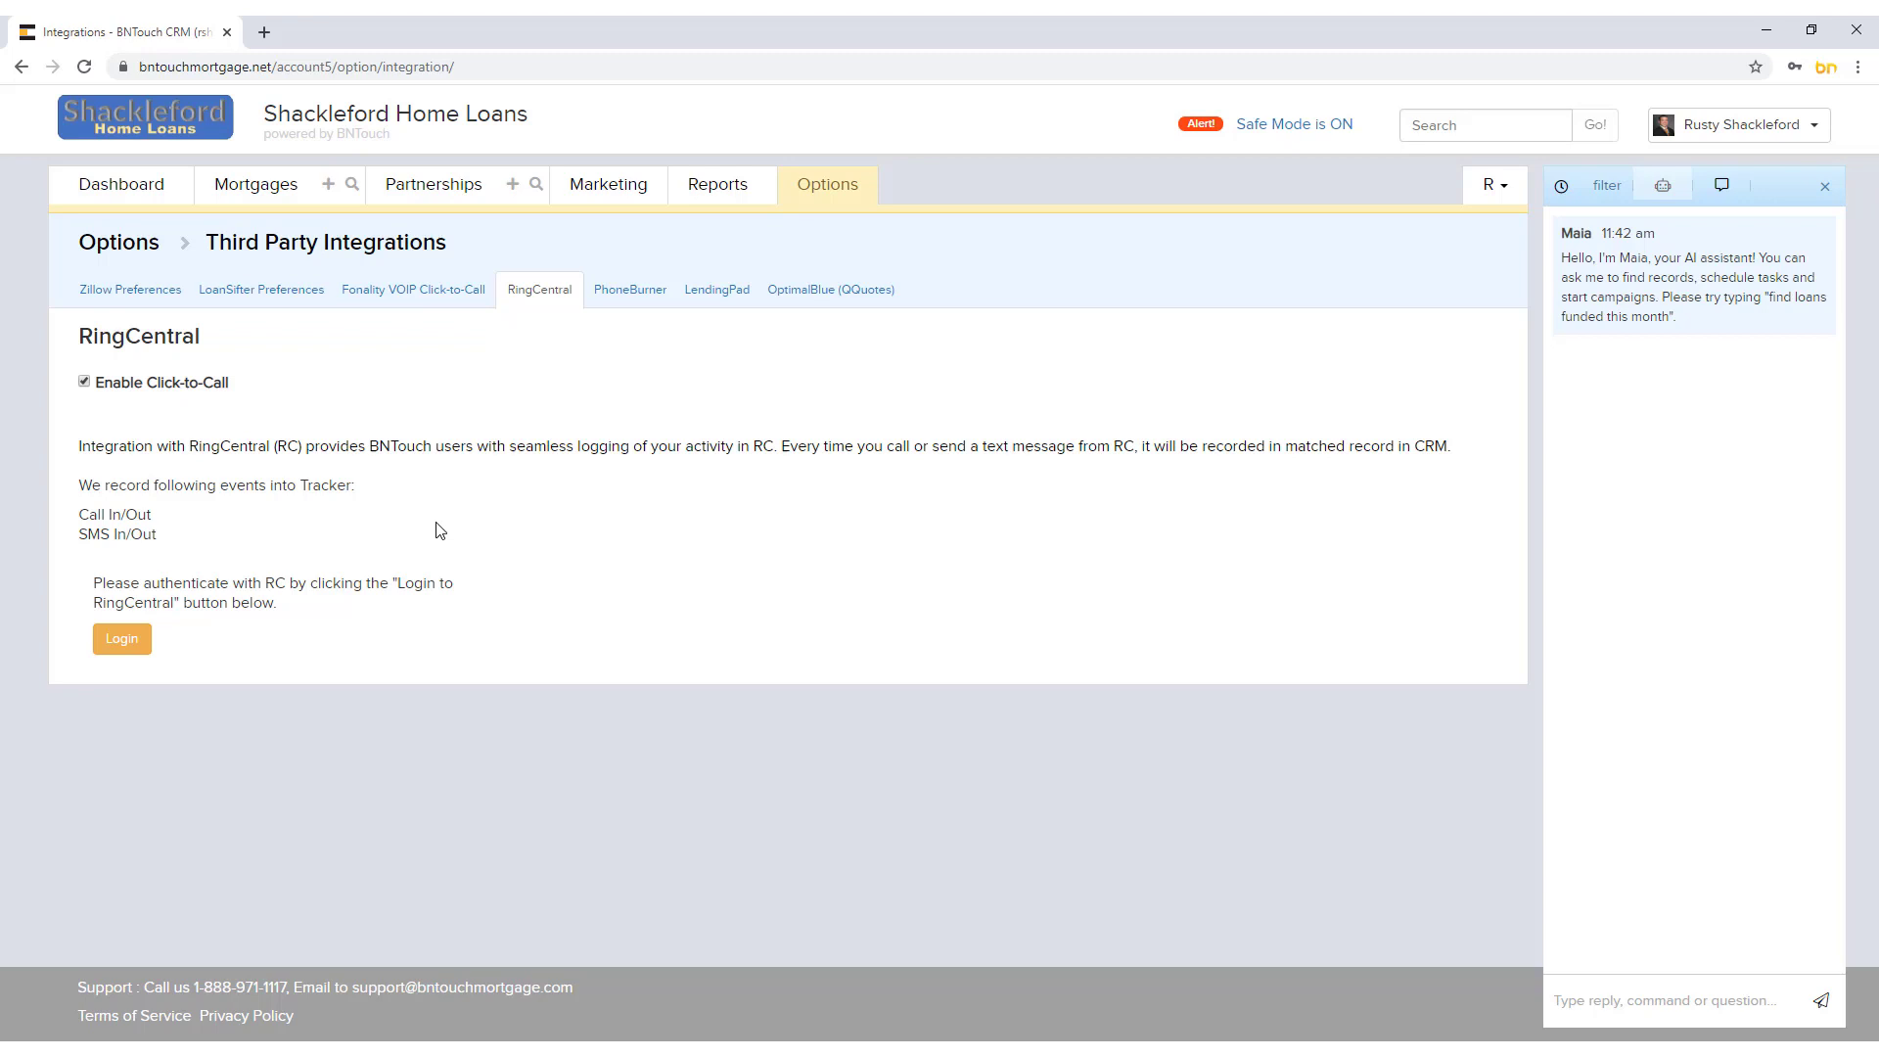
Step: Keep RingCentral Enable Click-to-Call checked after toggling it, and trigger the RingCentral login
click(84, 380)
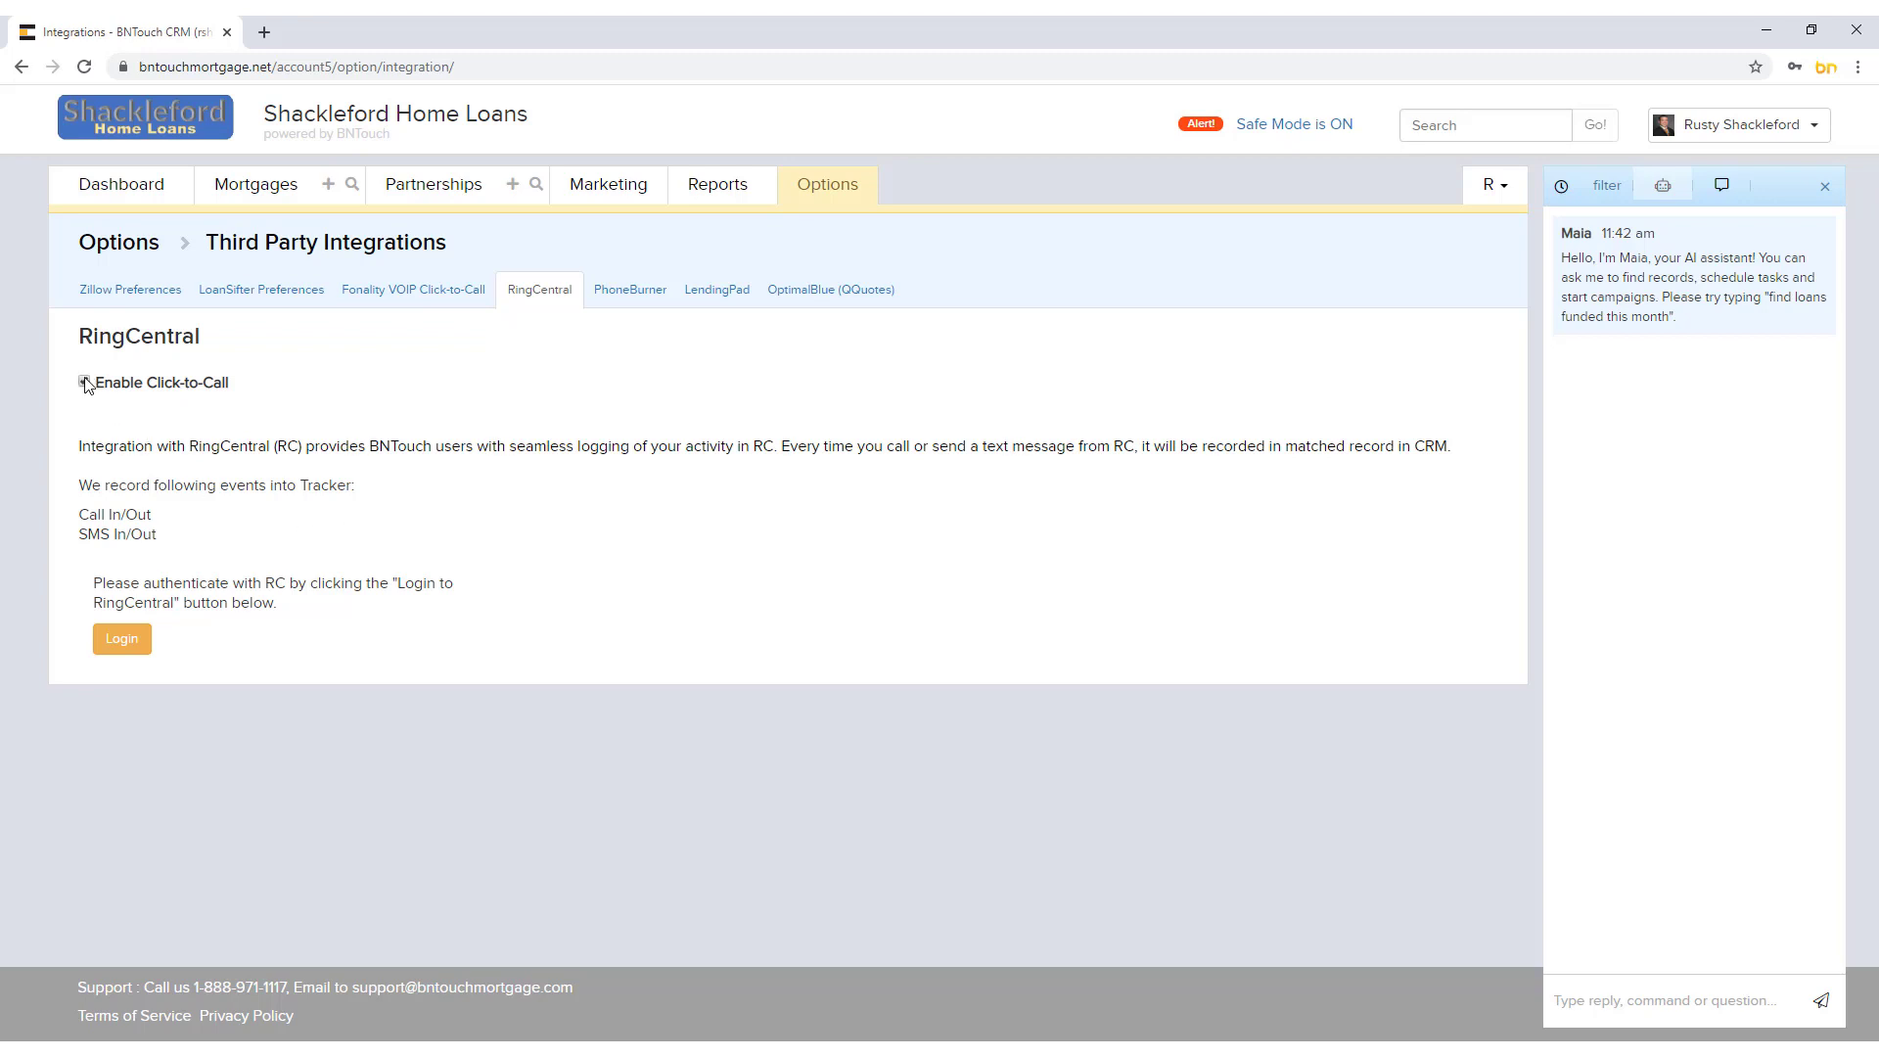
click(84, 381)
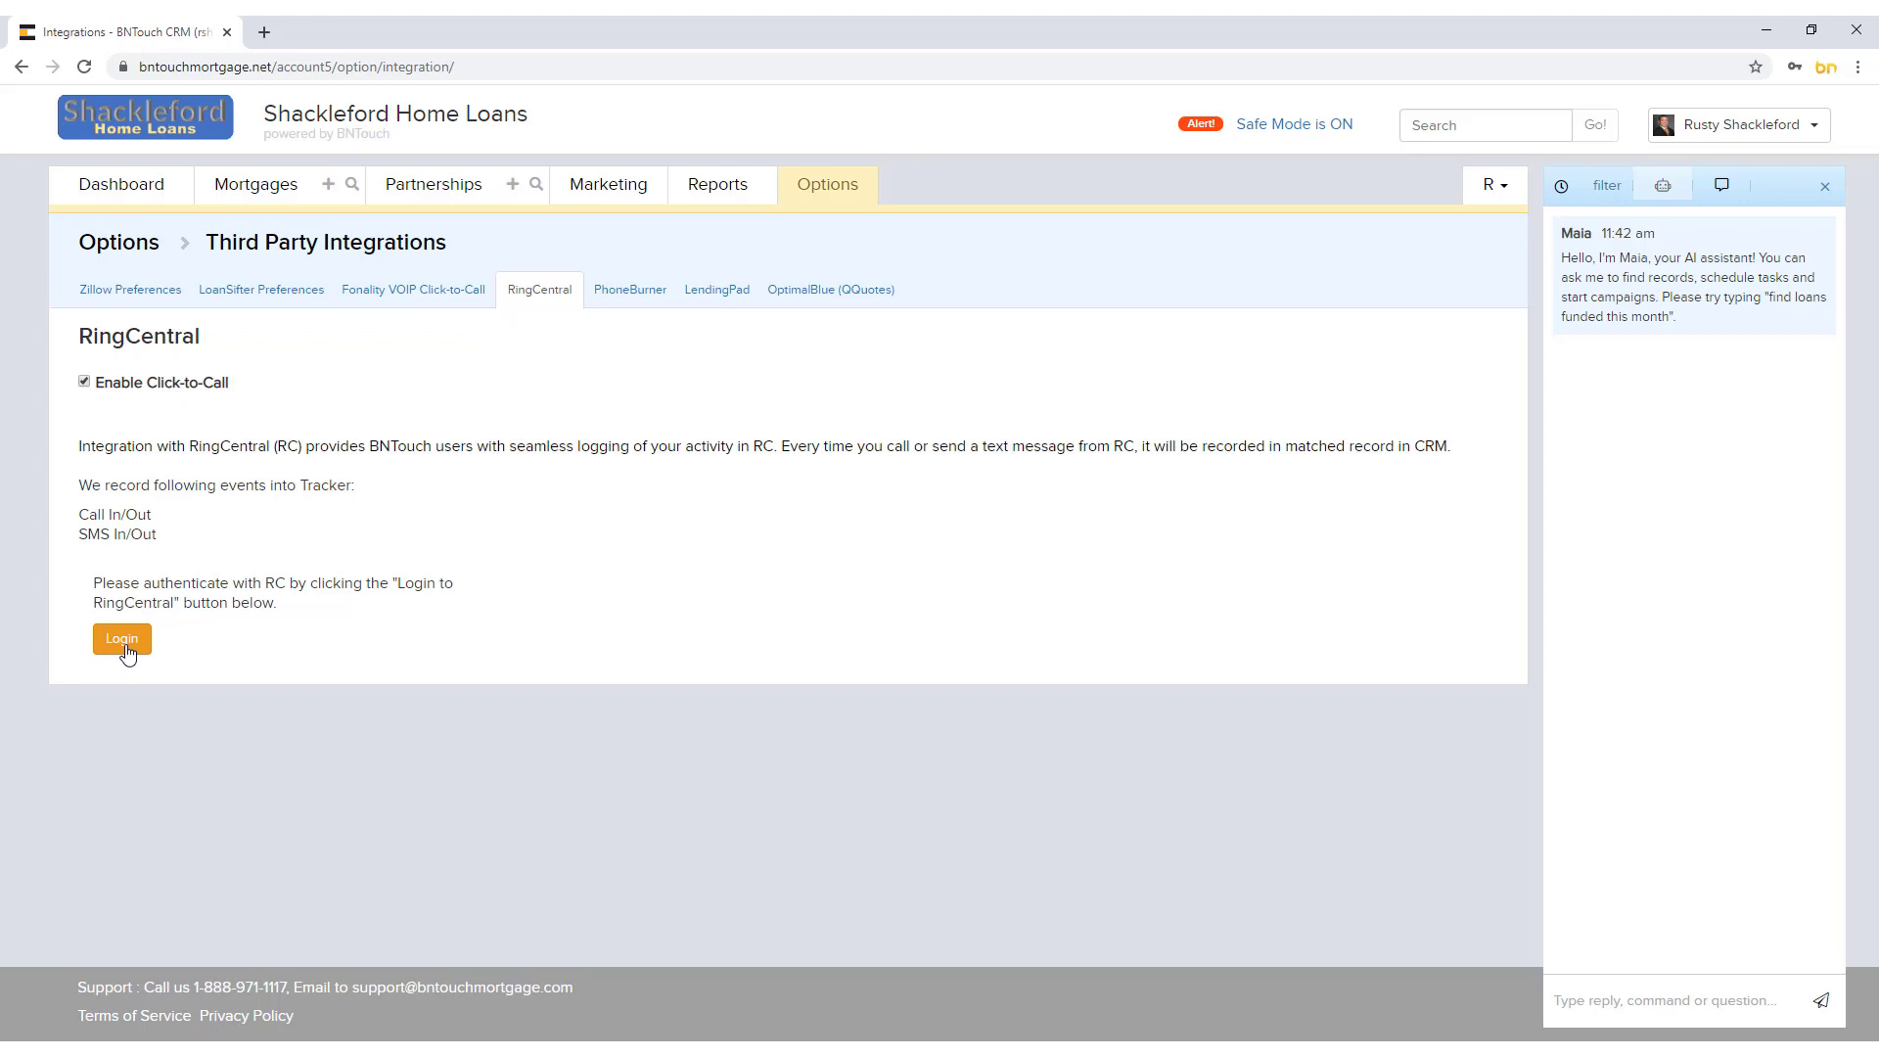
click(119, 637)
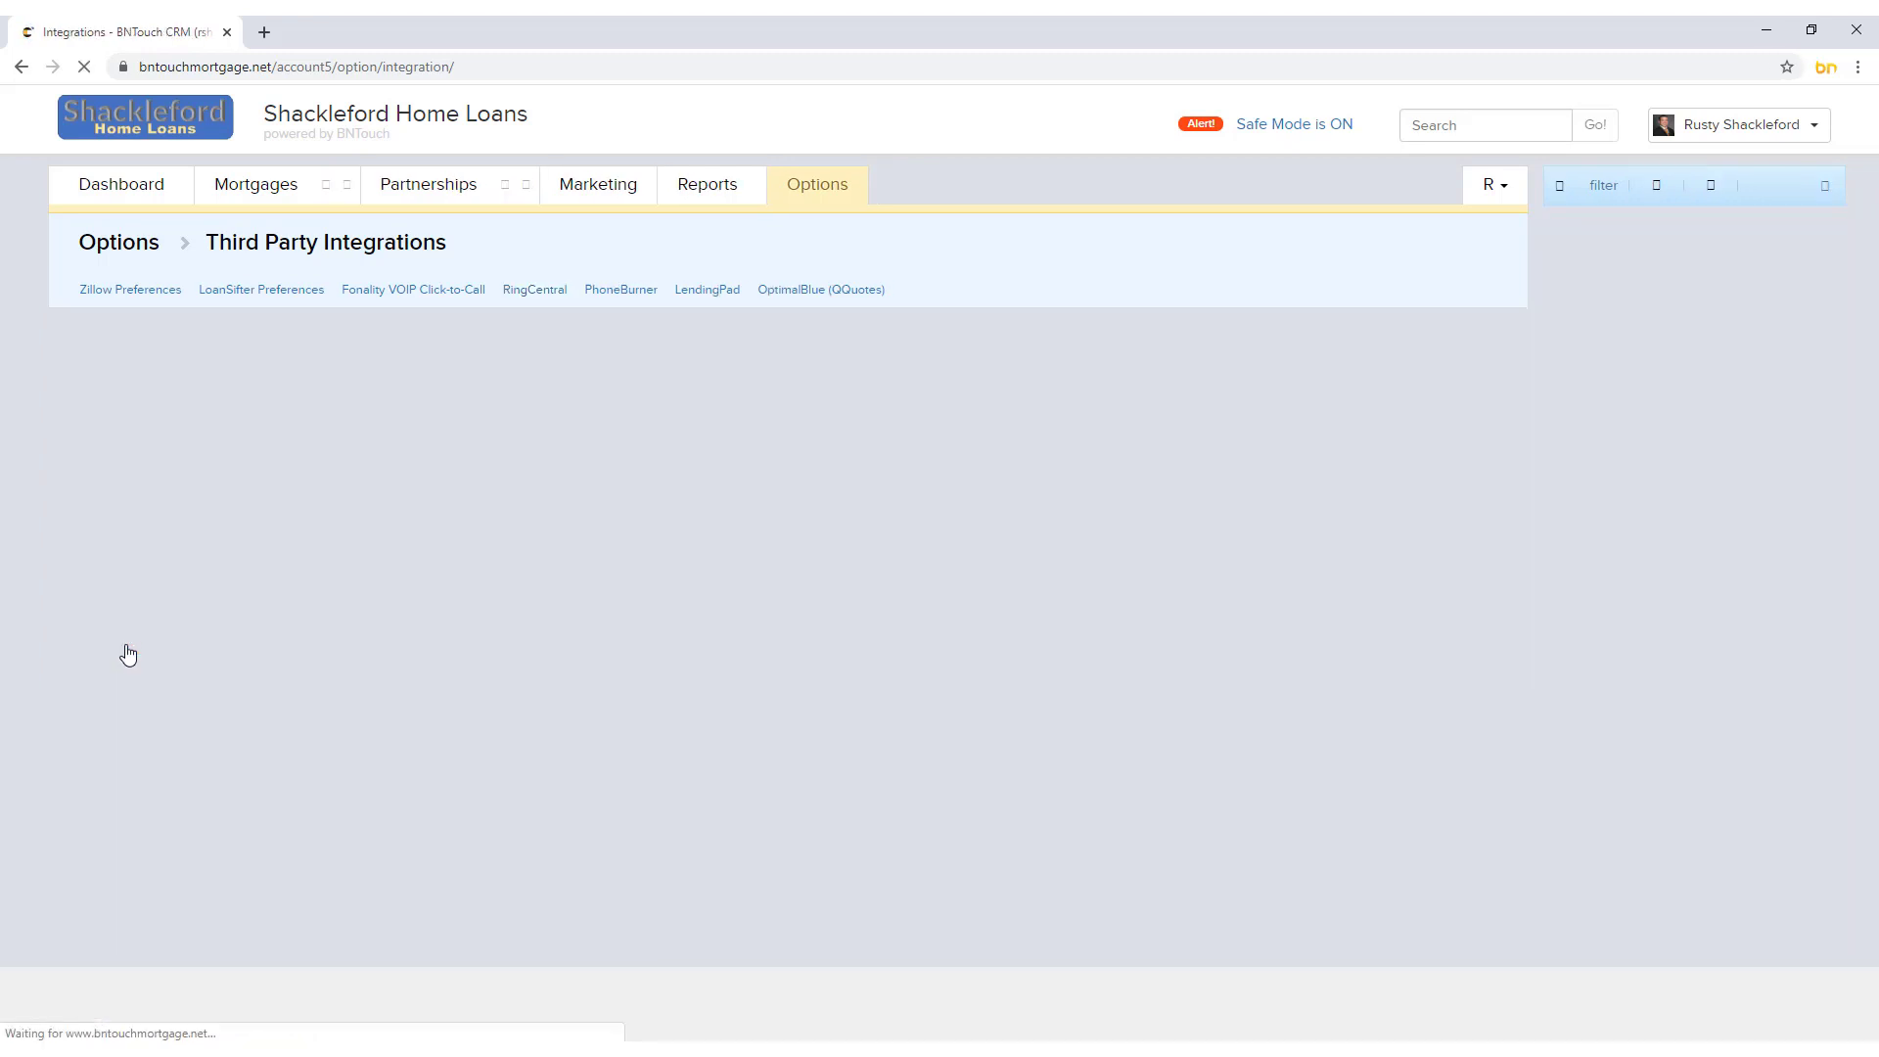
click(534, 288)
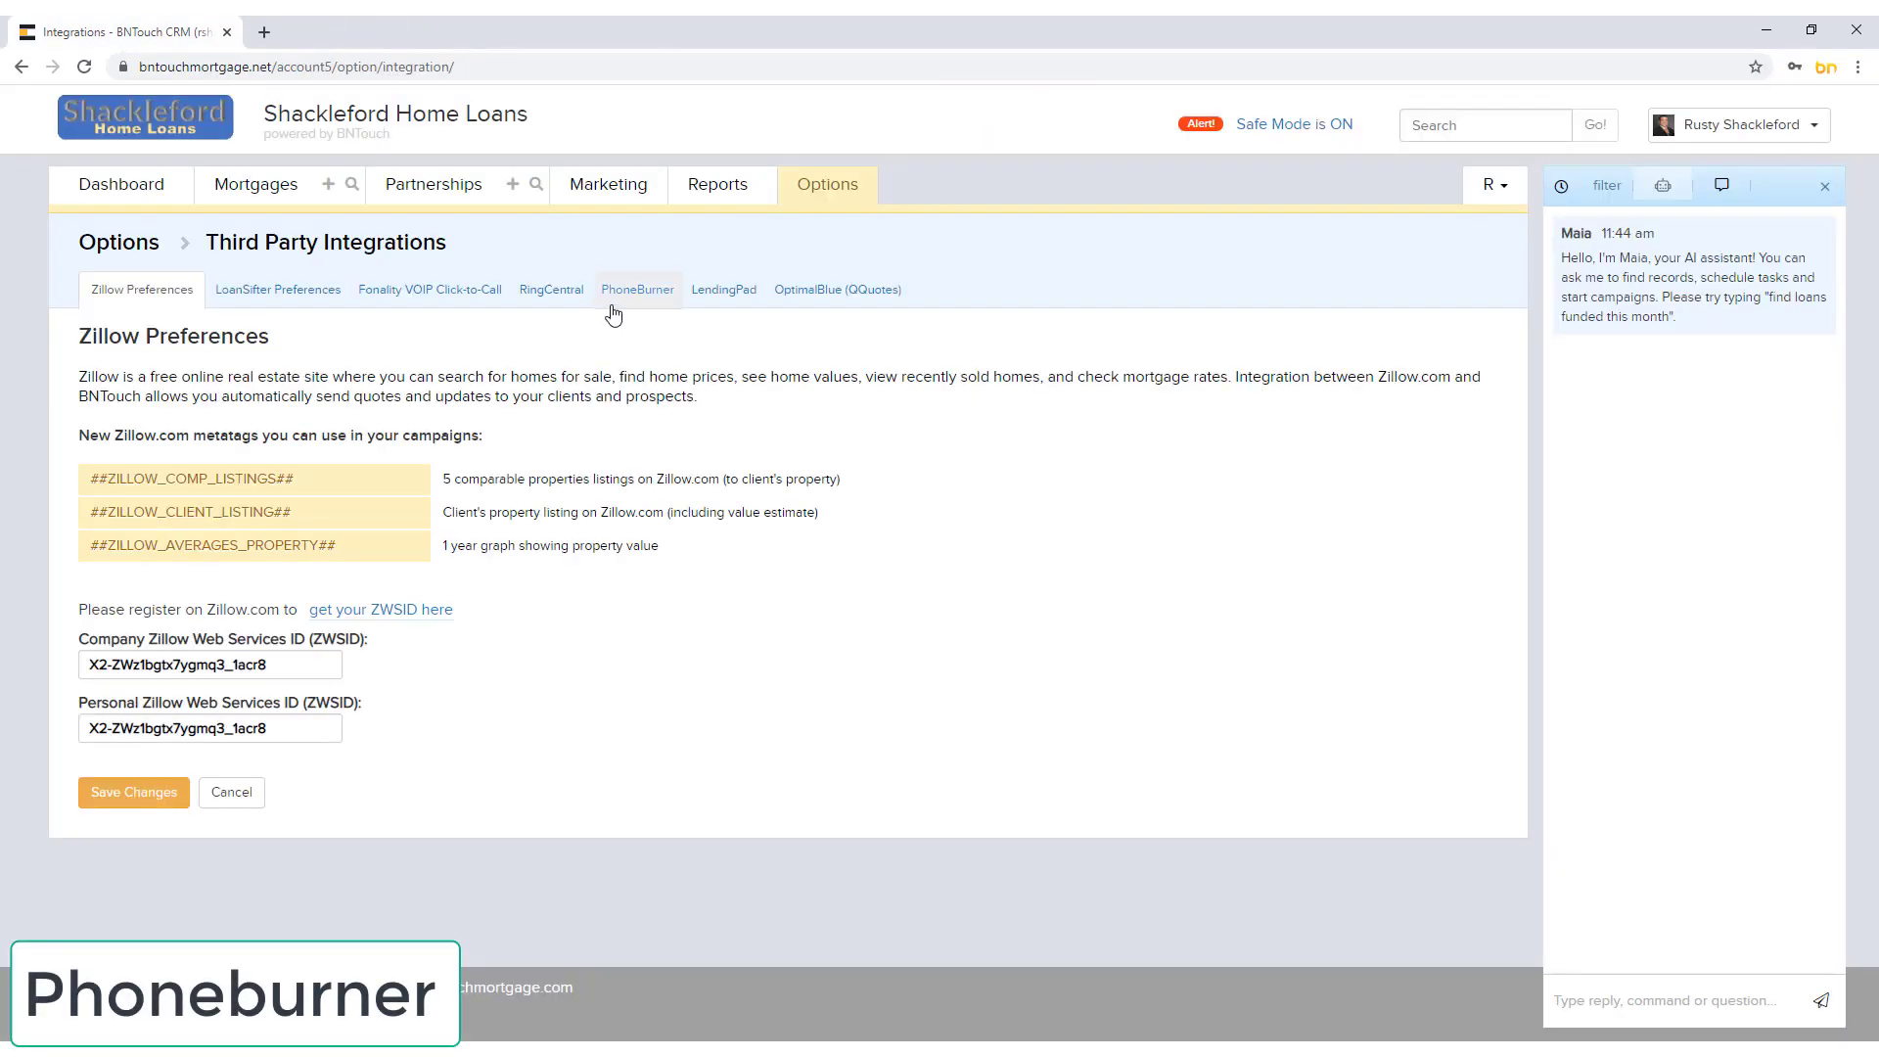
Step: Show the PhoneBurner settings with the connected account's logout option
click(637, 289)
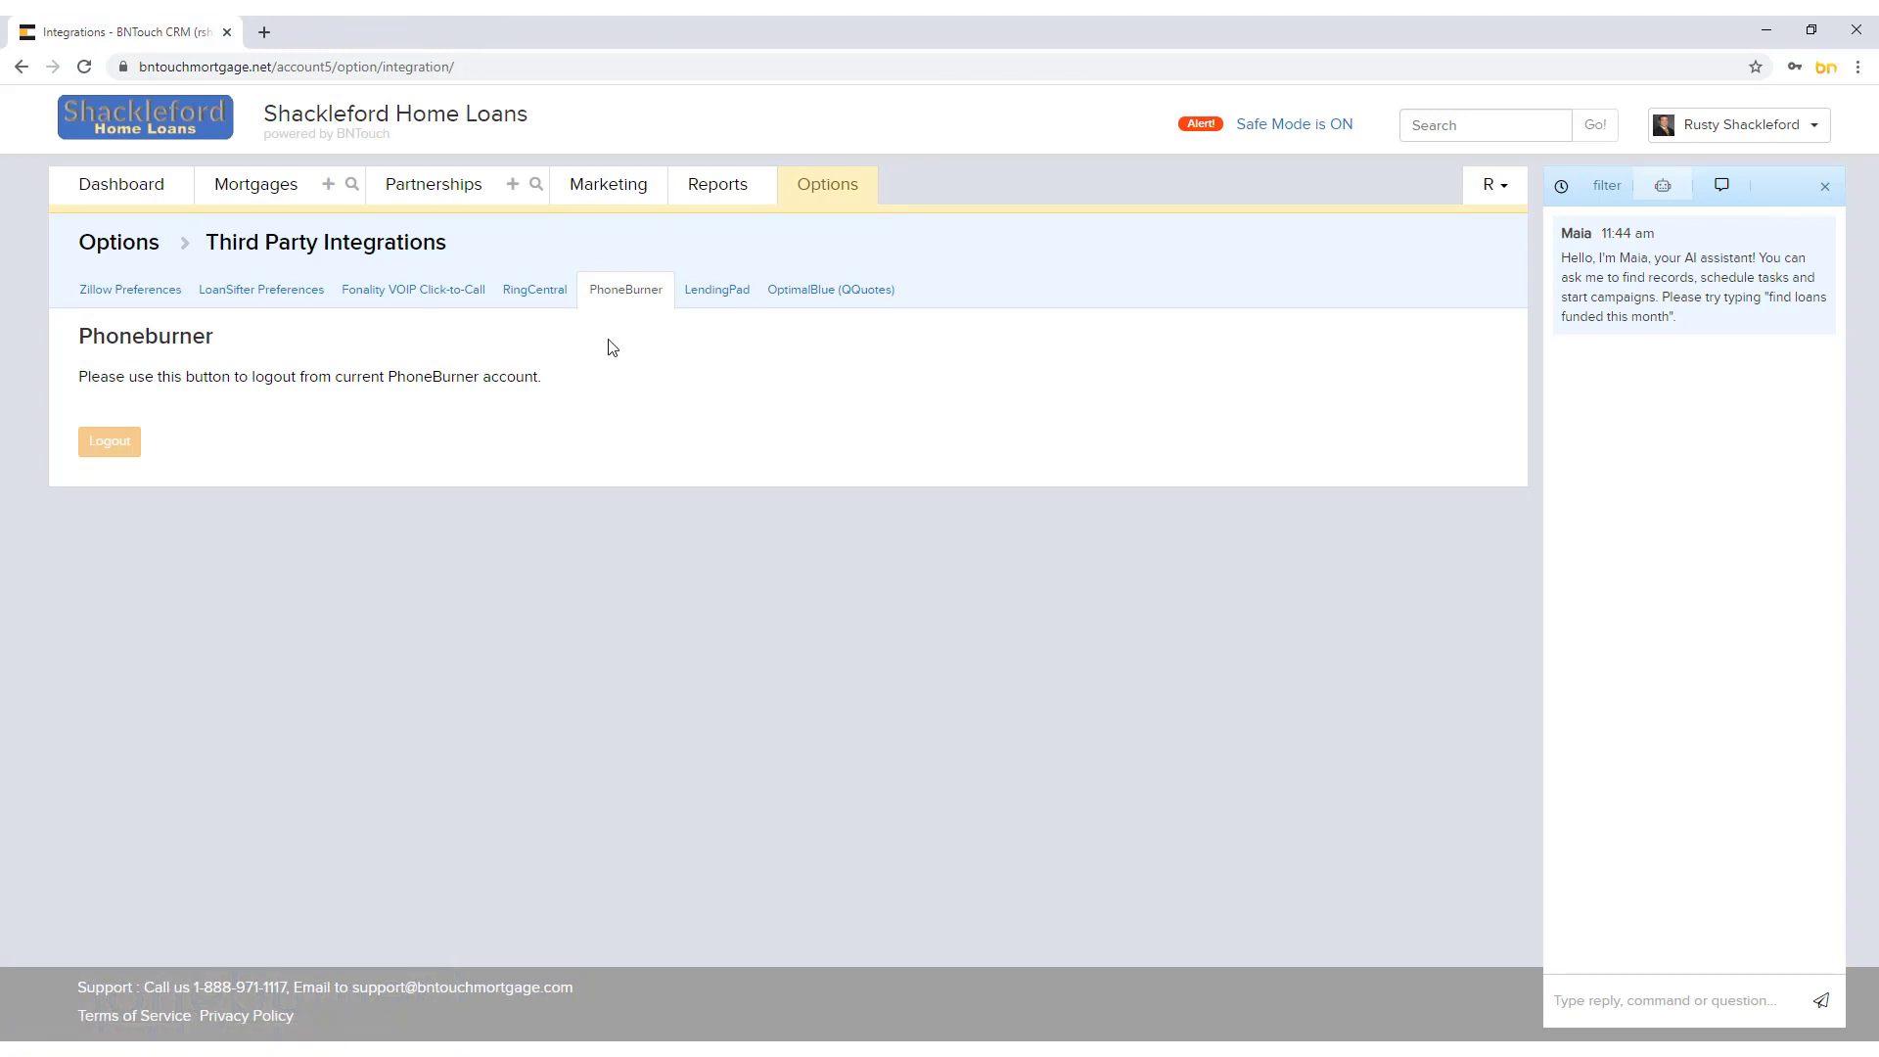
mouse_move(605, 354)
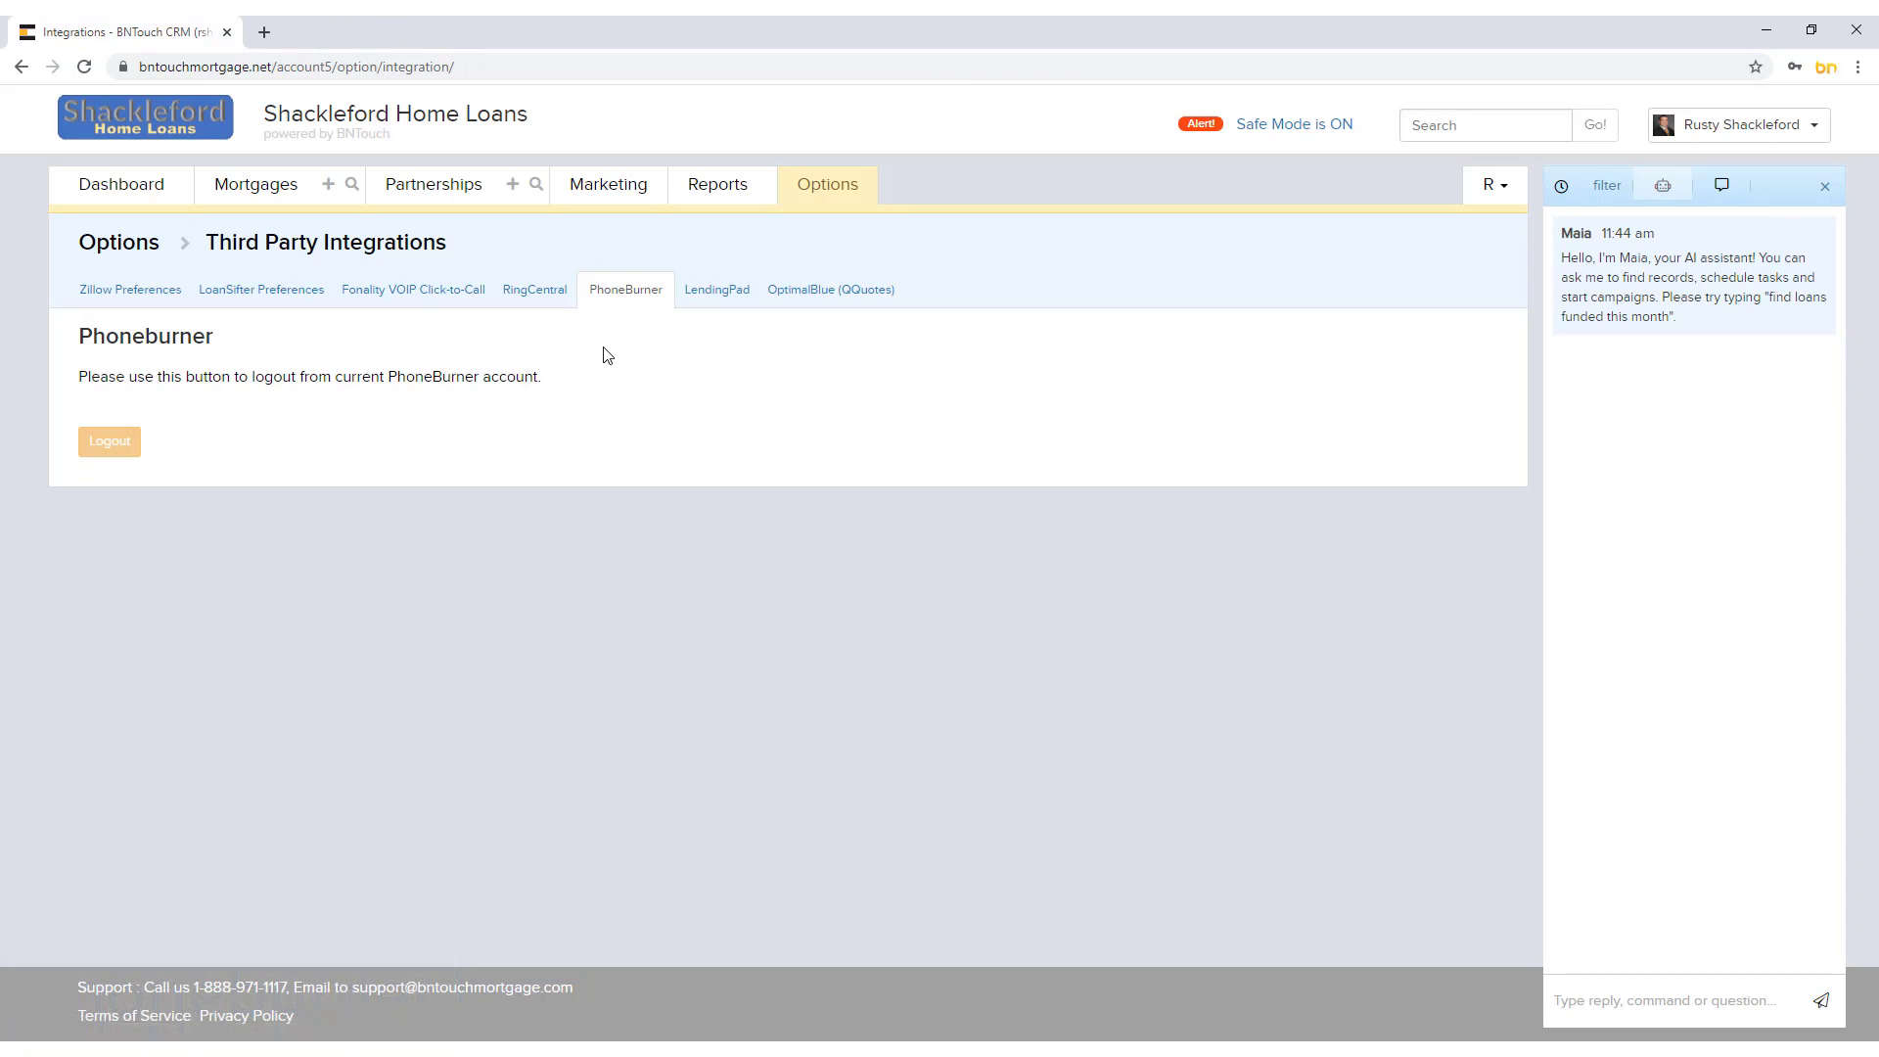
mouse_move(153, 443)
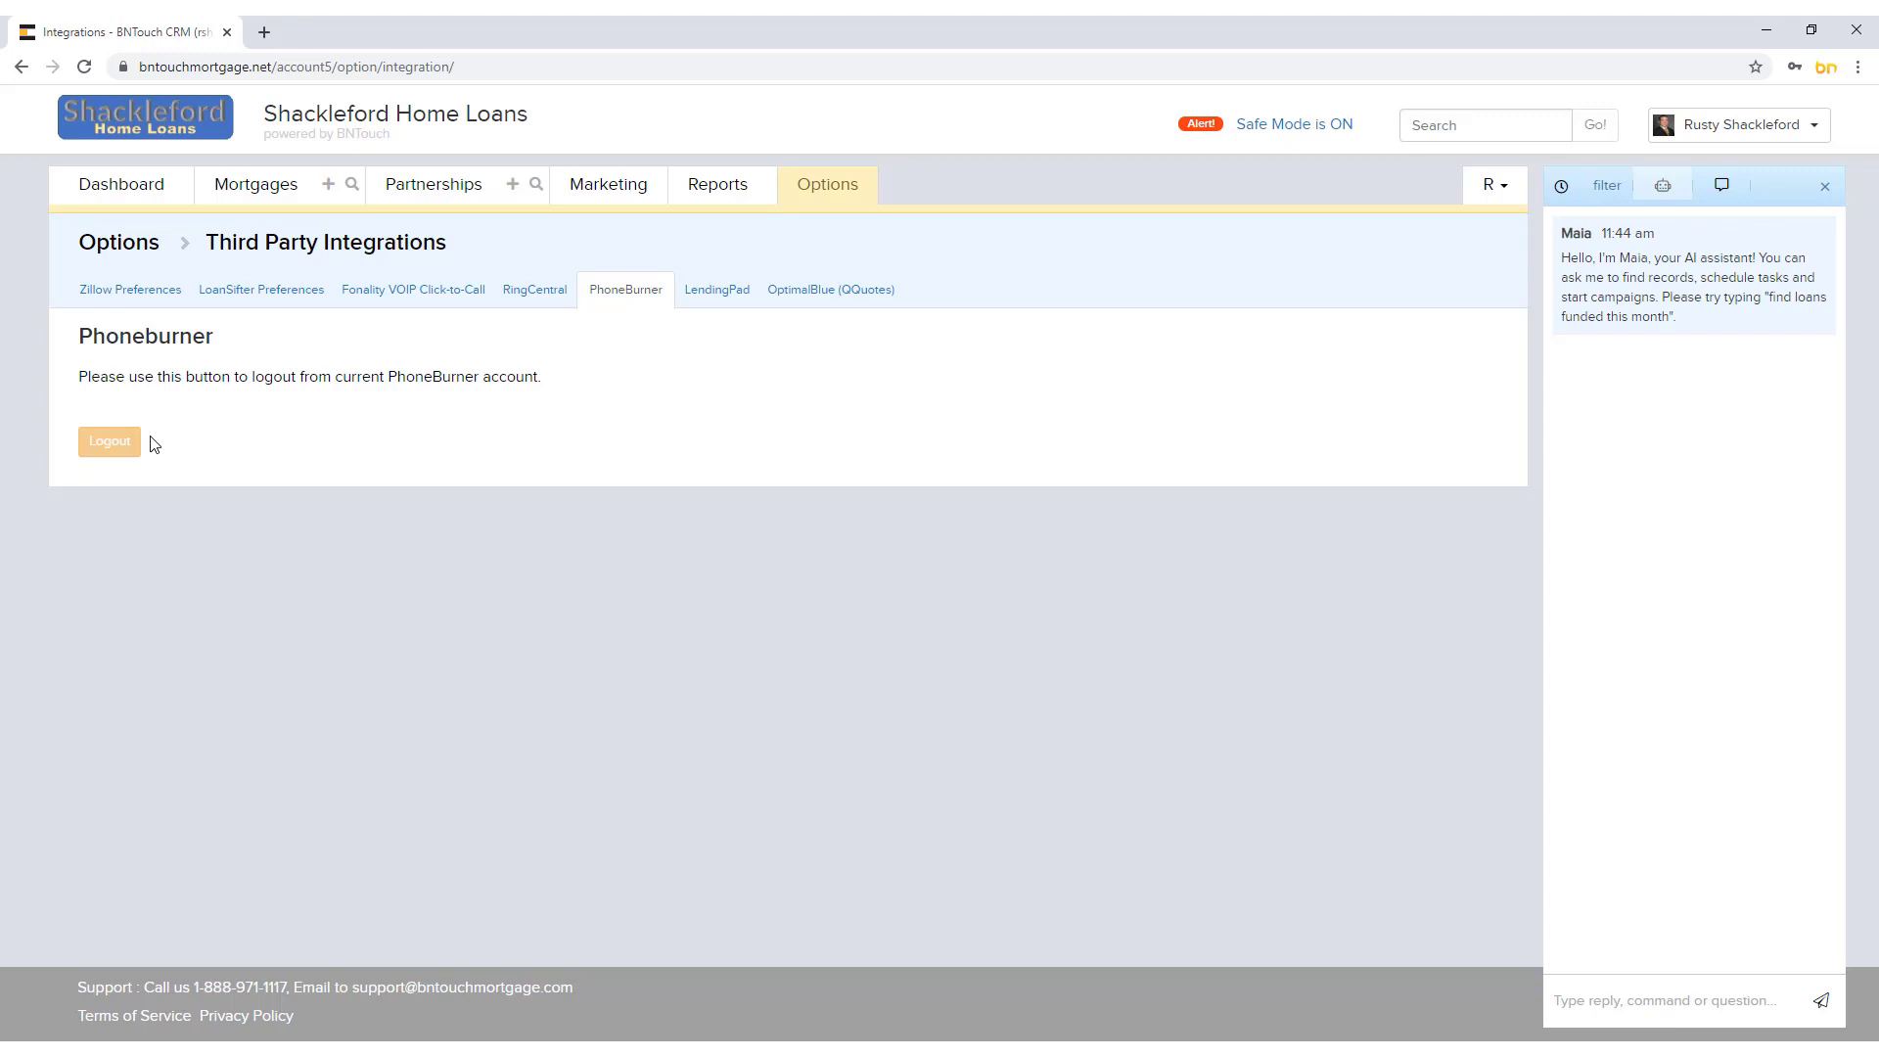
mouse_move(288, 337)
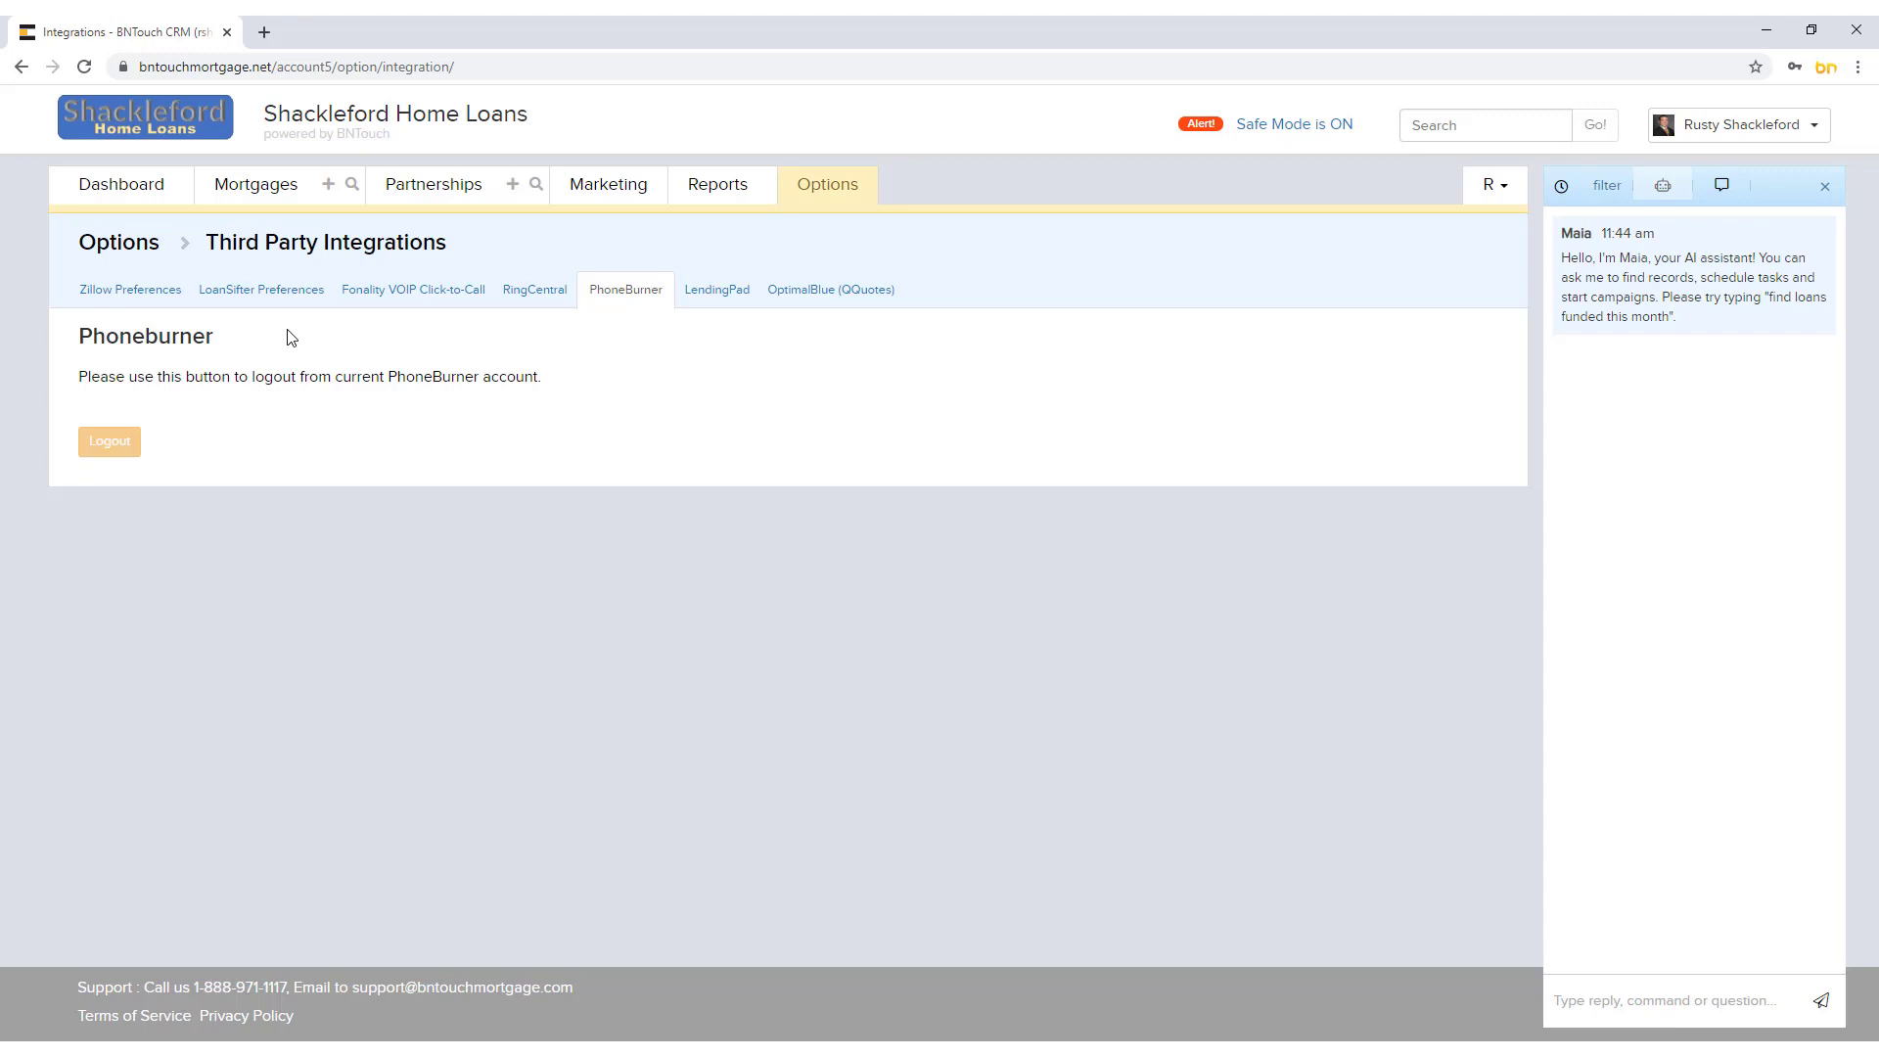
Step: Review LendingPad settings: Sync to LOS No, company key and campaign ID
click(714, 289)
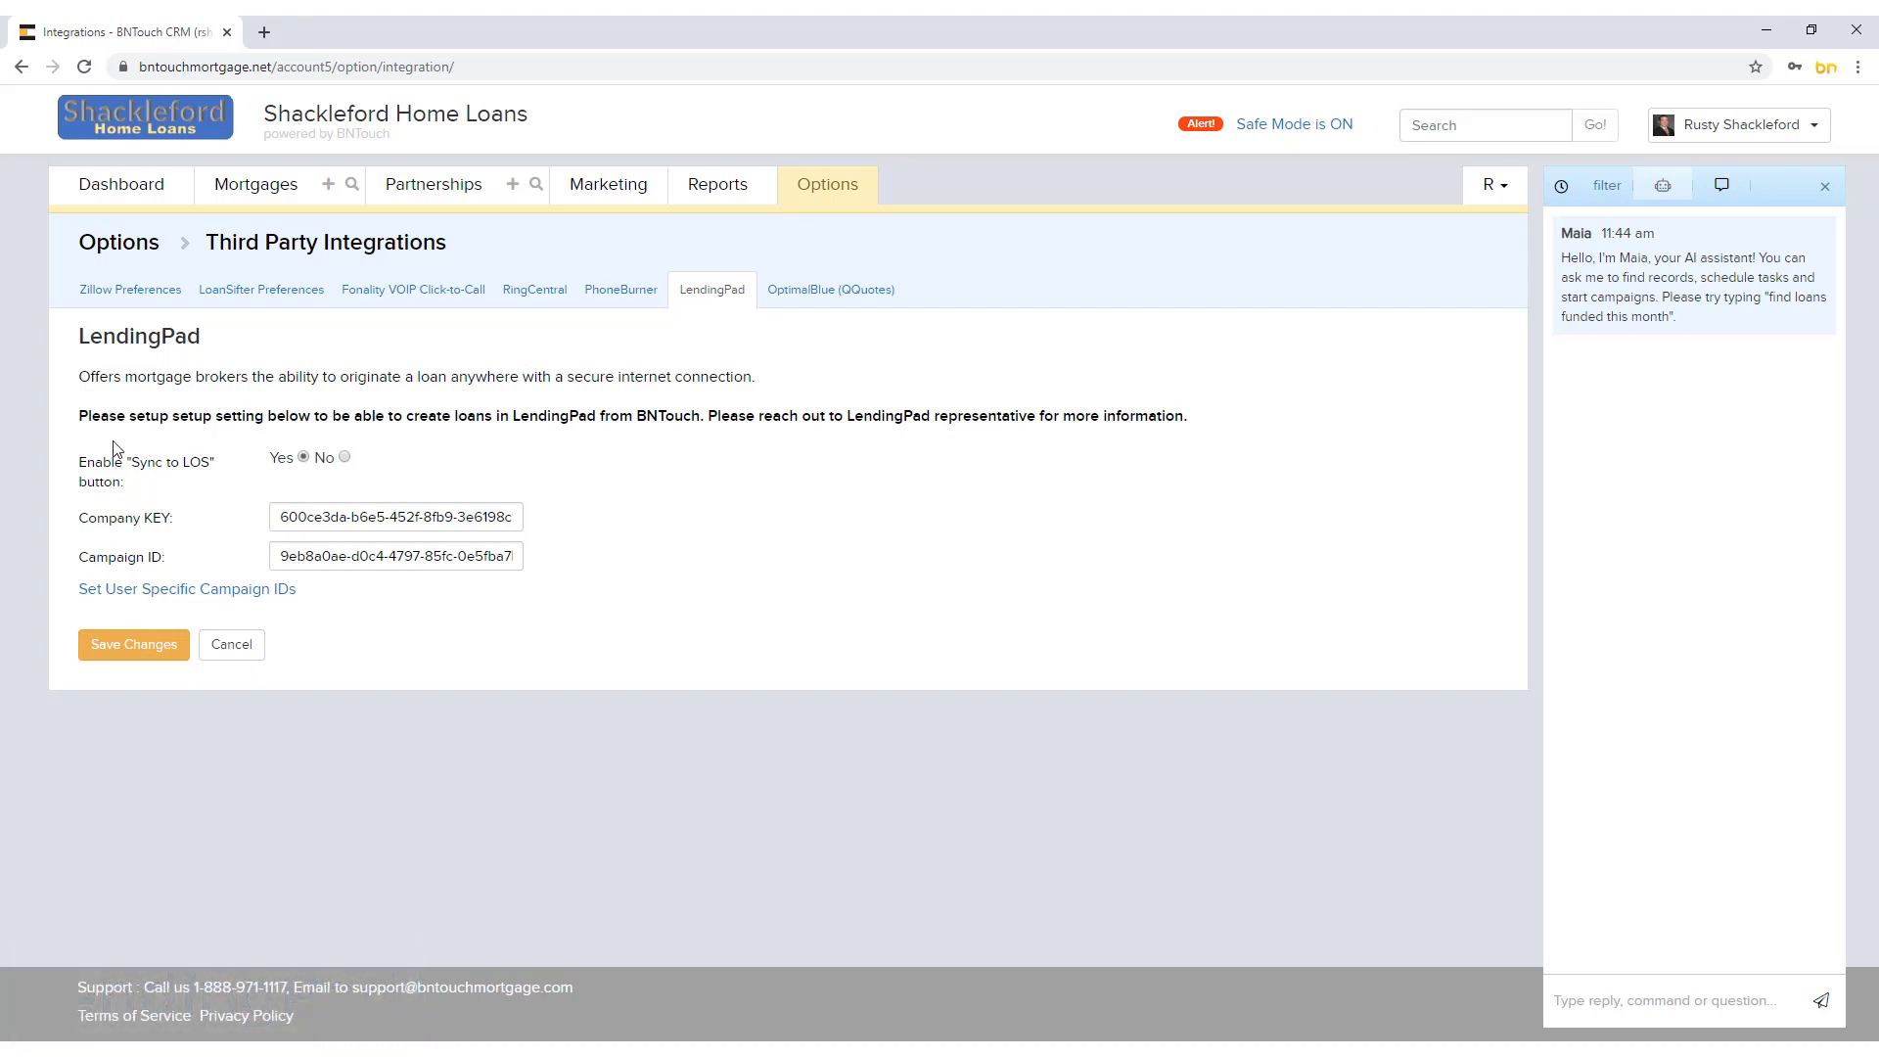
mouse_move(239, 479)
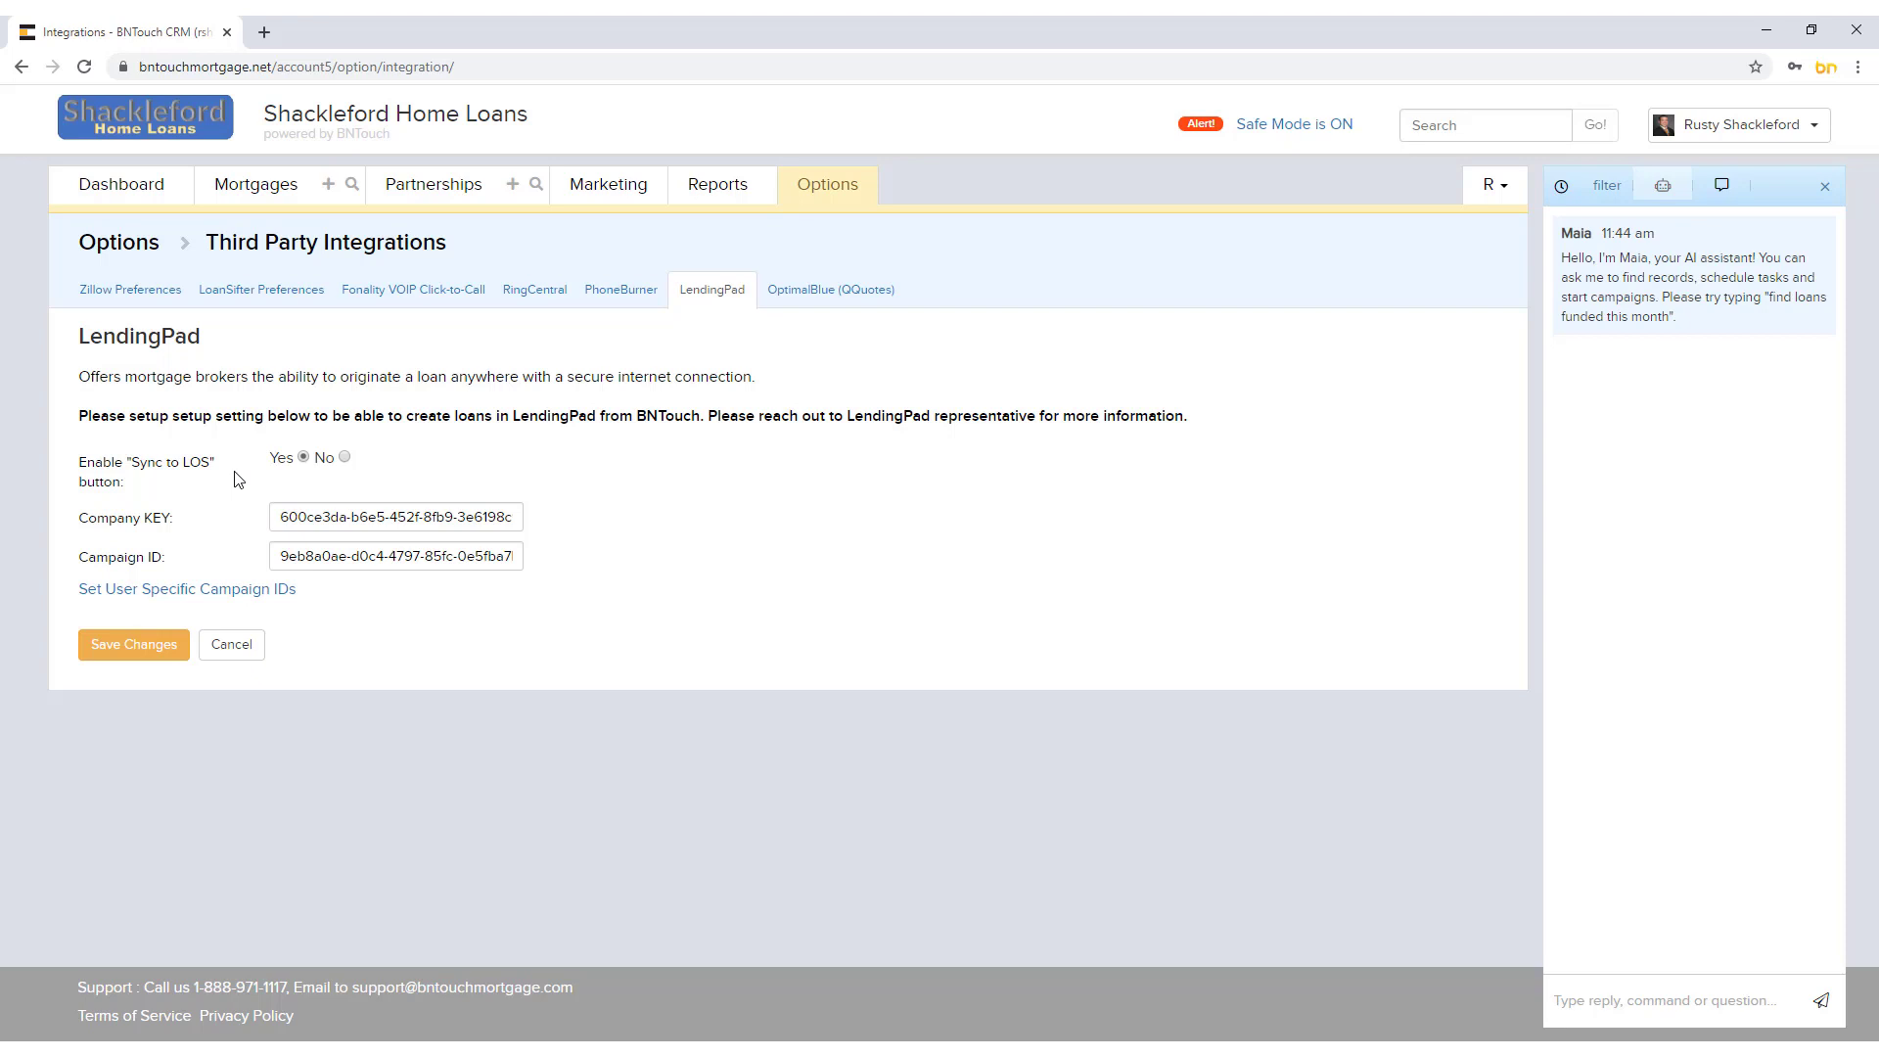
click(395, 517)
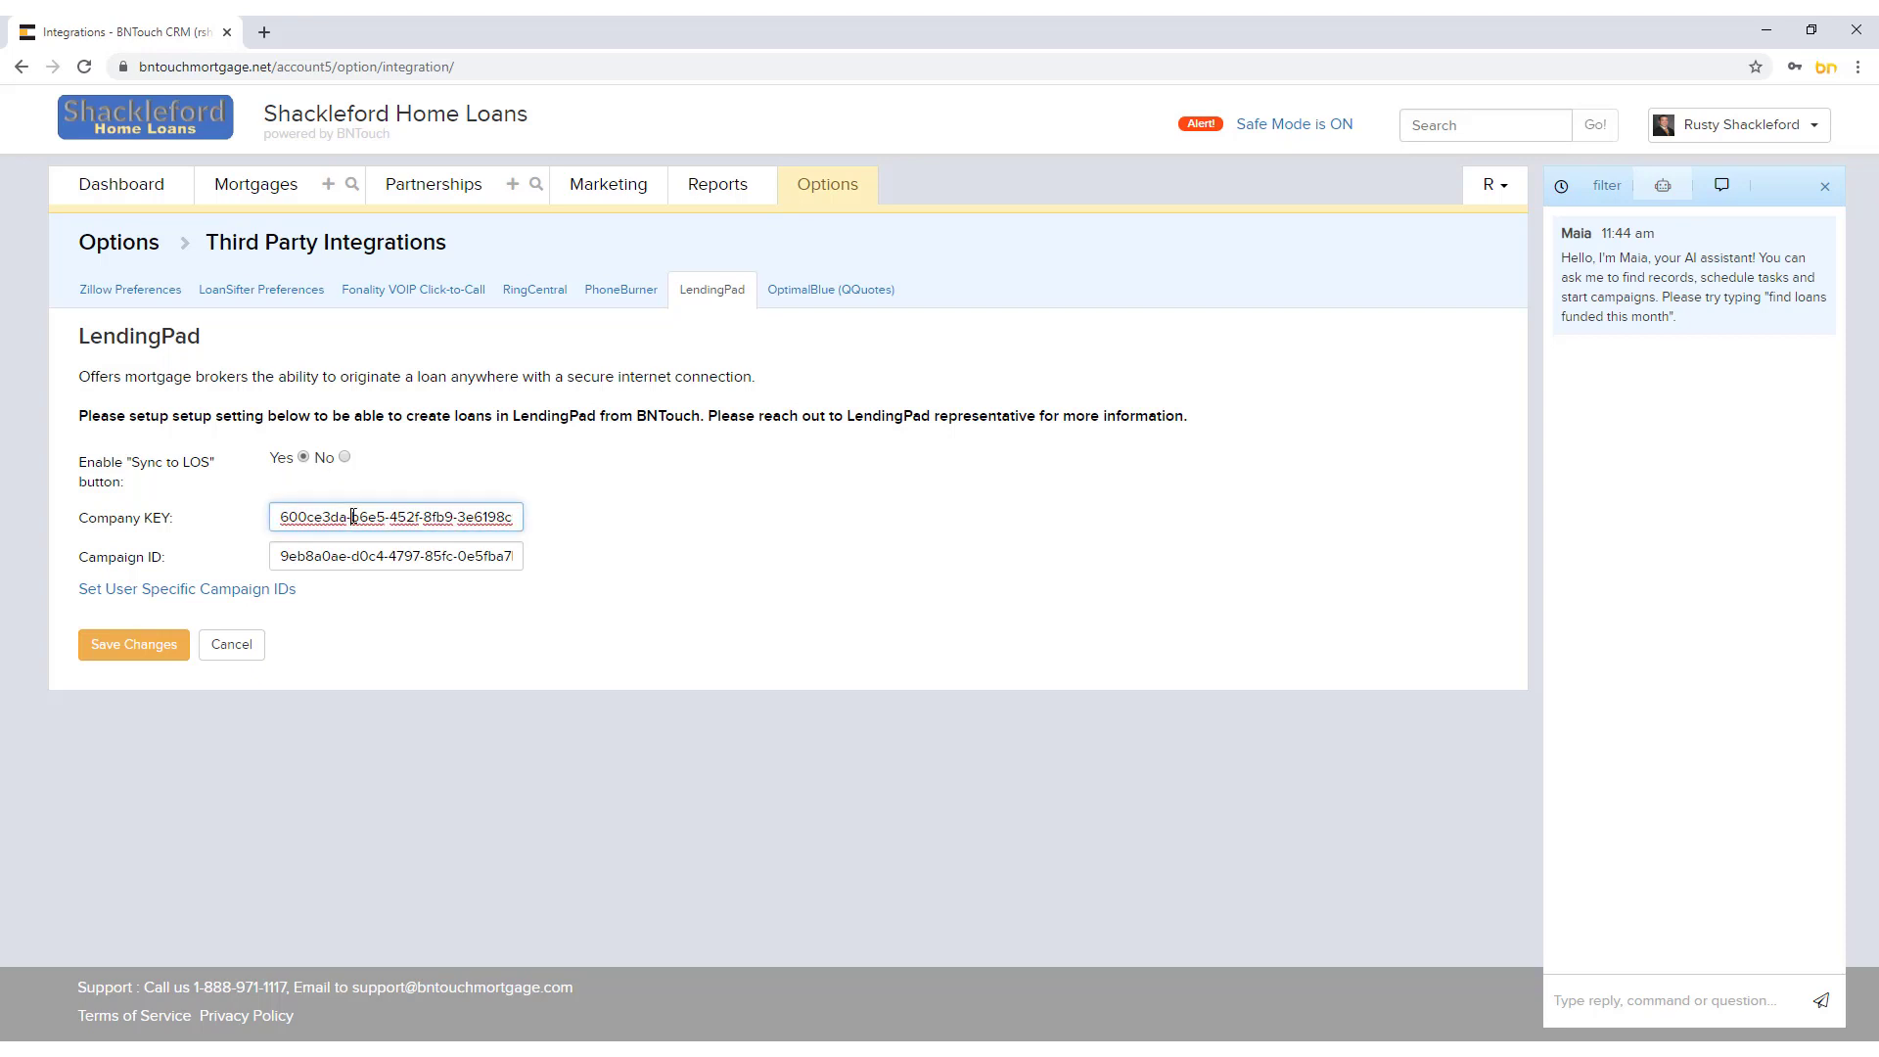
click(395, 556)
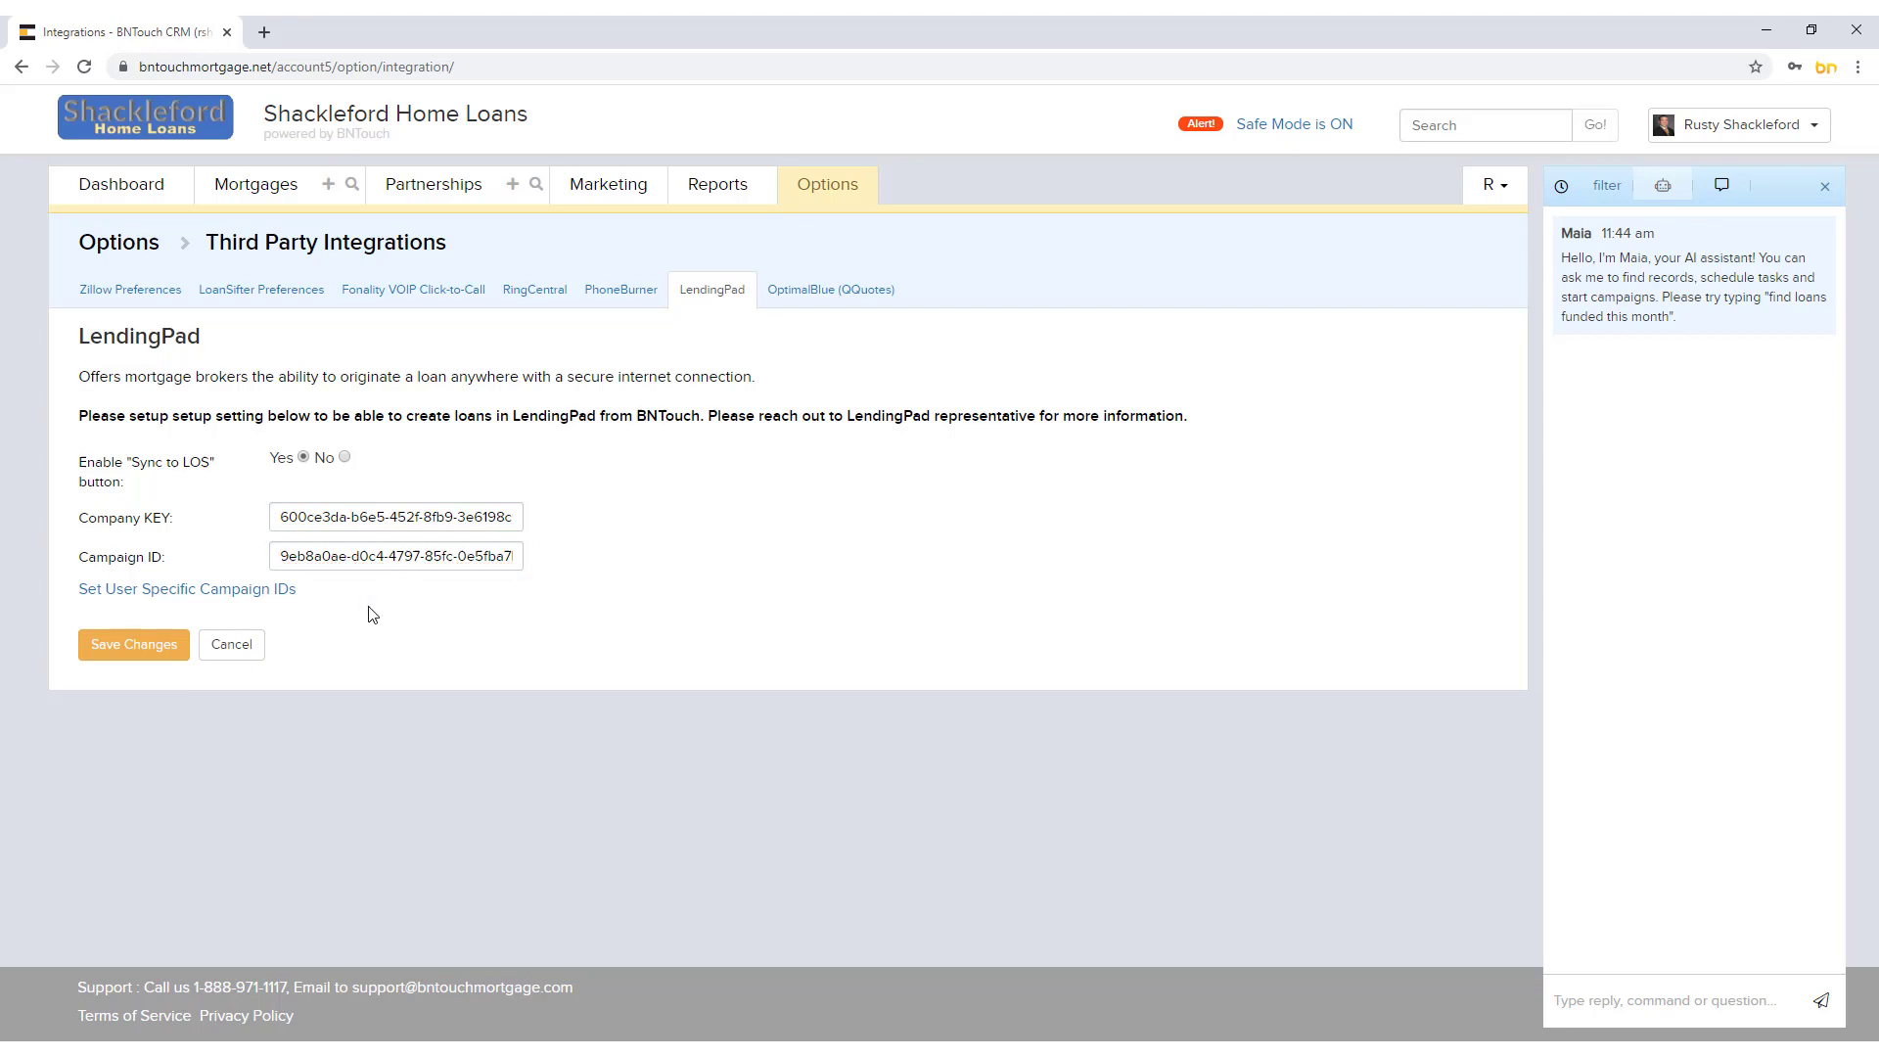
mouse_move(314, 495)
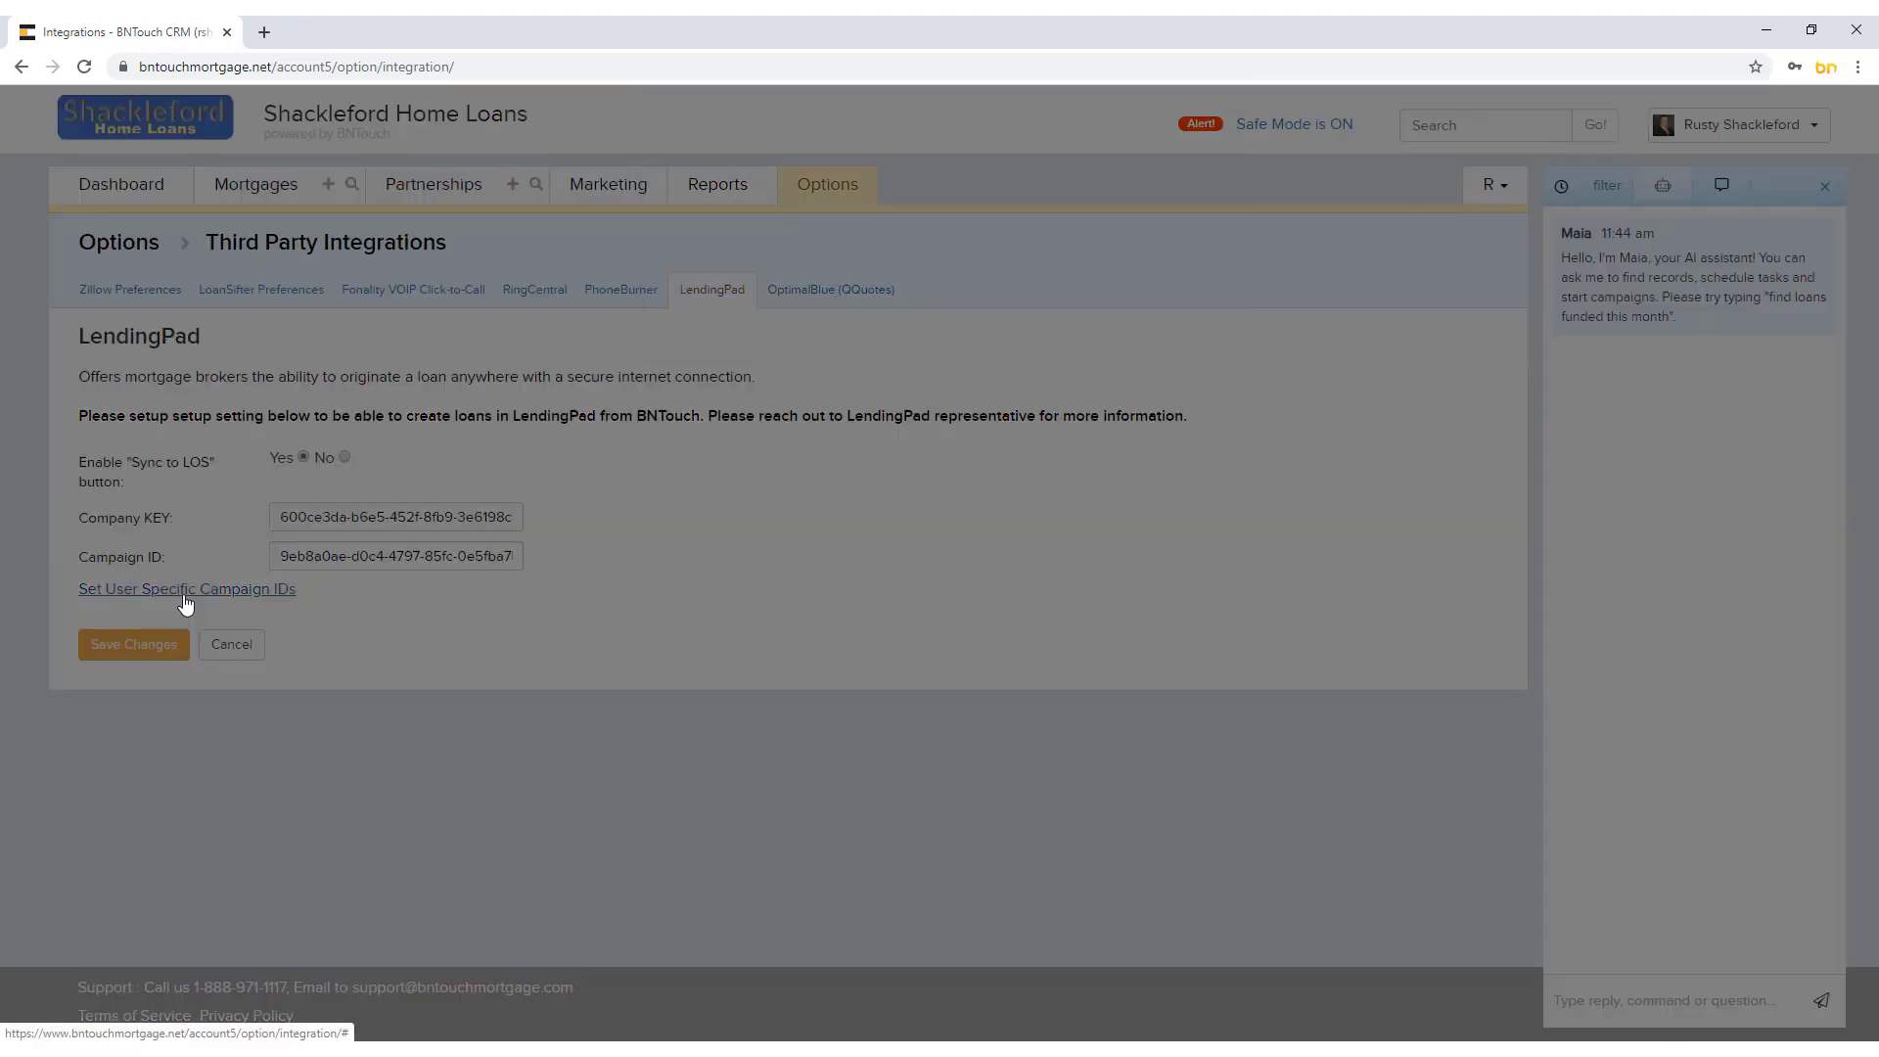
Step: Save the empty user-specific campaign IDs, then save the LendingPad changes
click(186, 588)
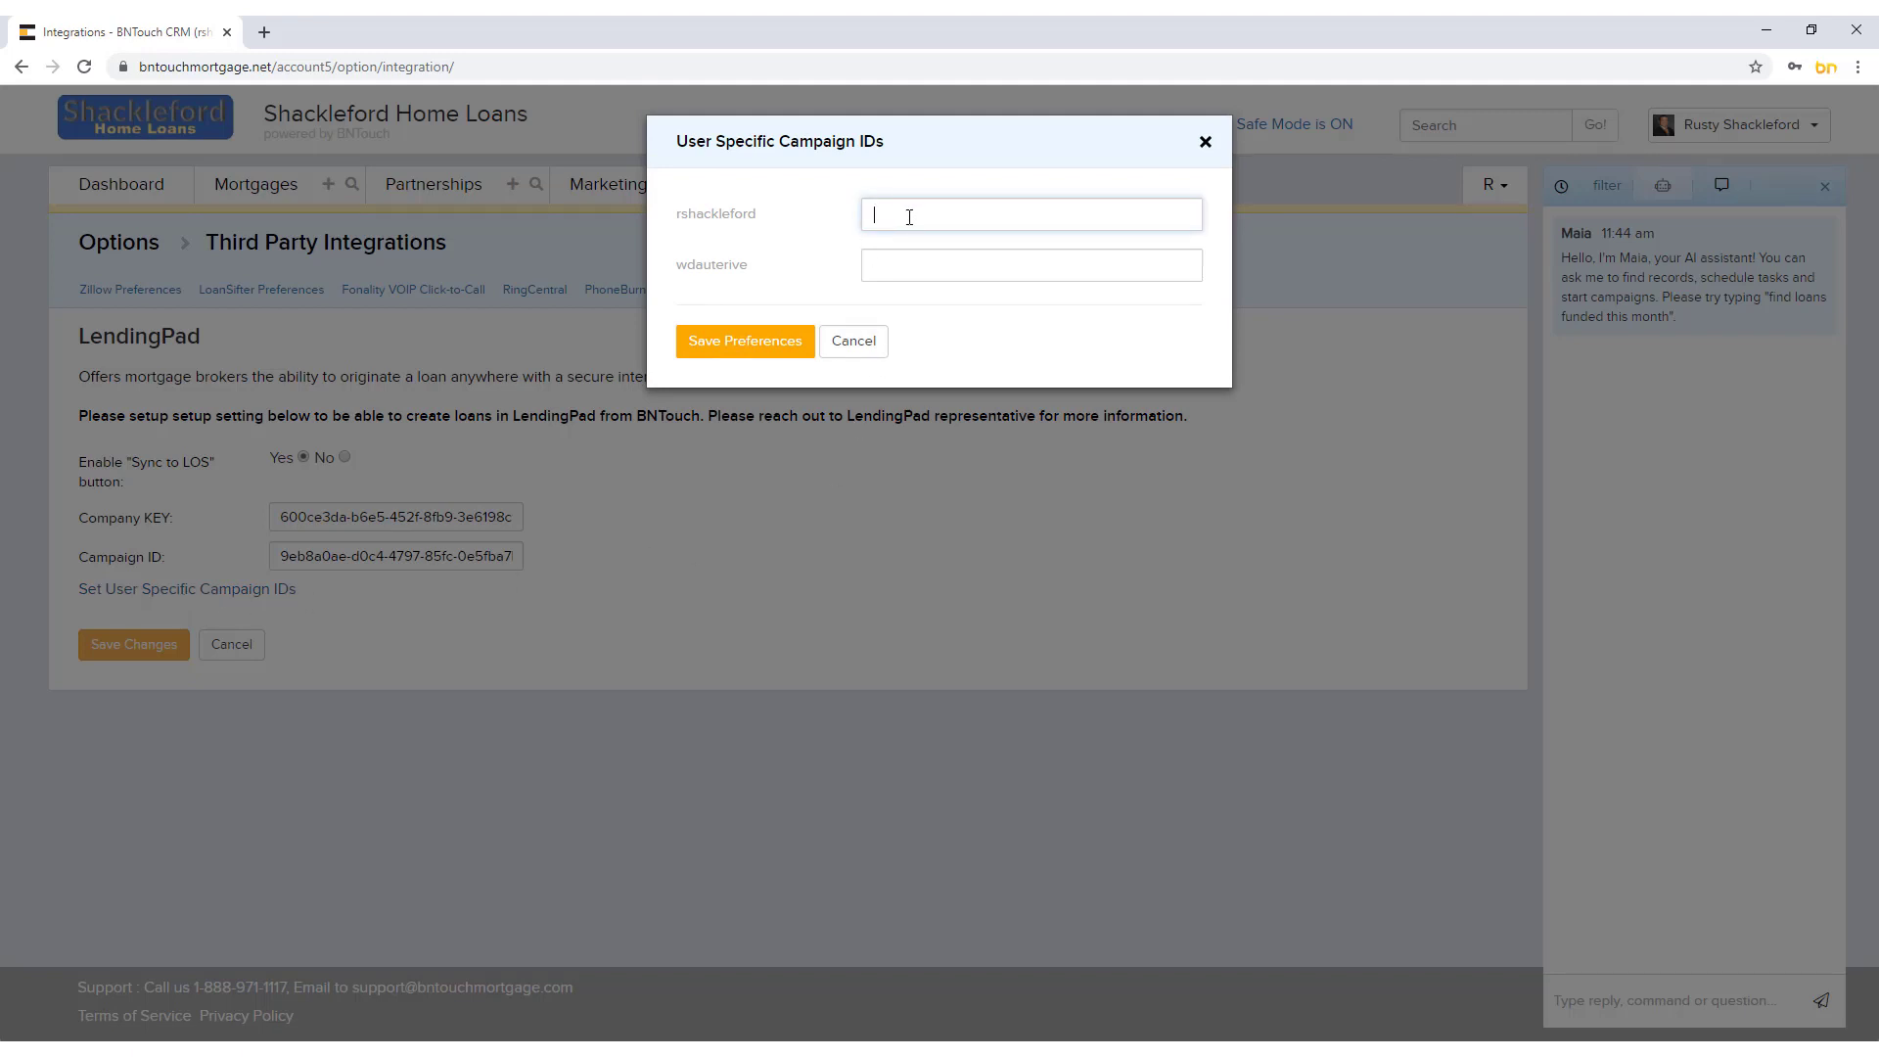
click(1031, 265)
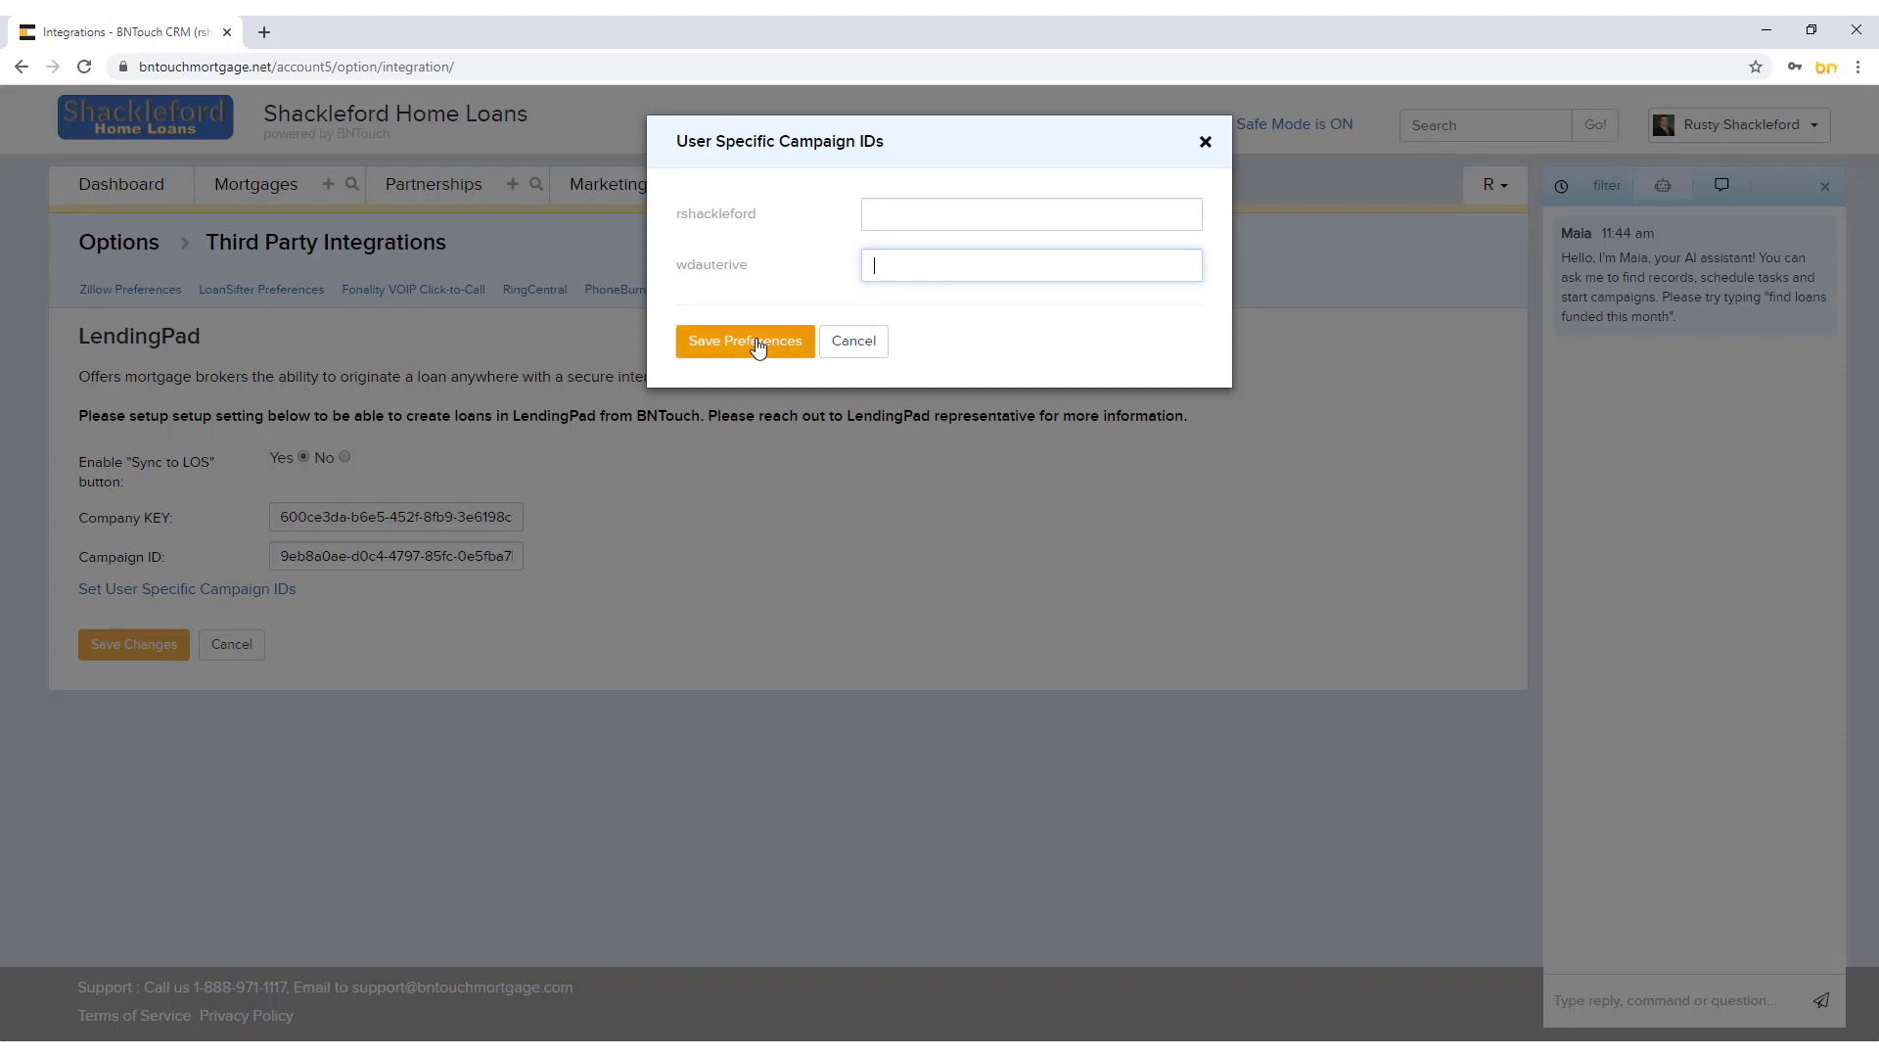
click(744, 342)
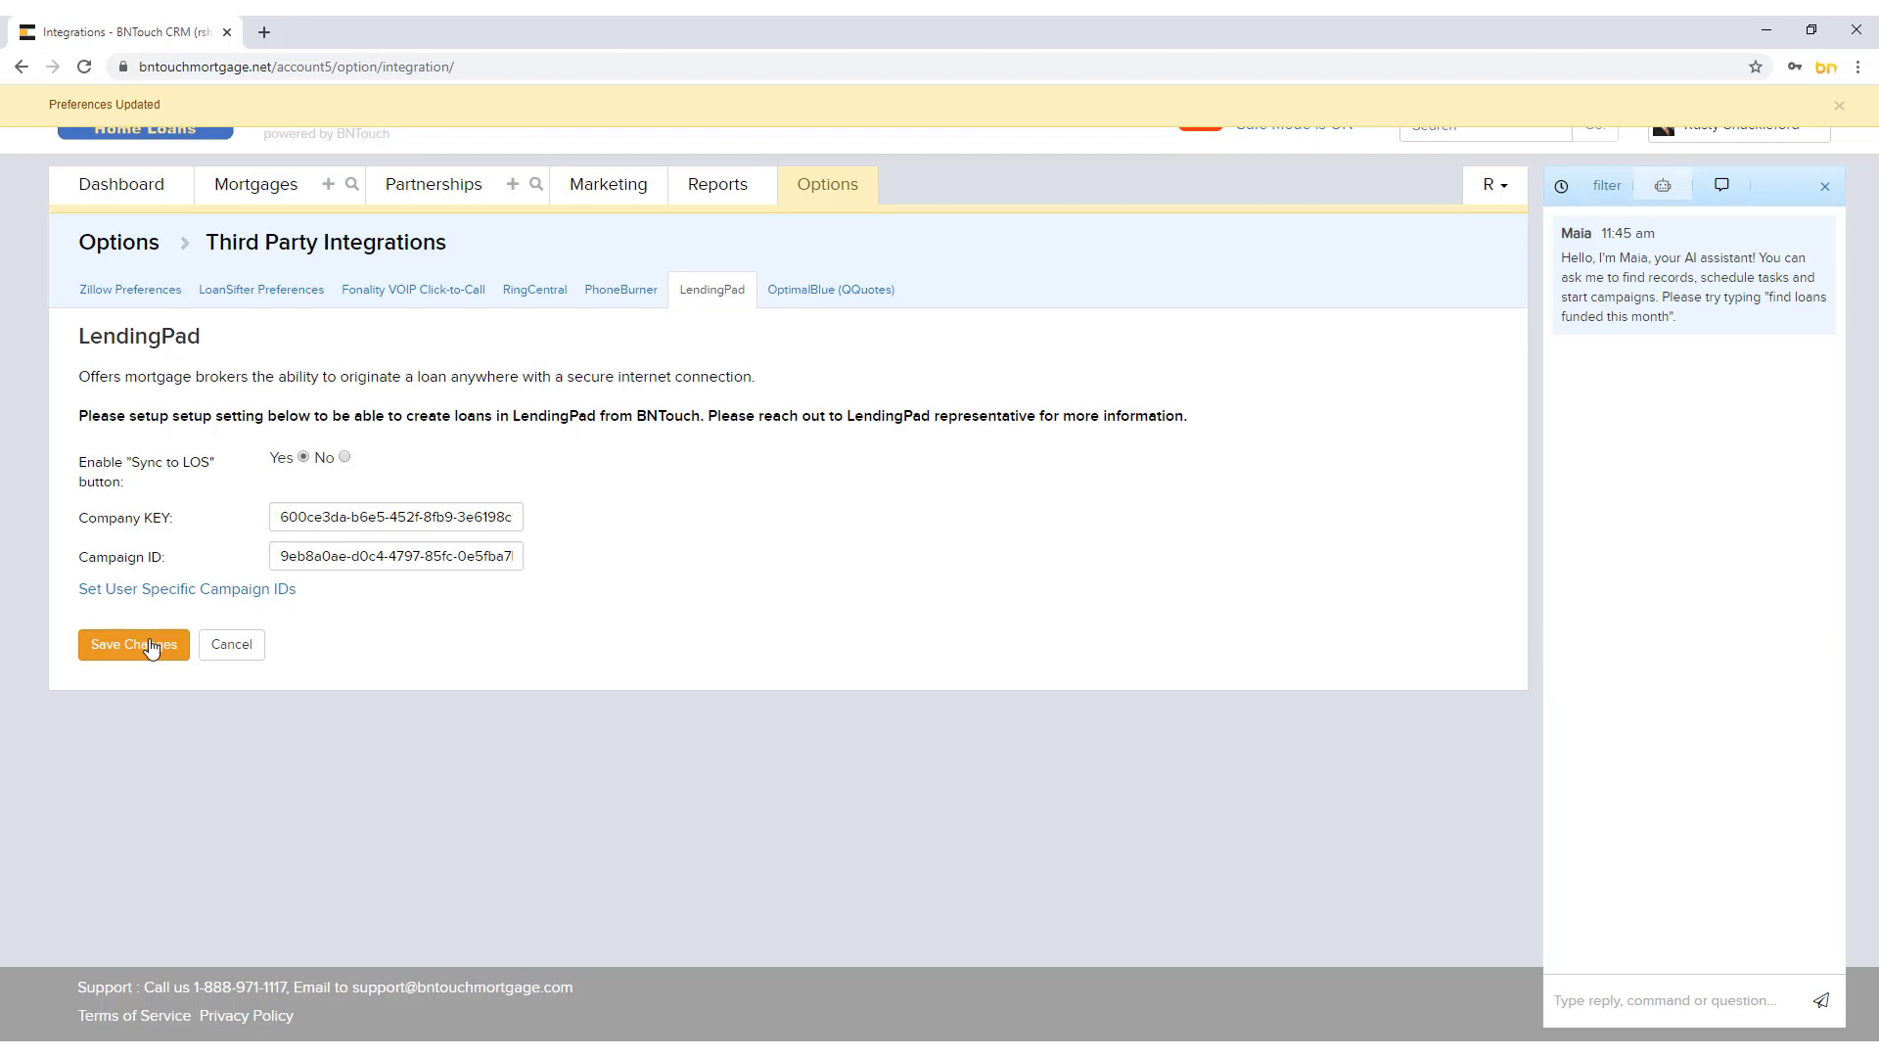
click(133, 645)
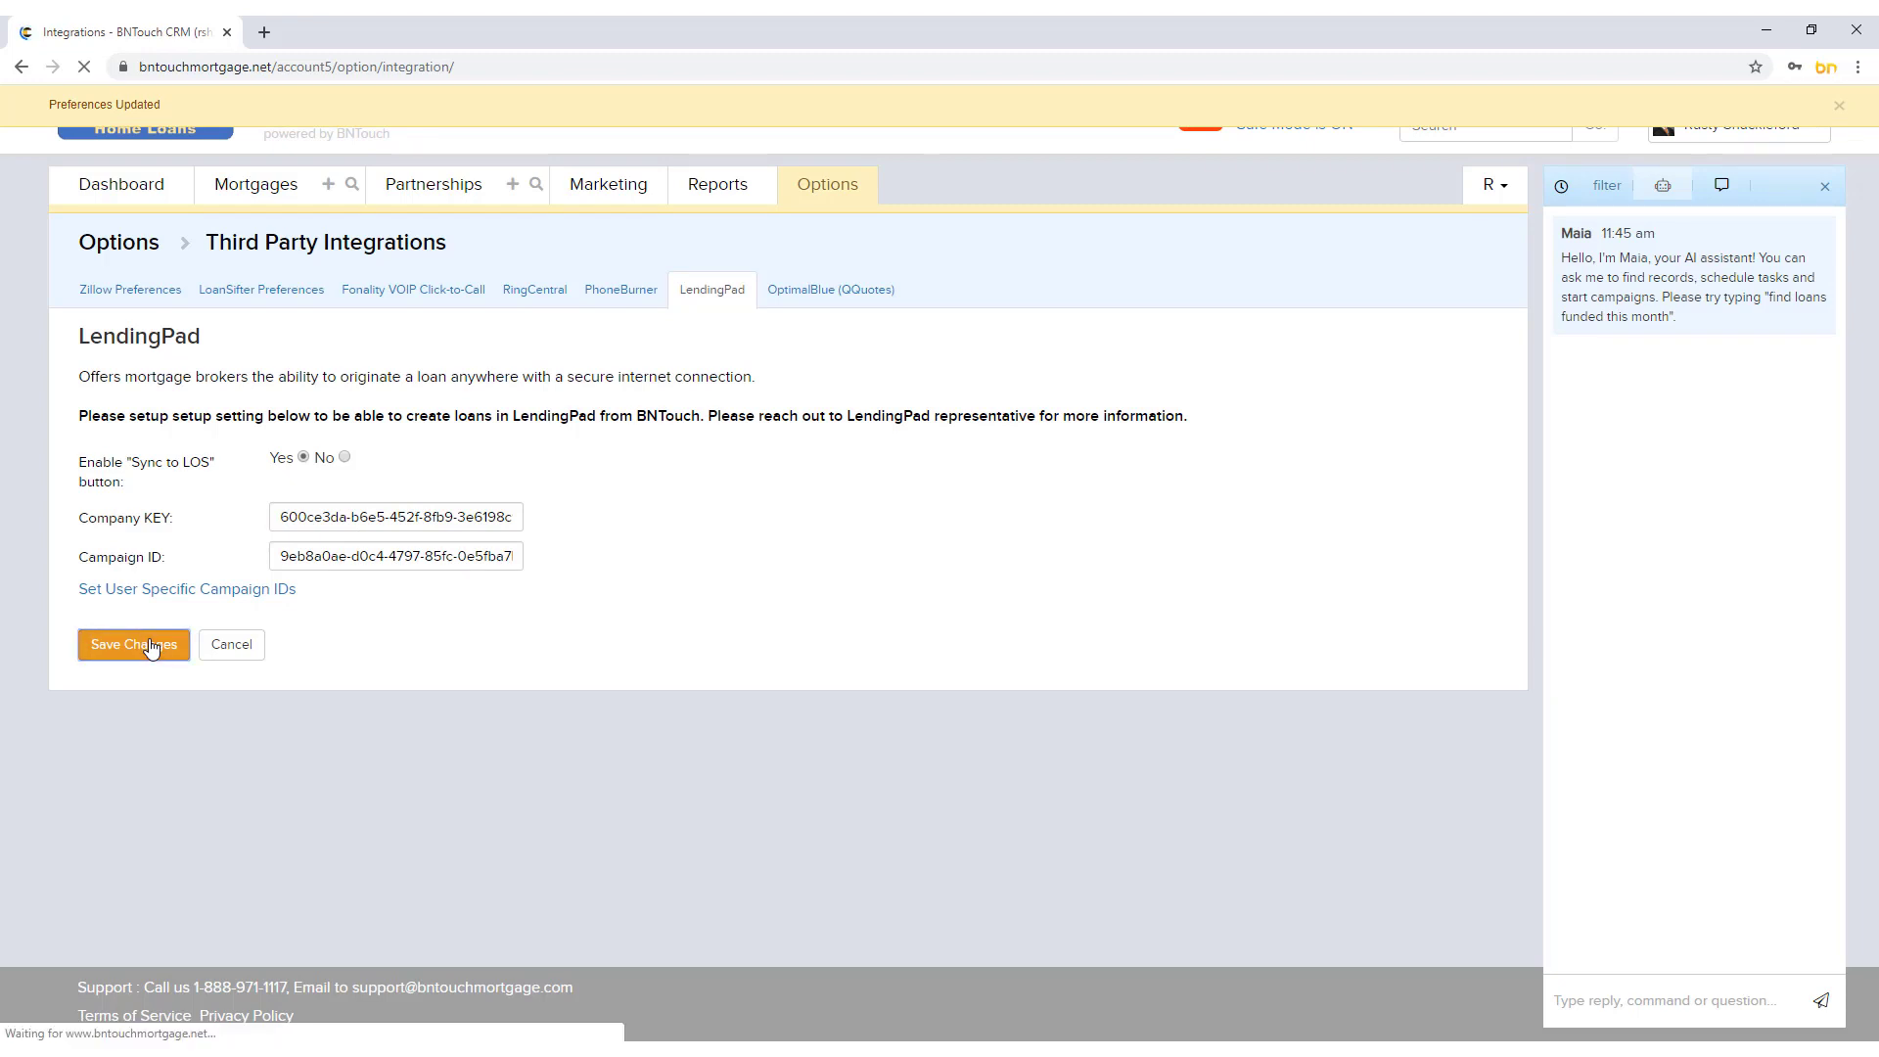
click(133, 644)
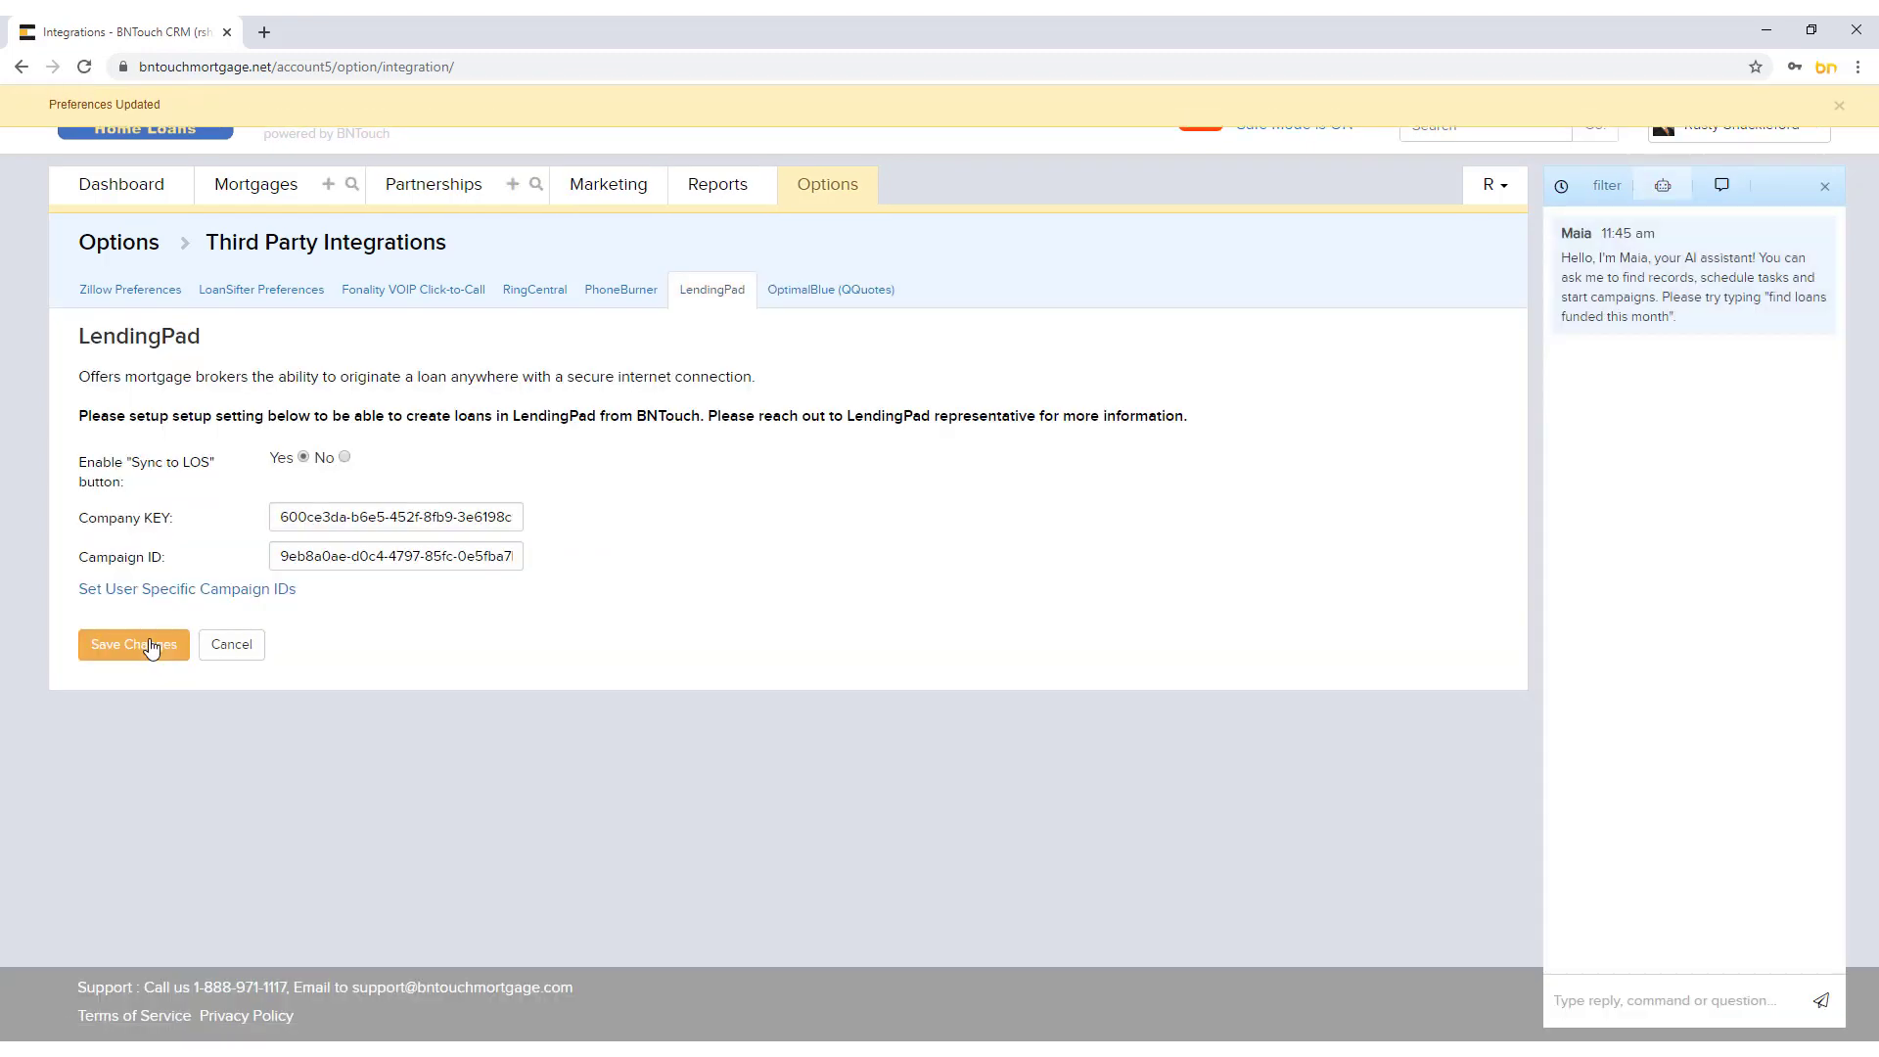